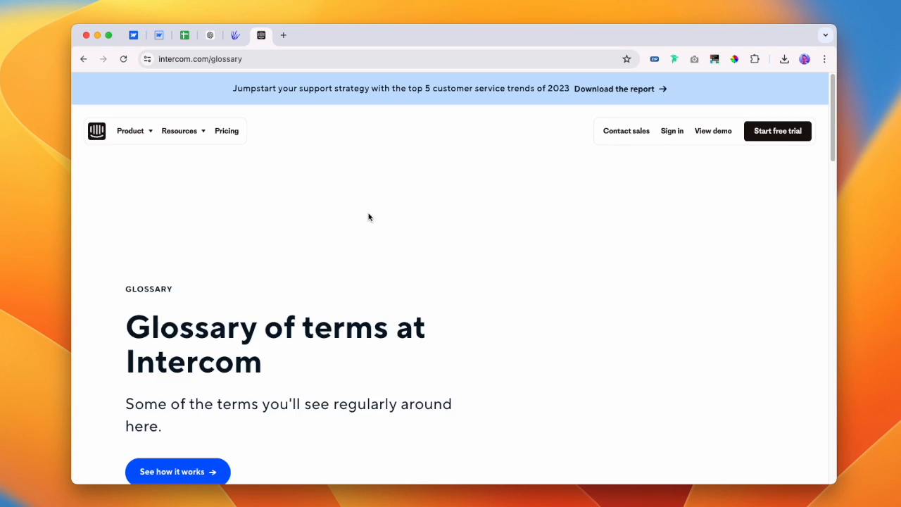
Browse glossary examples from Intercom, Canva, Google results and HubSpot's API terms glossary.
{"action": "scroll", "scroll_direction": "down", "scroll_amount": 3}
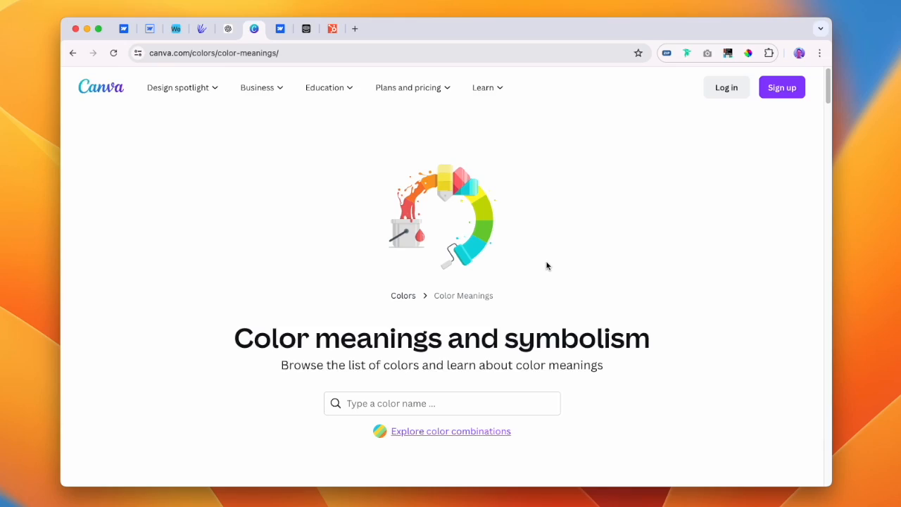
{"action": "scroll", "scroll_direction": "down", "scroll_amount": 3}
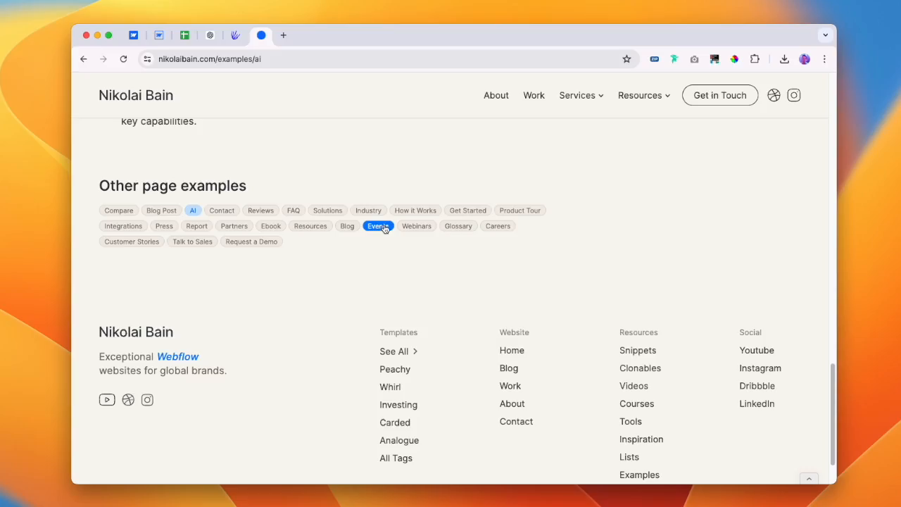
{"action": "left_click", "coordinate": [458, 226]}
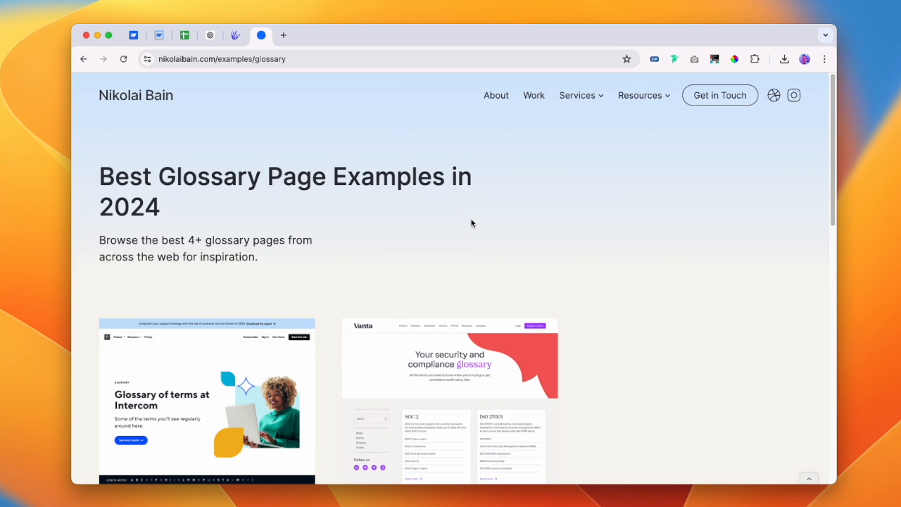
{"action": "mouse_move", "coordinate": [366, 196]}
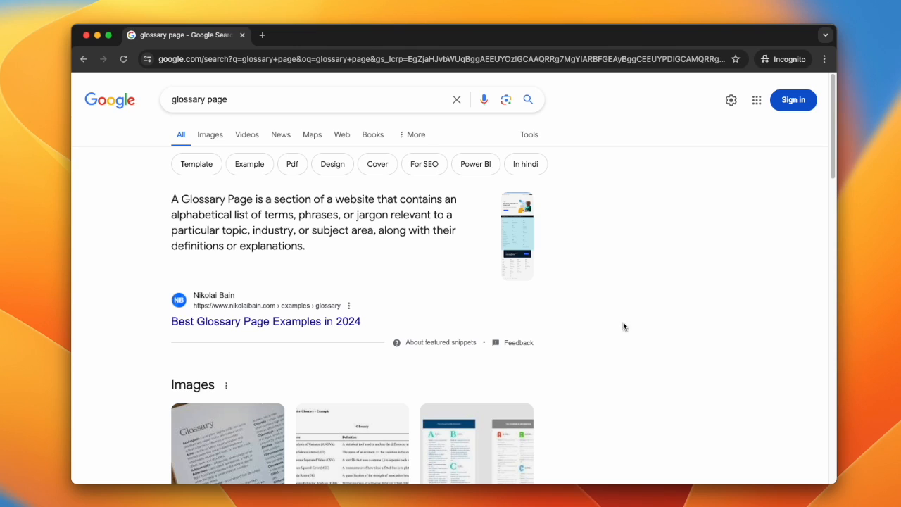
{"action": "mouse_move", "coordinate": [152, 195]}
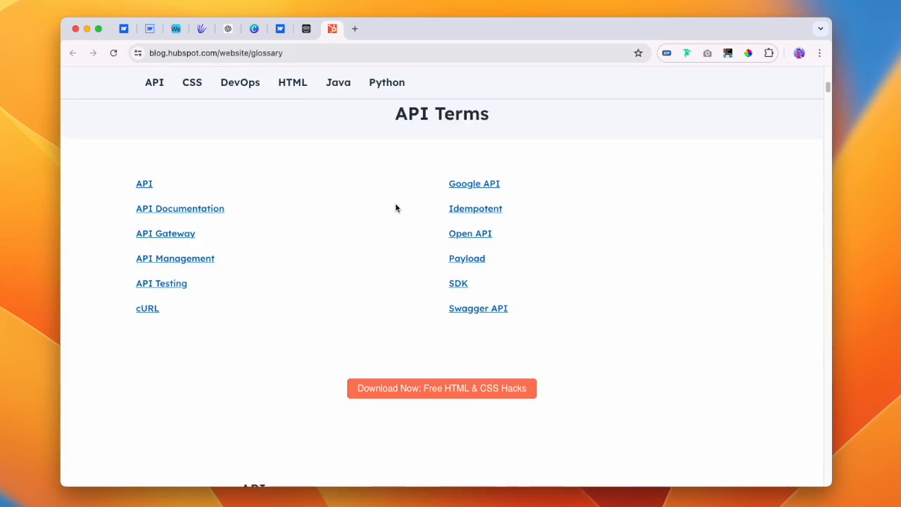
{"action": "scroll", "scroll_direction": "down", "scroll_amount": 3}
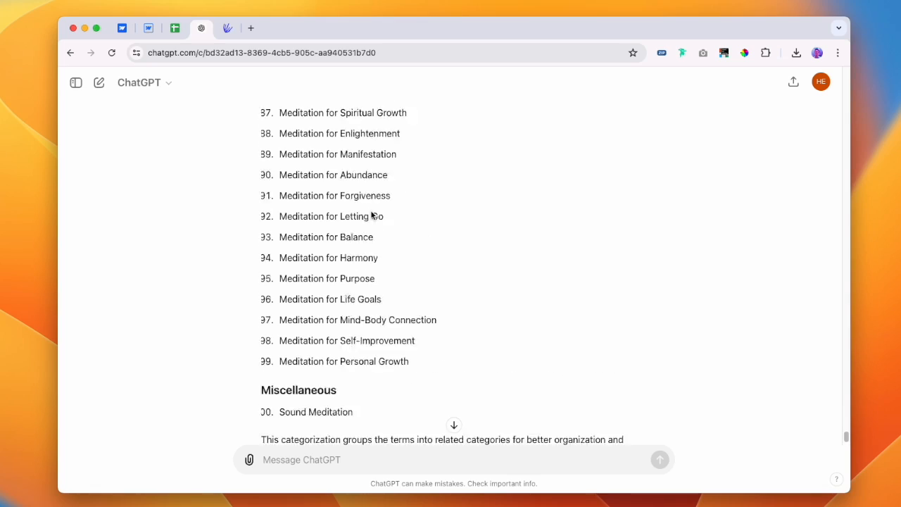
Review ChatGPT's categorized meditation term list, then bring up the Wellness Terms Glossary spreadsheet.
{"action": "scroll", "scroll_direction": "up", "scroll_amount": 3}
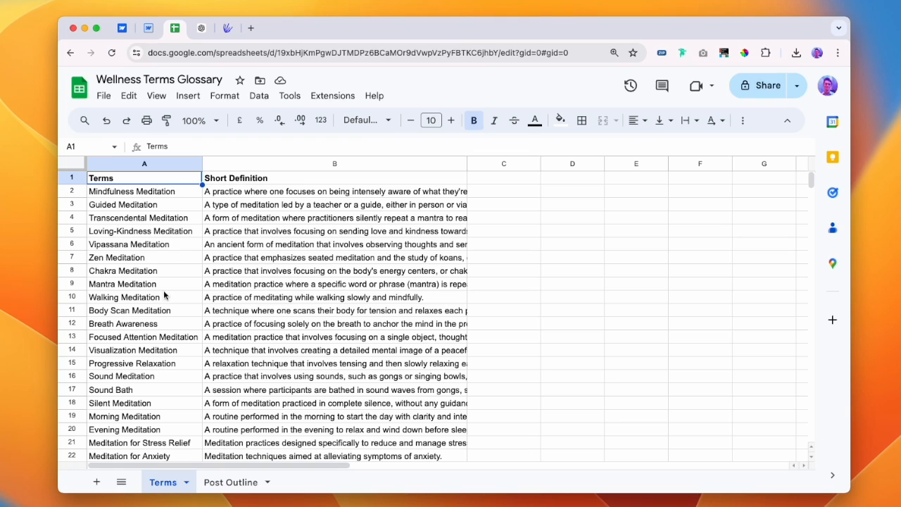
{"action": "left_click", "coordinate": [148, 28]}
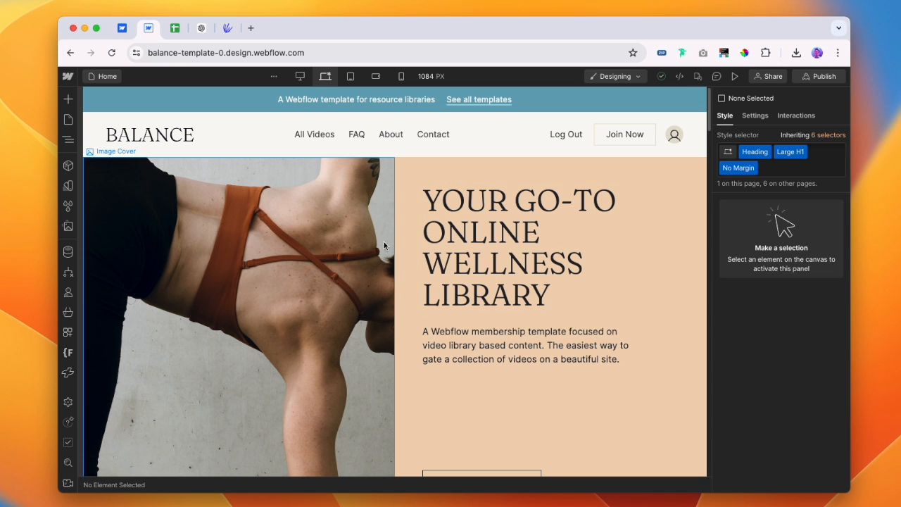
{"action": "scroll", "scroll_direction": "down", "scroll_amount": 3}
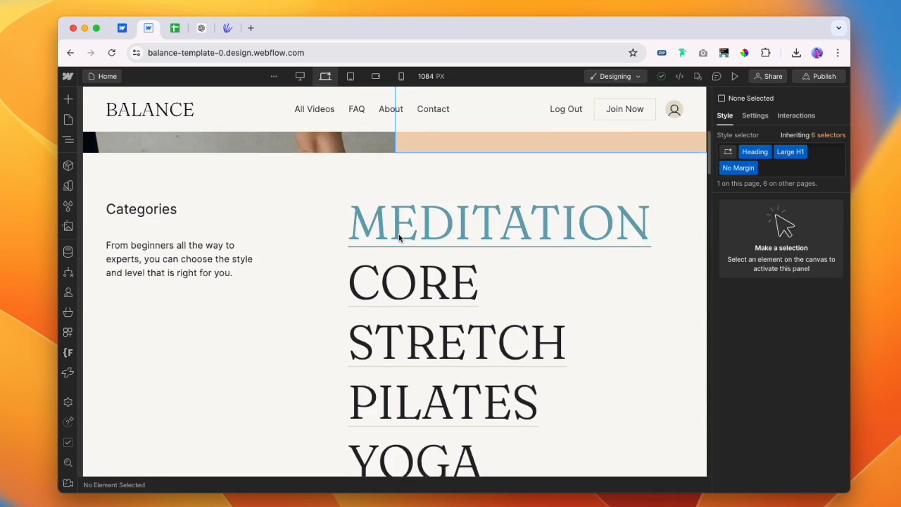
{"action": "scroll", "scroll_direction": "down", "scroll_amount": 3}
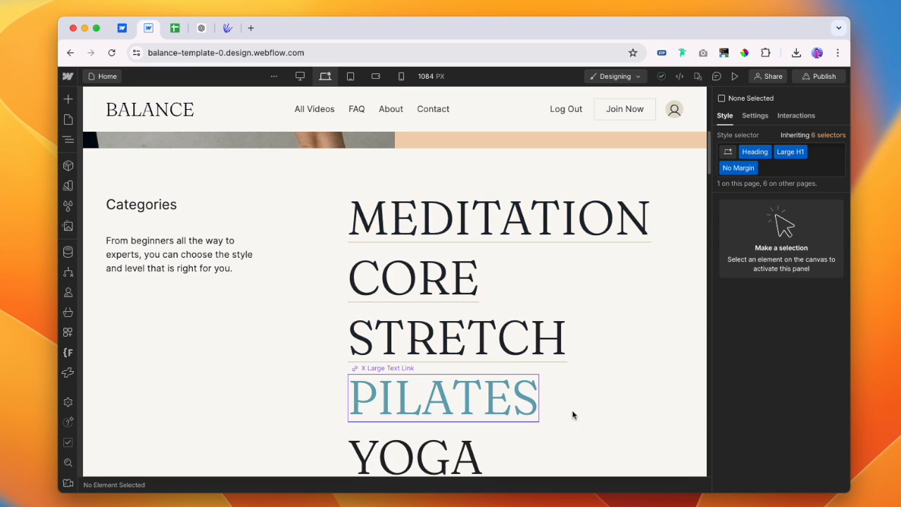
{"action": "scroll", "scroll_direction": "up", "scroll_amount": 3}
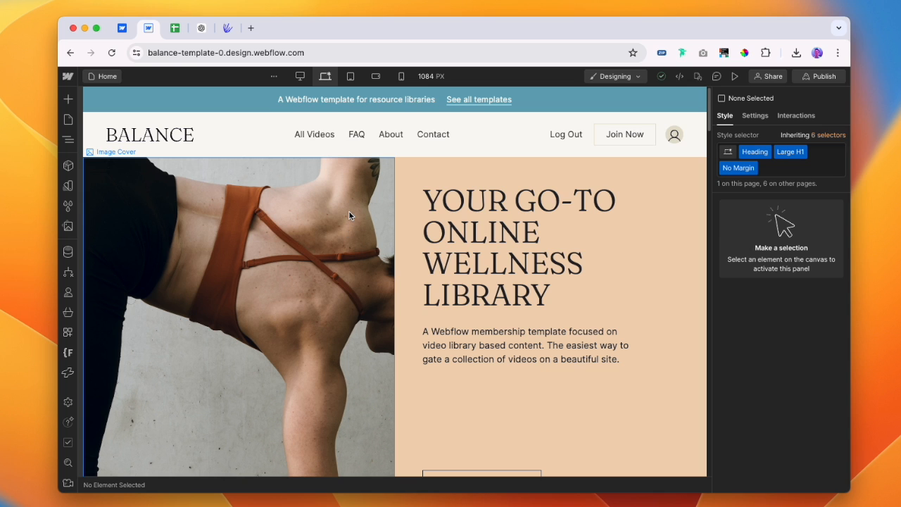
{"action": "mouse_move", "coordinate": [452, 133]}
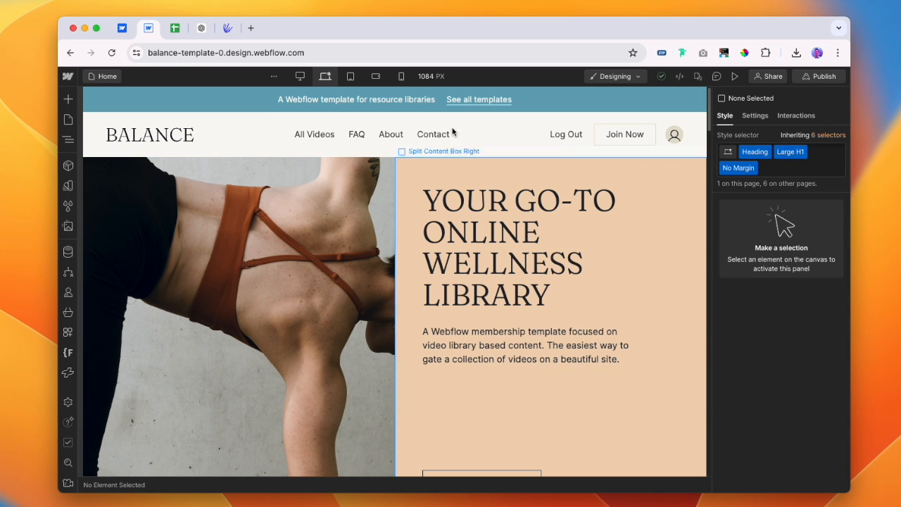
{"action": "mouse_move", "coordinate": [178, 40]}
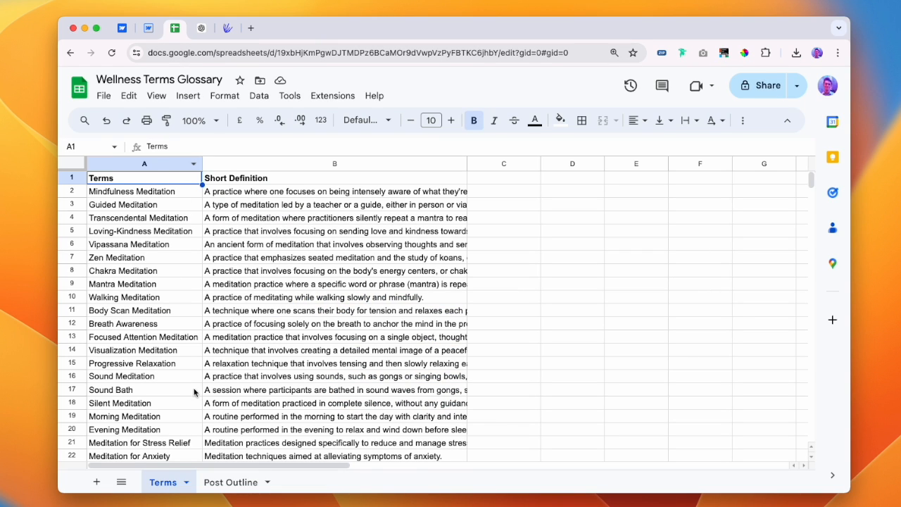
{"action": "mouse_move", "coordinate": [158, 304]}
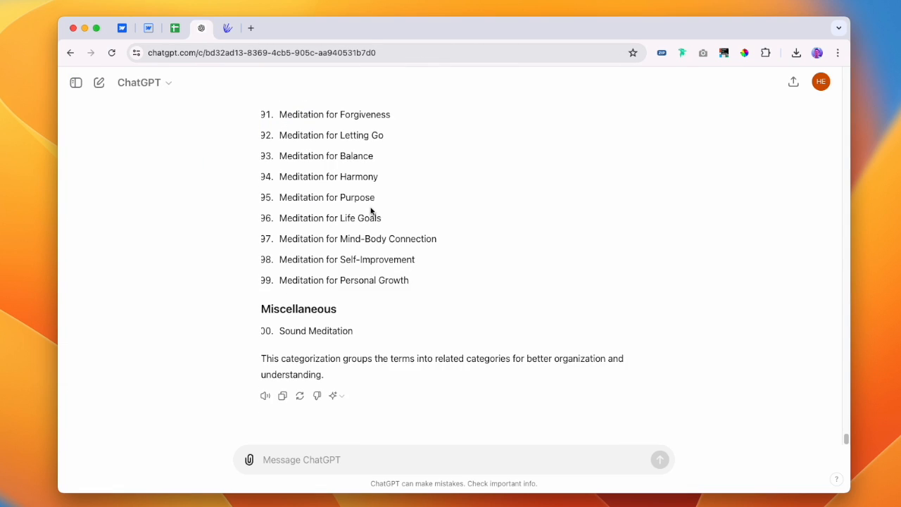
Compare the Terms sheet against ChatGPT's list, then return to the Webflow project.
{"action": "scroll", "scroll_direction": "up", "scroll_amount": 3}
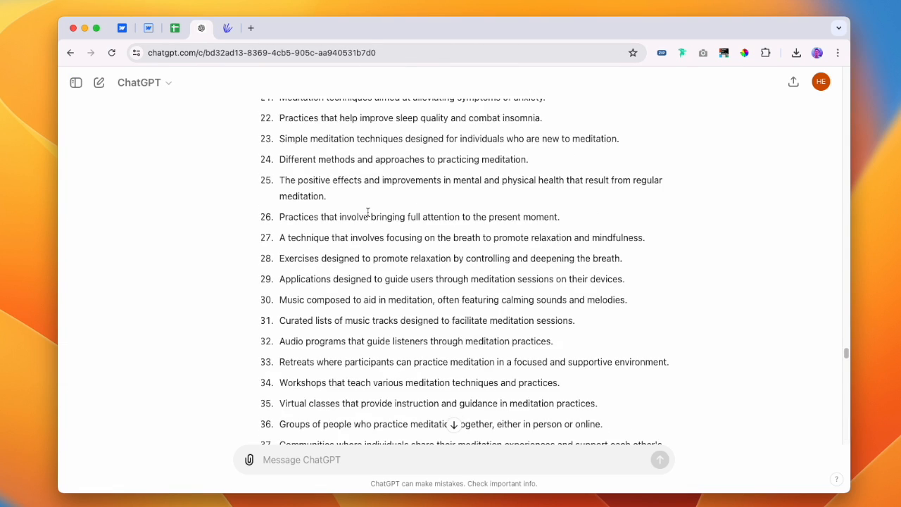
{"action": "scroll", "scroll_direction": "up", "scroll_amount": 3}
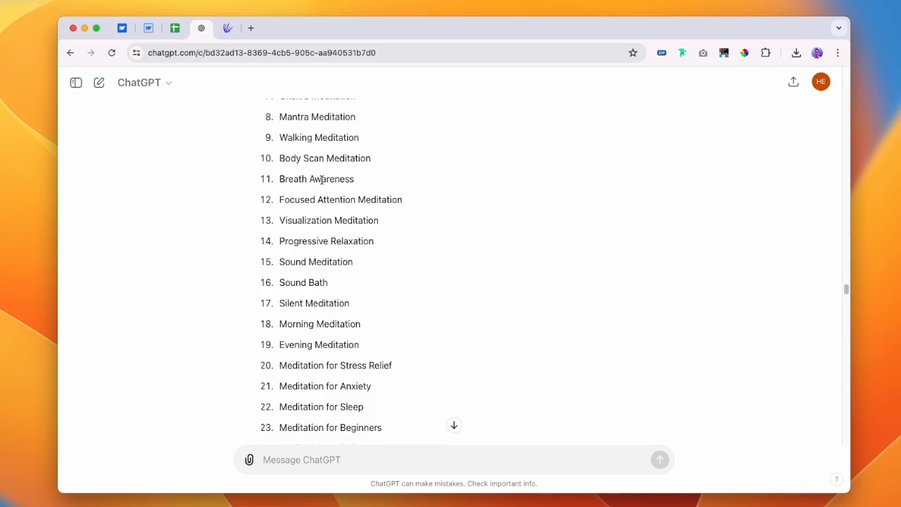
{"action": "scroll", "scroll_direction": "up", "scroll_amount": 3}
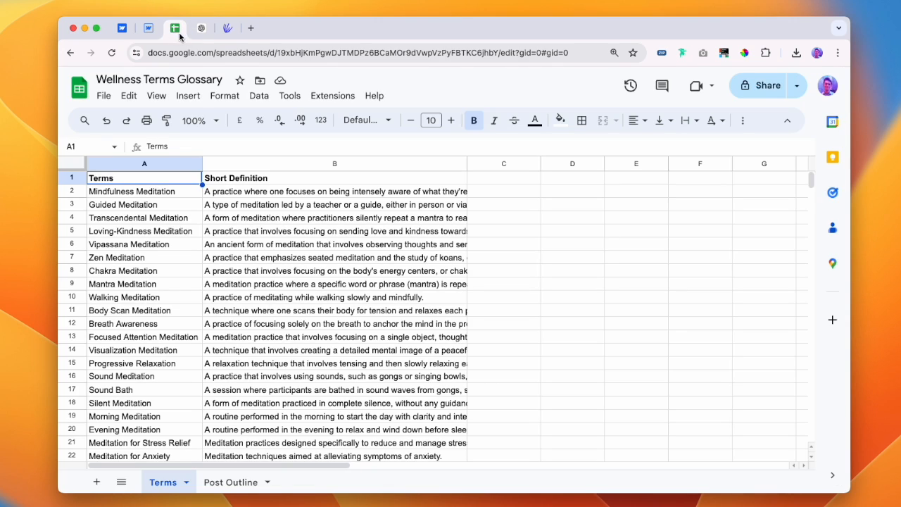
{"action": "left_click", "coordinate": [103, 95]}
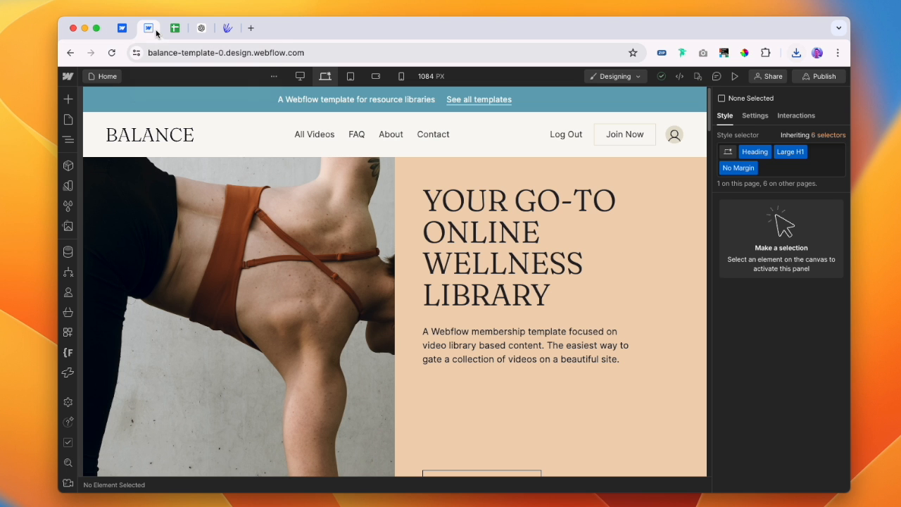
Select the empty Glossaries collection, check its settings, and start a CSV import.
{"action": "left_click", "coordinate": [68, 251]}
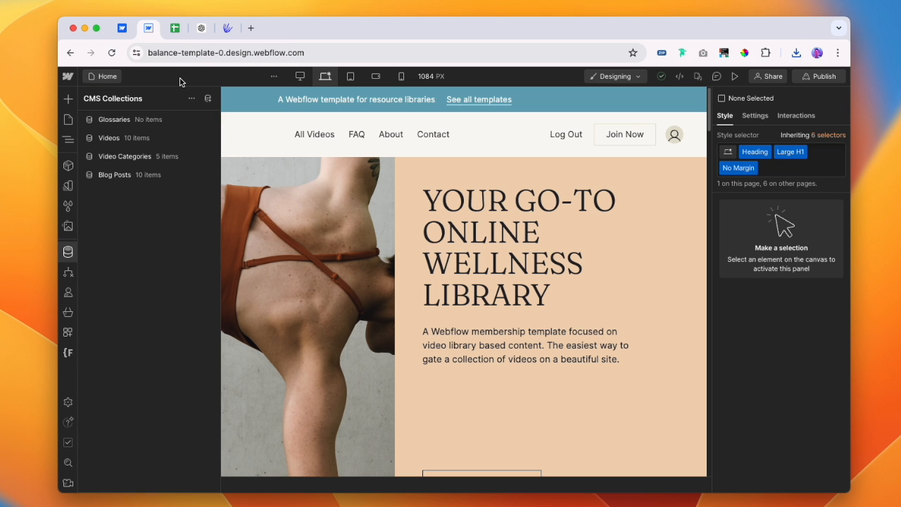
{"action": "left_click", "coordinate": [114, 119]}
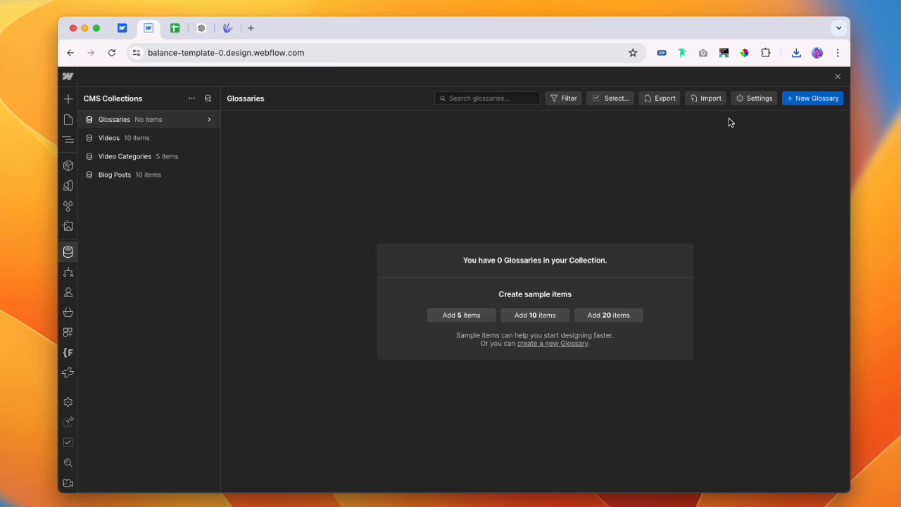
{"action": "left_click", "coordinate": [754, 98]}
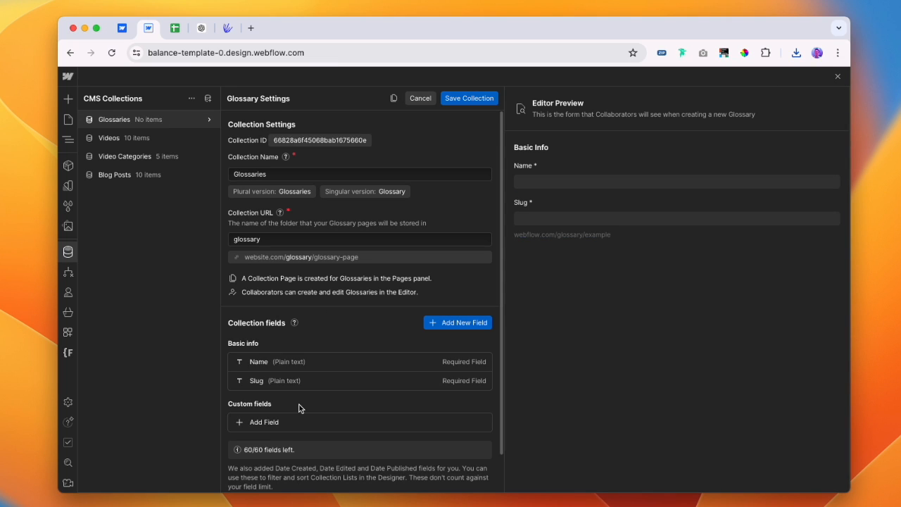
{"action": "left_click", "coordinate": [710, 98]}
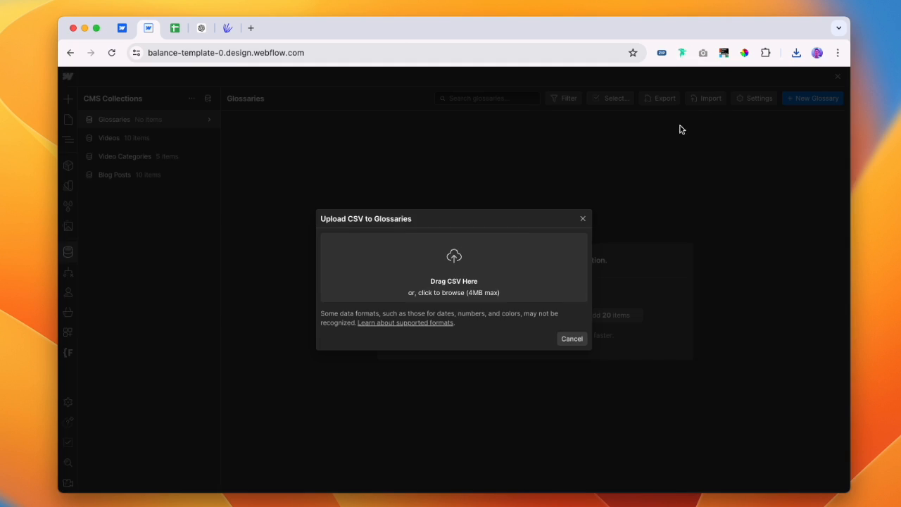
Import the 100-term CSV with backup, mapping Terms to Name and Short Definition as plain text.
{"action": "left_click", "coordinate": [454, 268]}
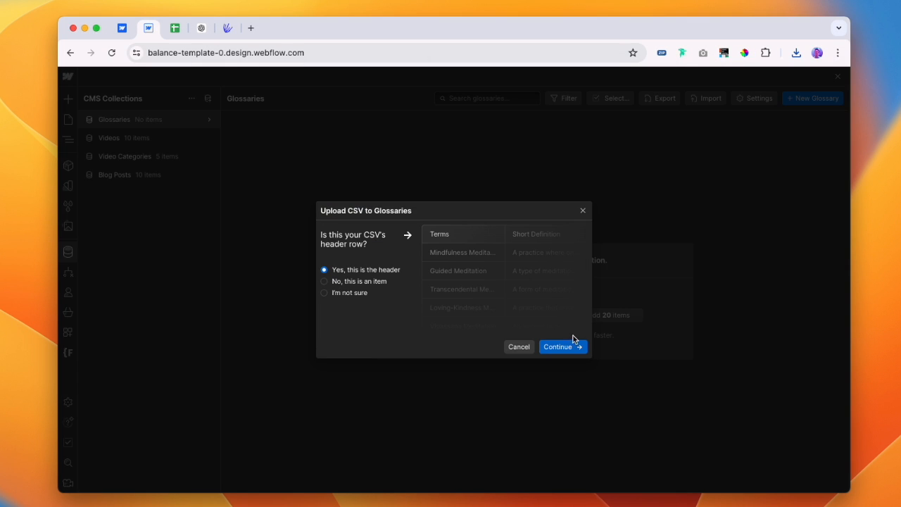
{"action": "left_click", "coordinate": [558, 346]}
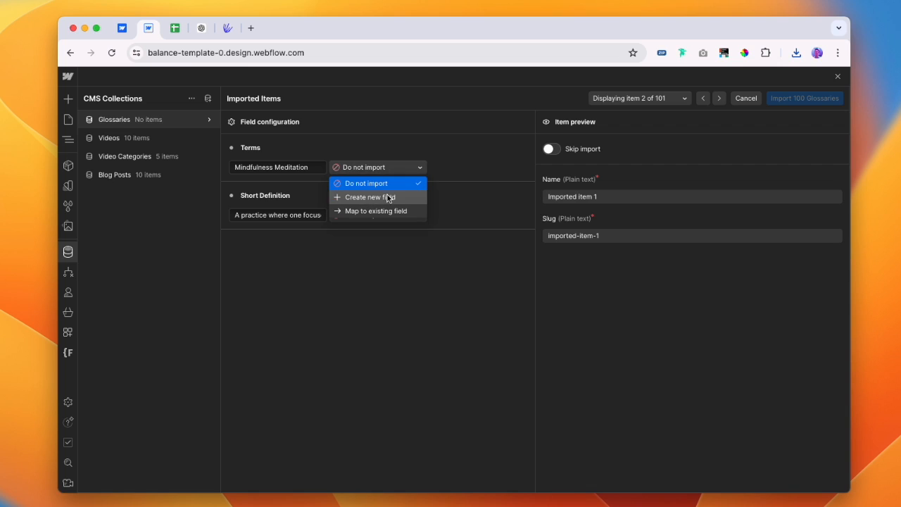
{"action": "left_click", "coordinate": [375, 210]}
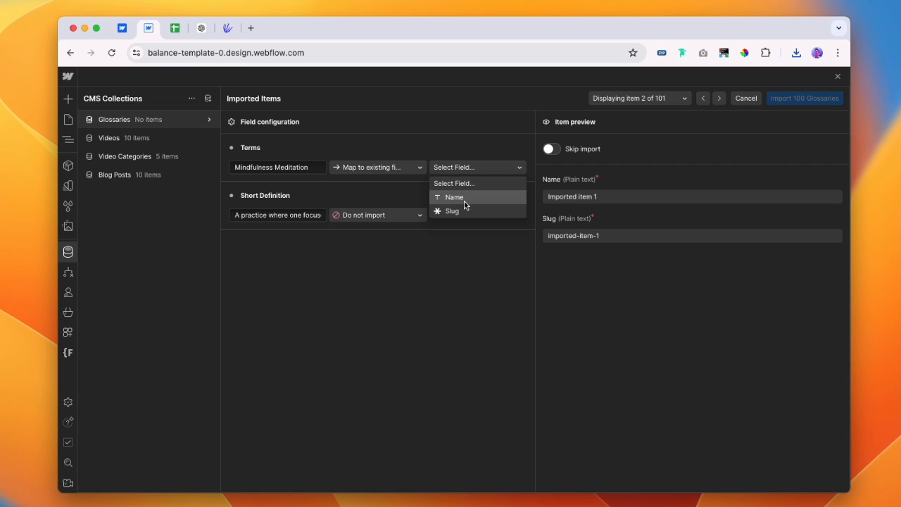
{"action": "left_click", "coordinate": [454, 197]}
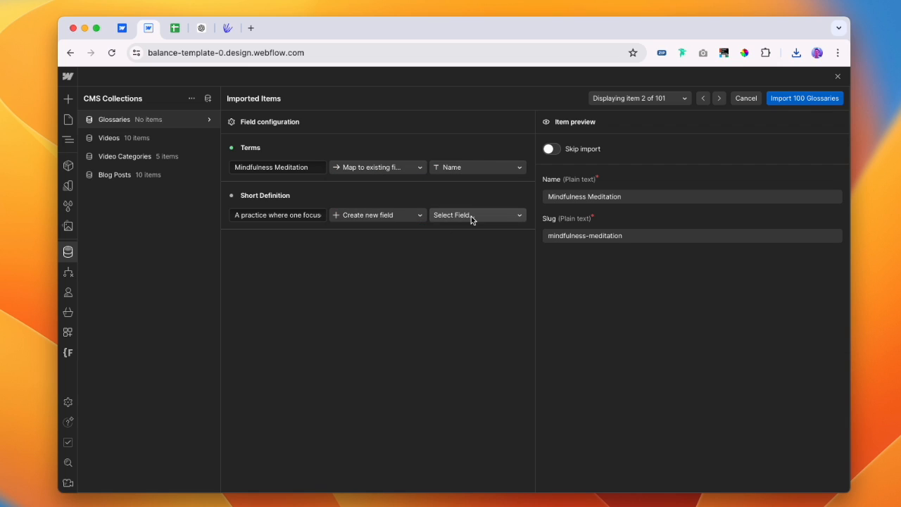
{"action": "left_click", "coordinate": [368, 215]}
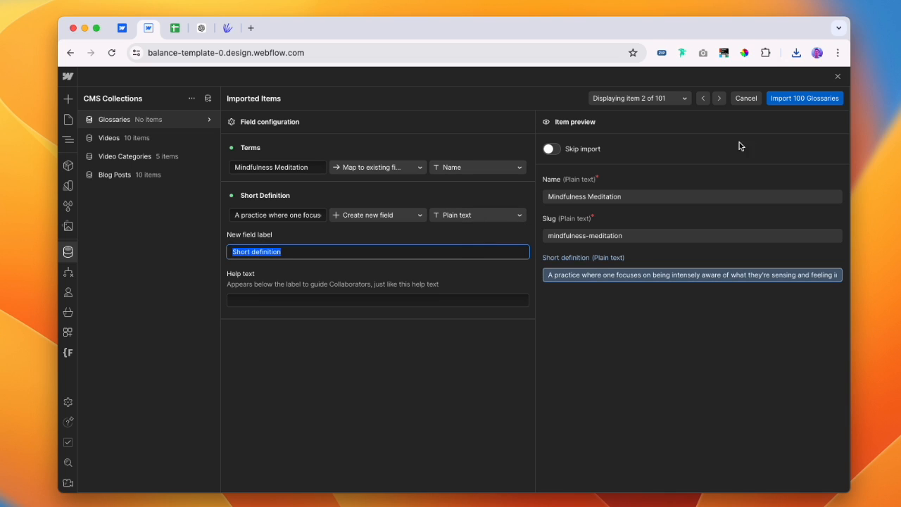
{"action": "left_click", "coordinate": [804, 98]}
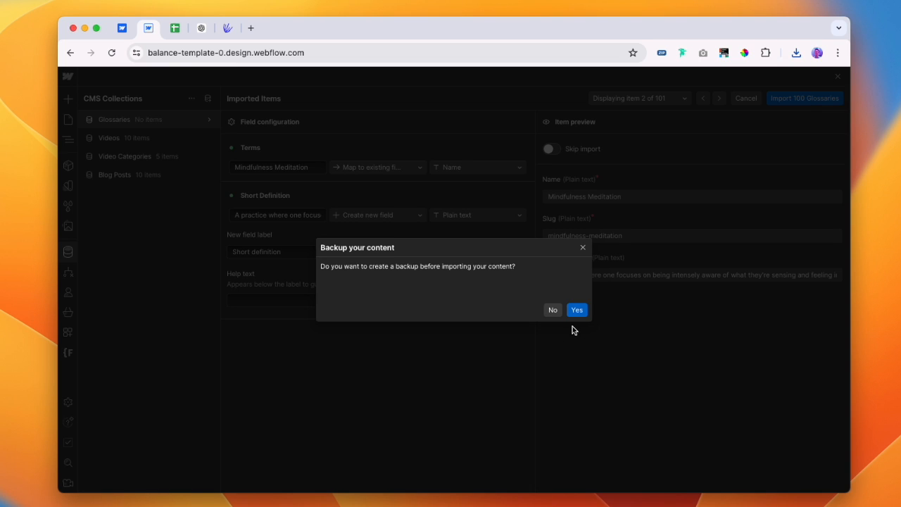
{"action": "left_click", "coordinate": [577, 310]}
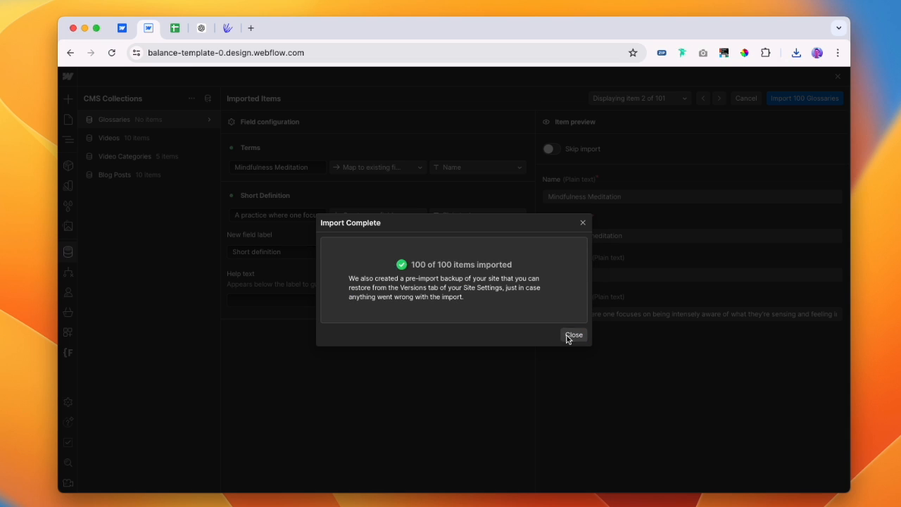
{"action": "left_click", "coordinate": [573, 335]}
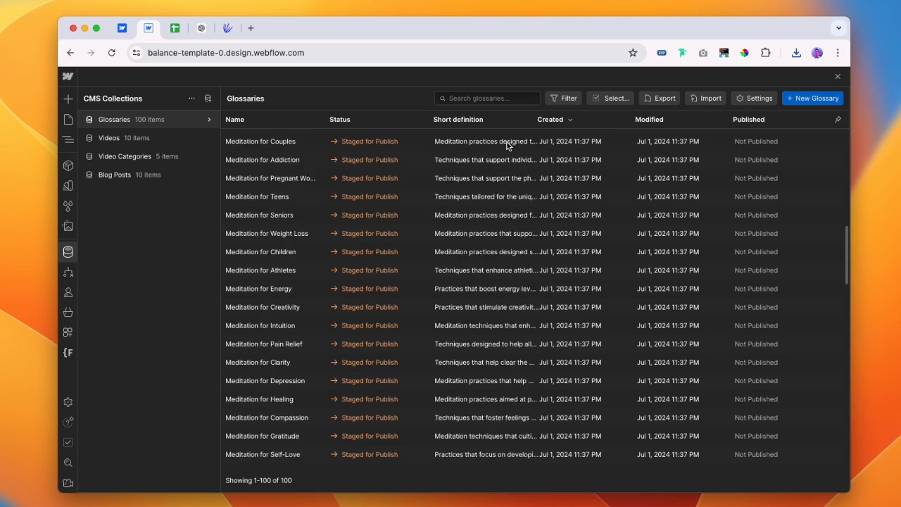
{"action": "scroll", "scroll_direction": "down", "scroll_amount": 3}
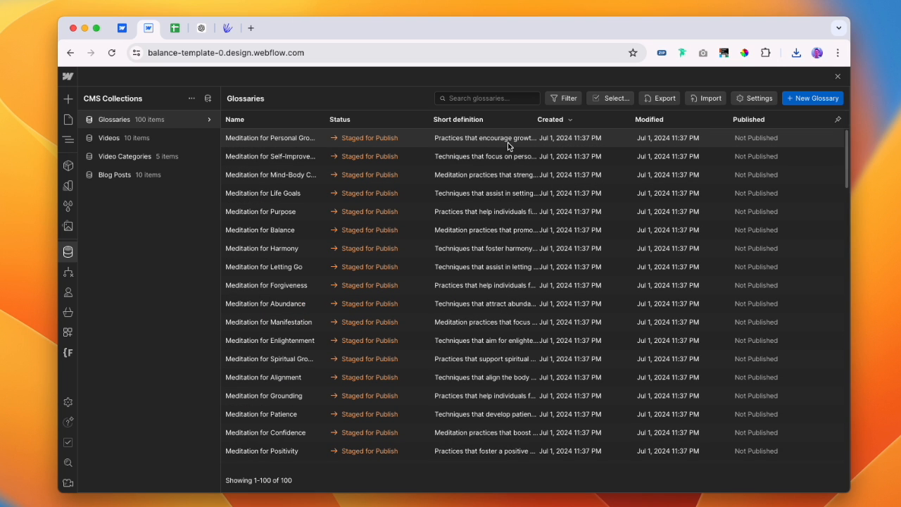
{"action": "mouse_move", "coordinate": [316, 187]}
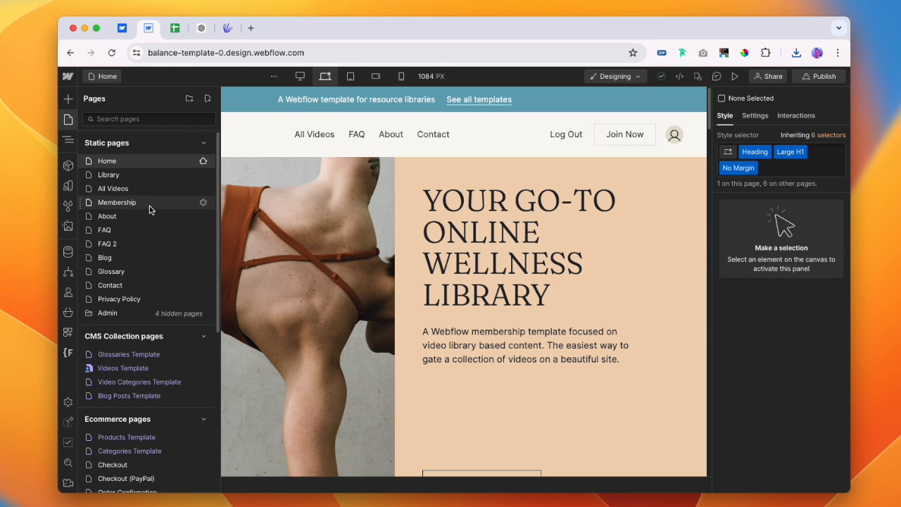
Open the static Glossary page and look over its hero and placeholder sections.
{"action": "left_click", "coordinate": [110, 271]}
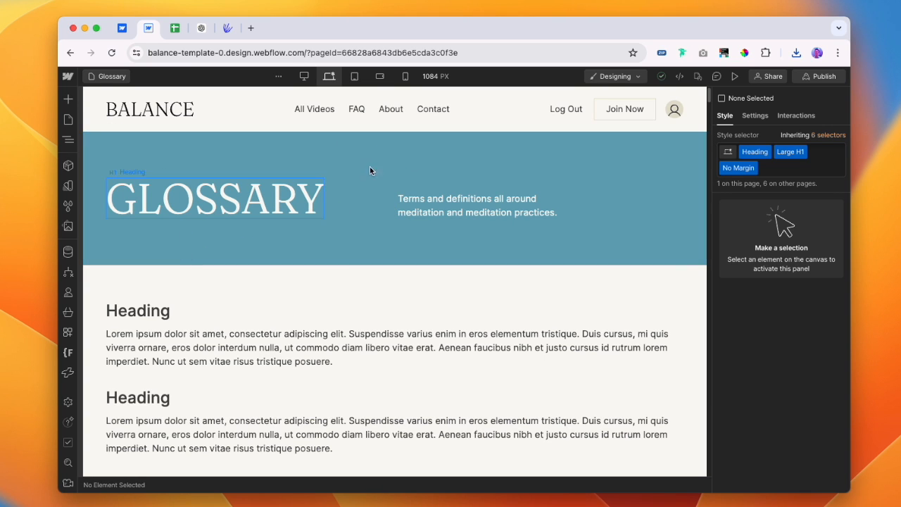
{"action": "mouse_move", "coordinate": [287, 201]}
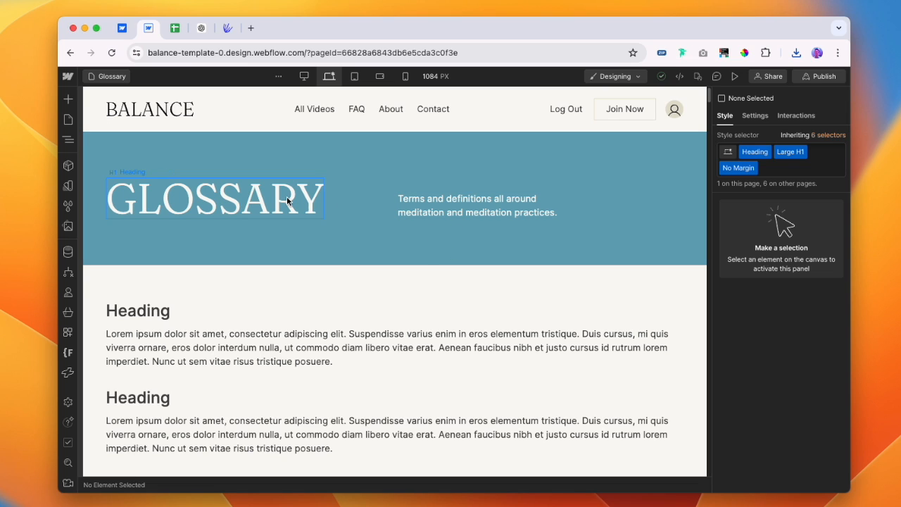
{"action": "mouse_move", "coordinate": [549, 168]}
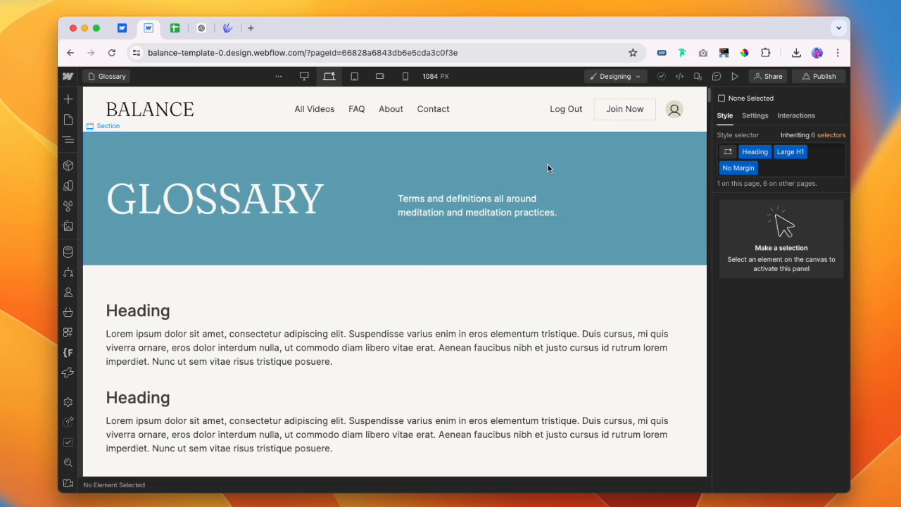
{"action": "scroll", "scroll_direction": "down", "scroll_amount": 3}
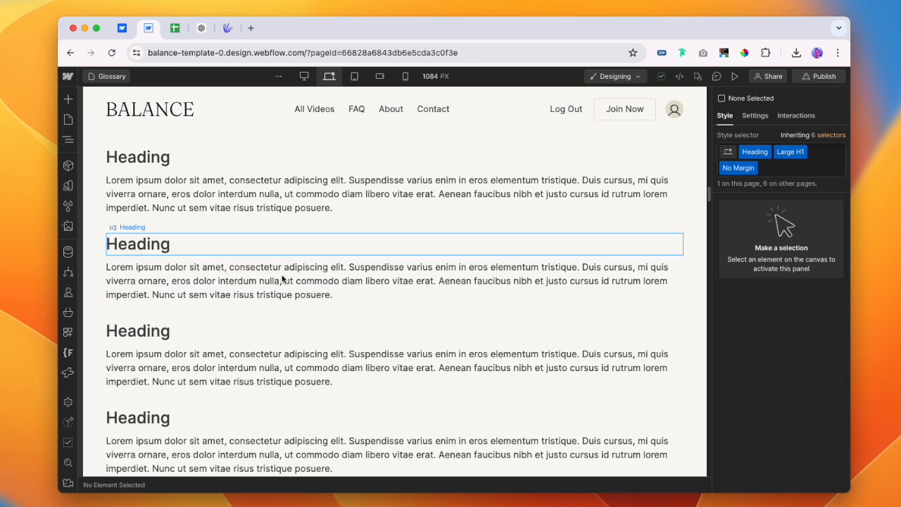
{"action": "scroll", "scroll_direction": "up", "scroll_amount": 3}
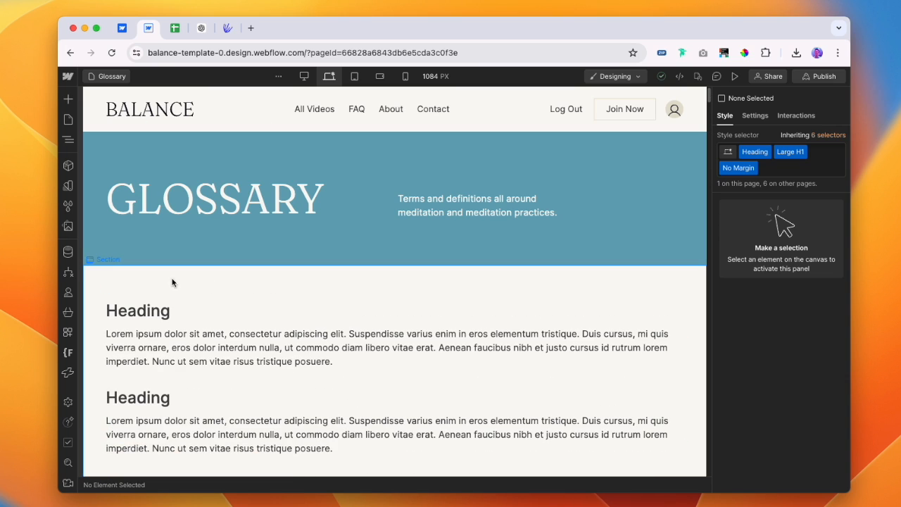
Apply the Small class to the term's short definition paragraph.
{"action": "left_click", "coordinate": [137, 310]}
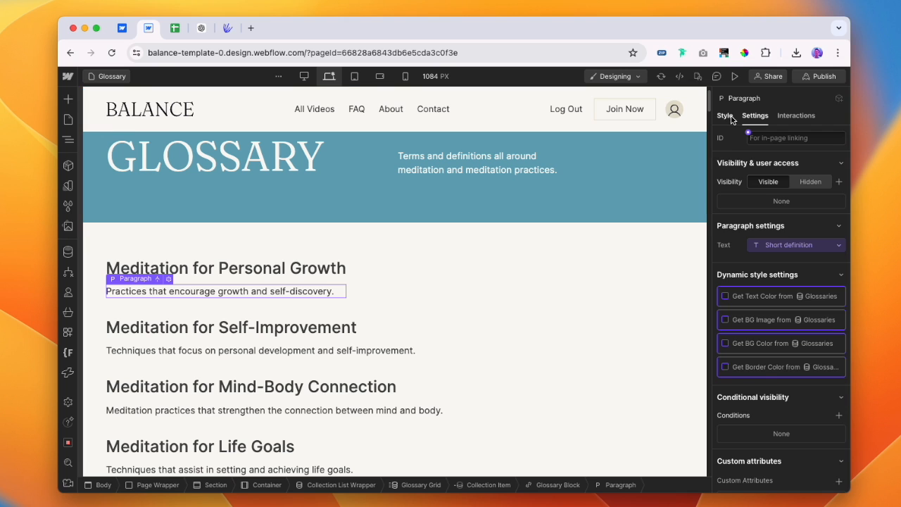
{"action": "left_click", "coordinate": [724, 115]}
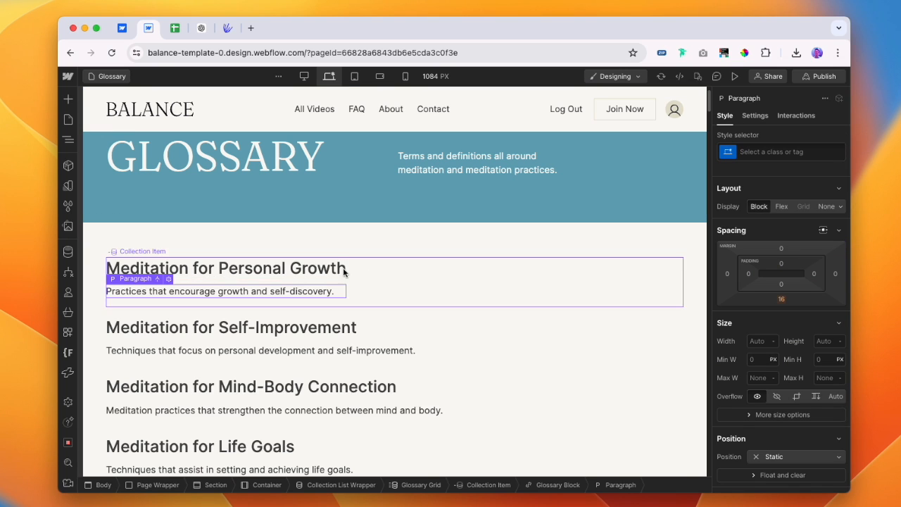
{"action": "left_click", "coordinate": [225, 267]}
{"action": "type", "text": "S"}
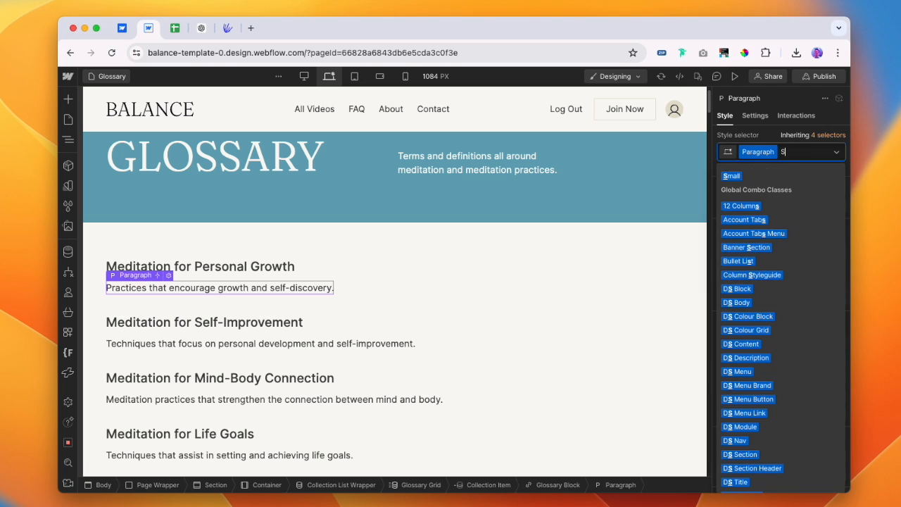
{"action": "left_click", "coordinate": [731, 175]}
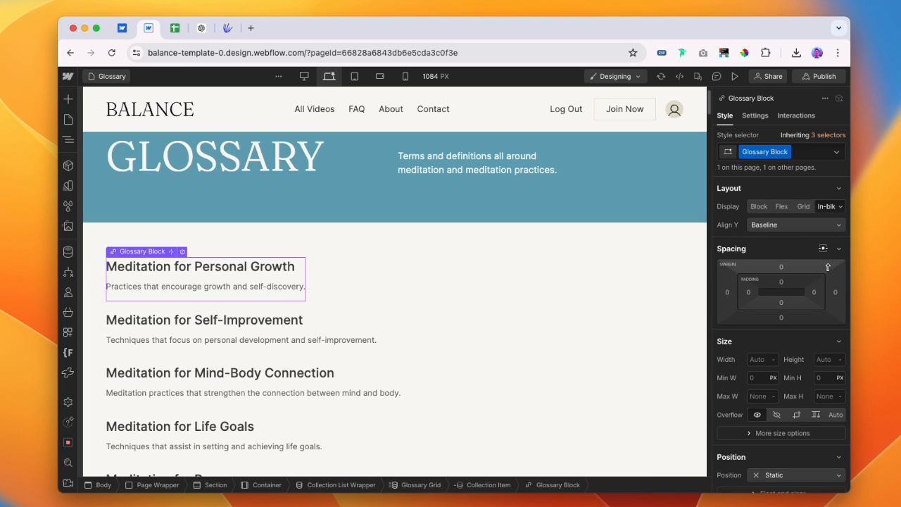
Add padding and a background to the Glossary Block cards.
{"action": "scroll", "scroll_direction": "down", "scroll_amount": 3}
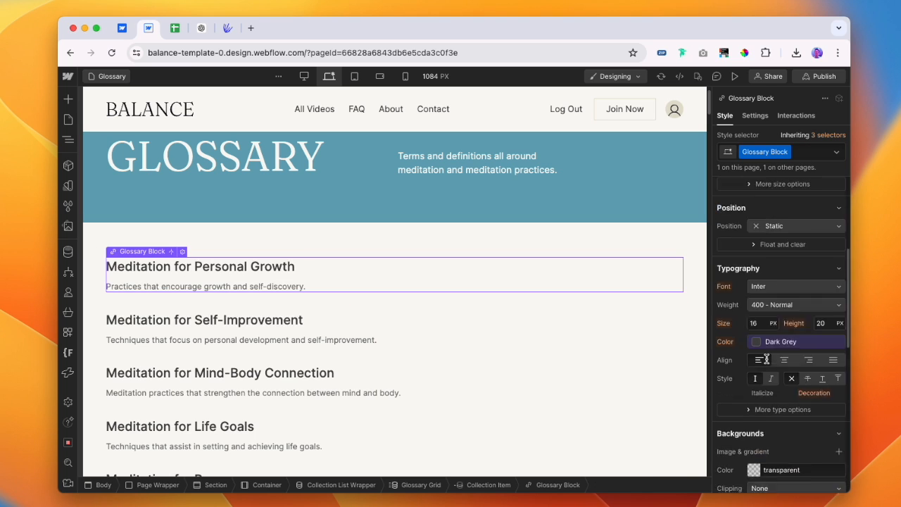
{"action": "left_click", "coordinate": [753, 341]}
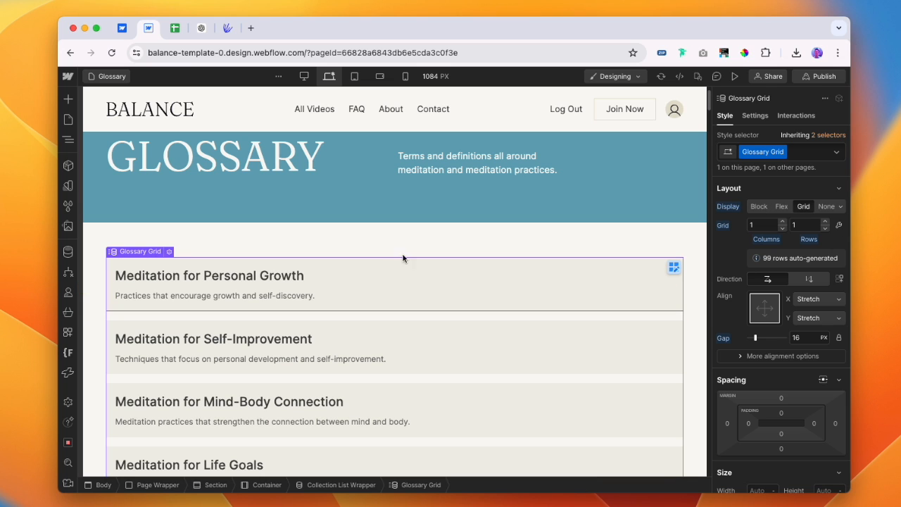
{"action": "mouse_move", "coordinate": [295, 227]}
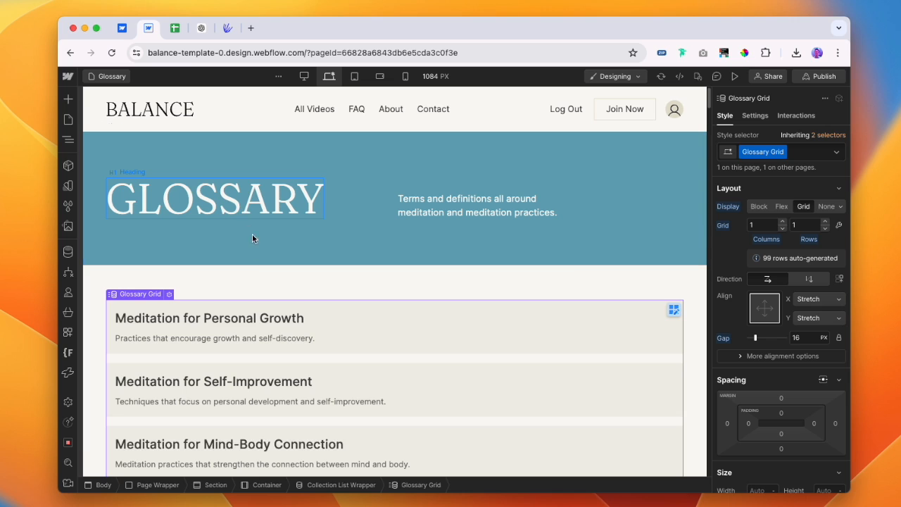
{"action": "scroll", "scroll_direction": "down", "scroll_amount": 3}
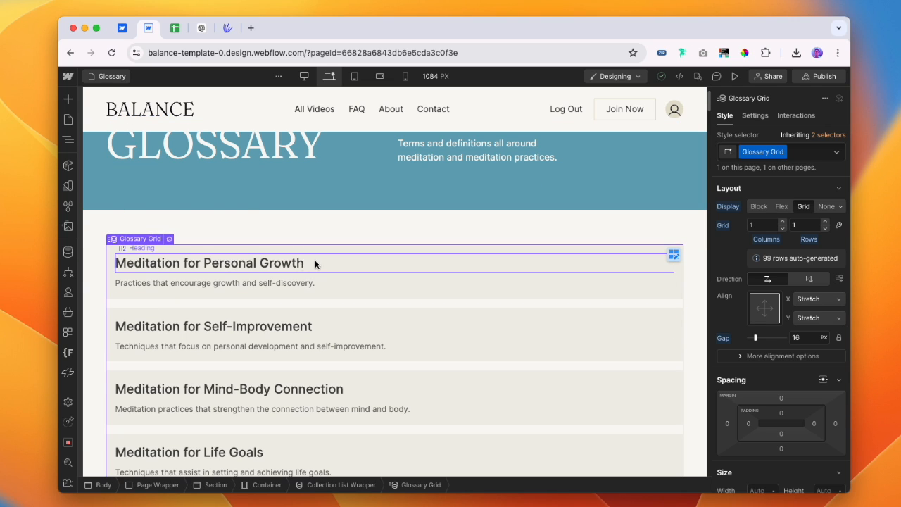
{"action": "scroll", "scroll_direction": "up", "scroll_amount": 3}
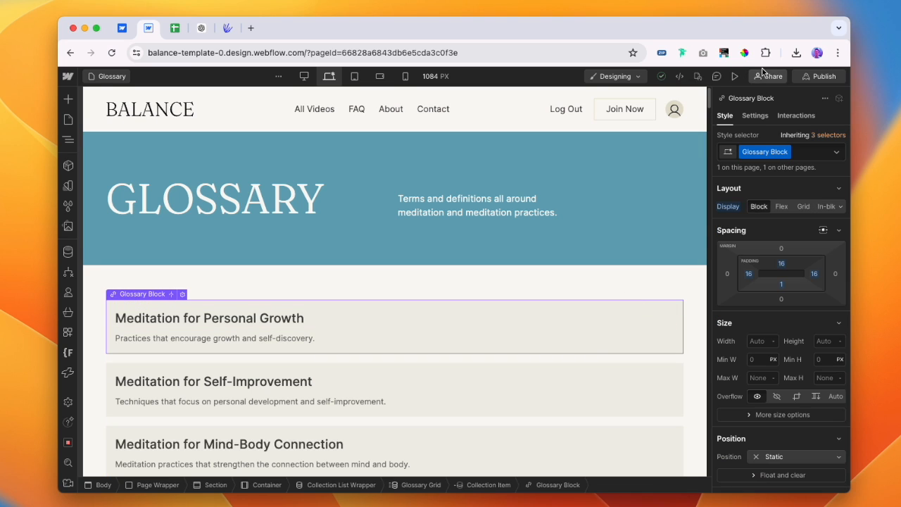
{"action": "left_click", "coordinate": [754, 114]}
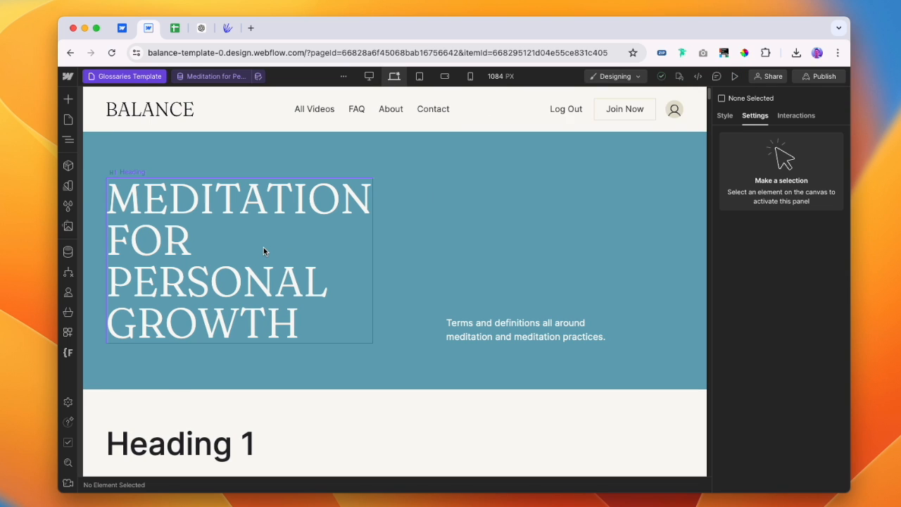
Preview the Glossaries Template with Breath Awareness and bind the hero paragraph to Short definition.
{"action": "left_click", "coordinate": [68, 119]}
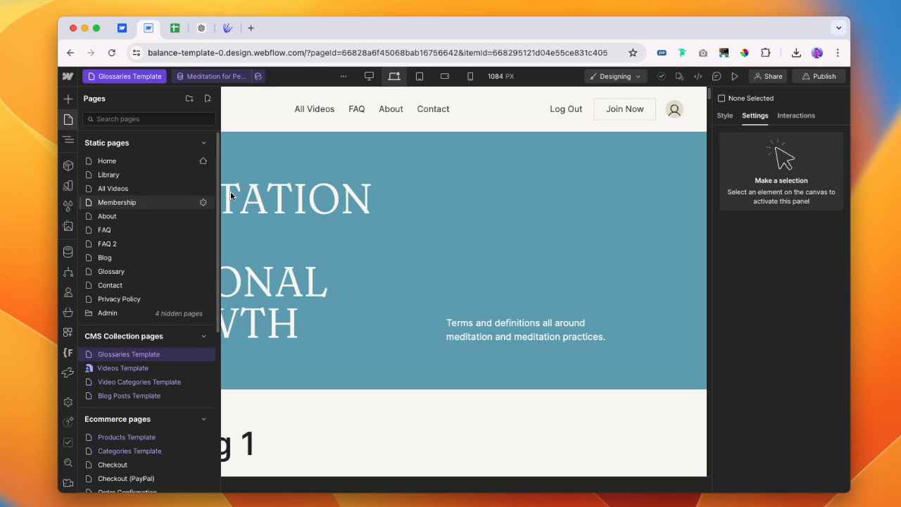
{"action": "mouse_move", "coordinate": [150, 276]}
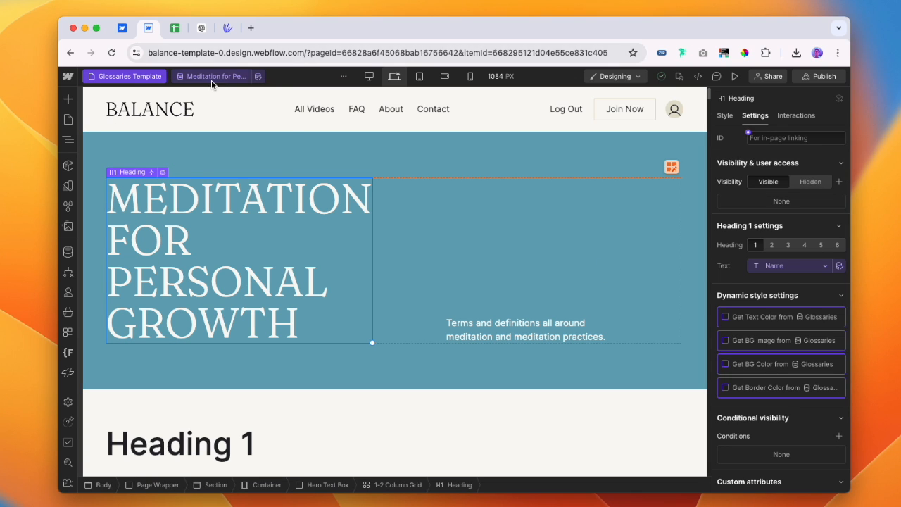
{"action": "left_click", "coordinate": [213, 76]}
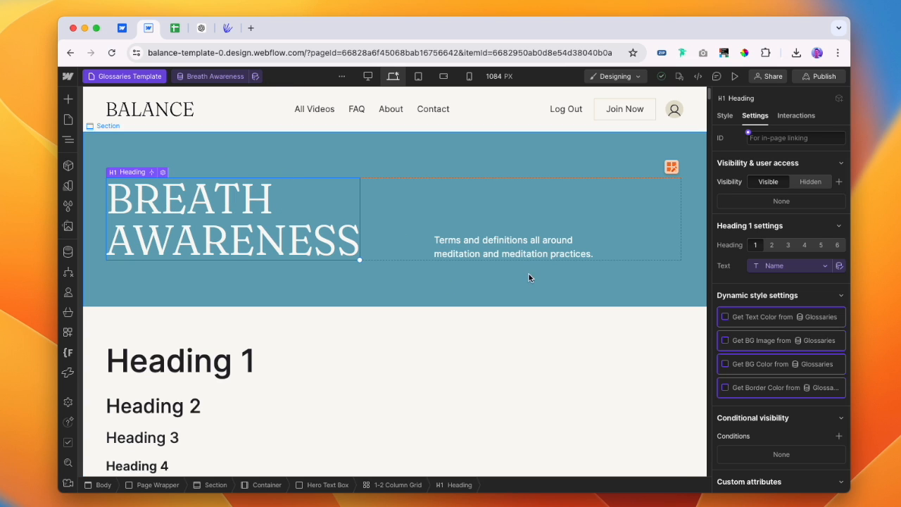
{"action": "left_click", "coordinate": [514, 246]}
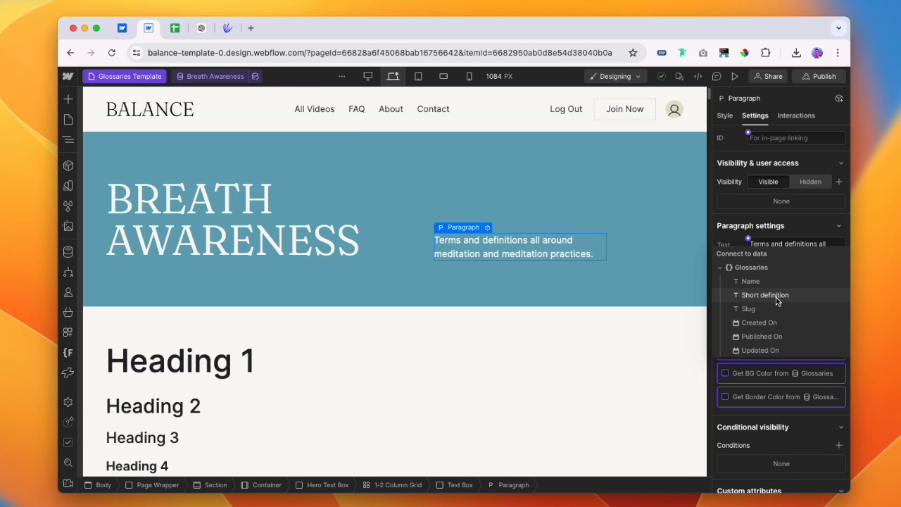
{"action": "left_click", "coordinate": [763, 294]}
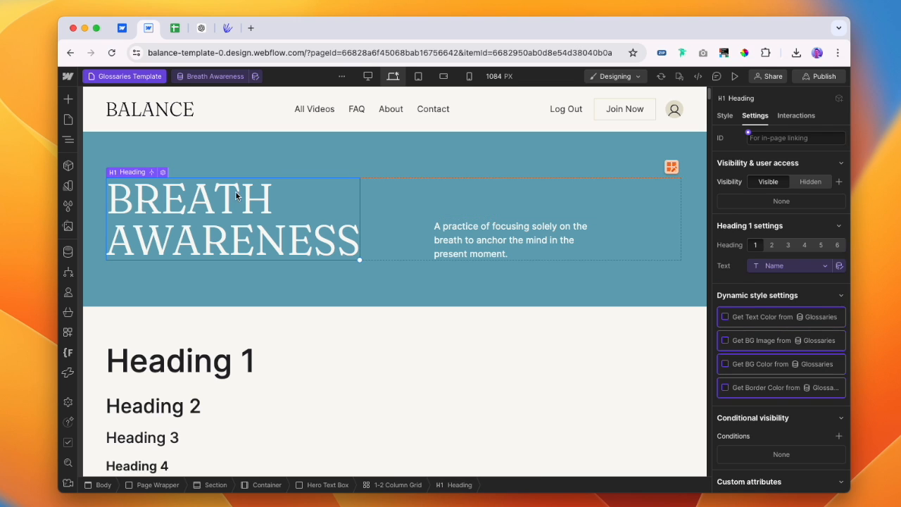
Add the Other Terms collection list of glossary cards below the hero.
{"action": "left_click", "coordinate": [511, 221]}
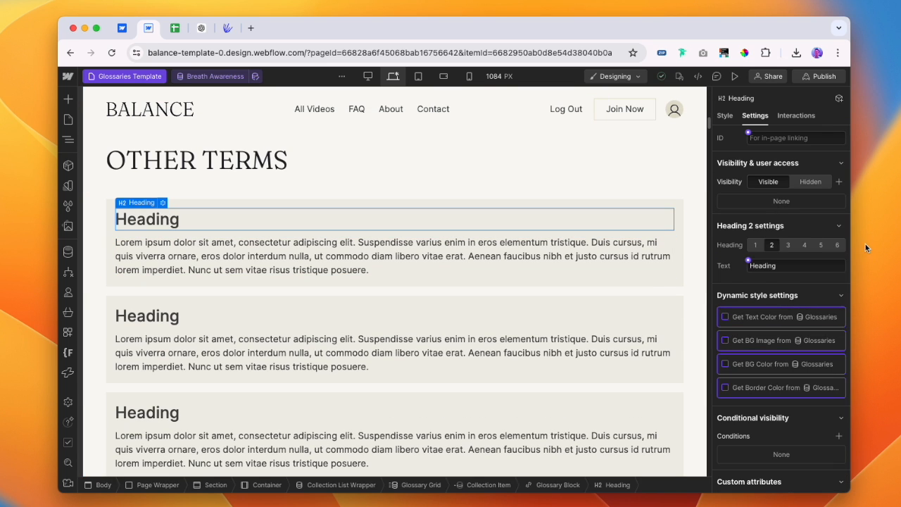
{"action": "left_click", "coordinate": [392, 255]}
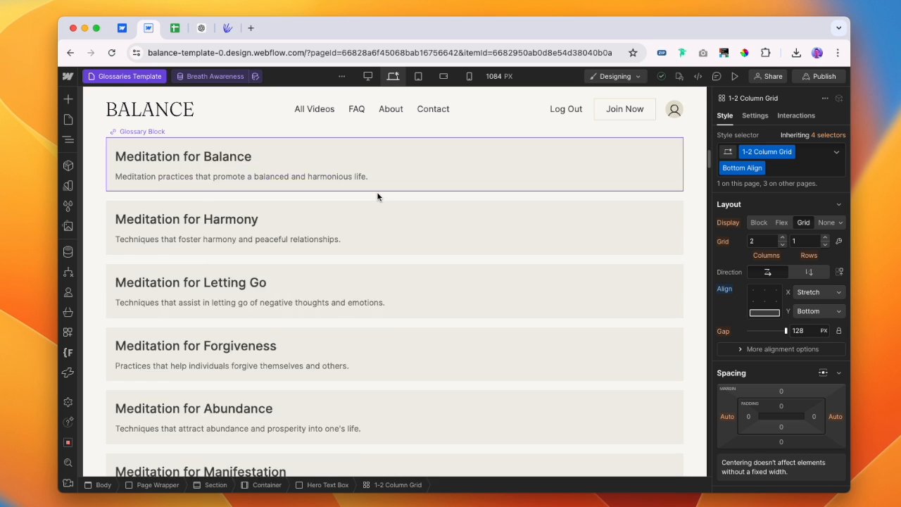
{"action": "scroll", "scroll_direction": "down", "scroll_amount": 3}
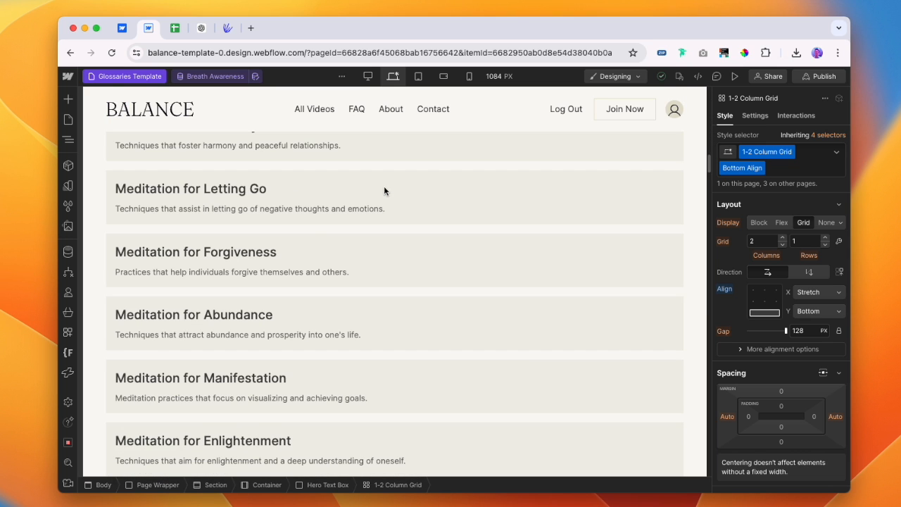
{"action": "scroll", "scroll_direction": "up", "scroll_amount": 3}
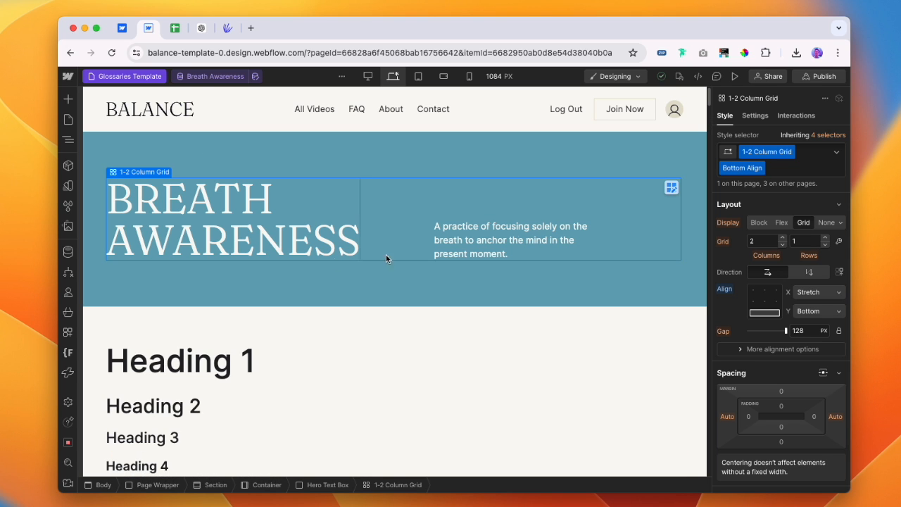
{"action": "left_click", "coordinate": [333, 300]}
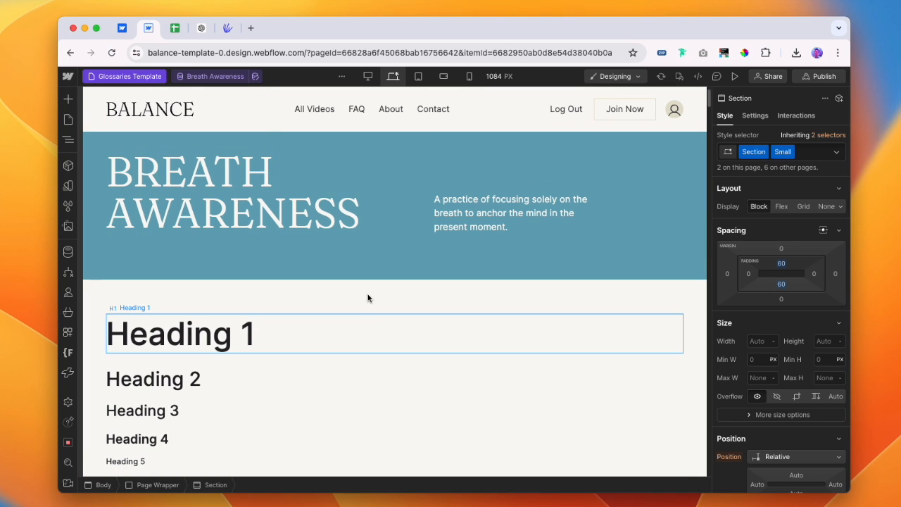
{"action": "left_click", "coordinate": [232, 192]}
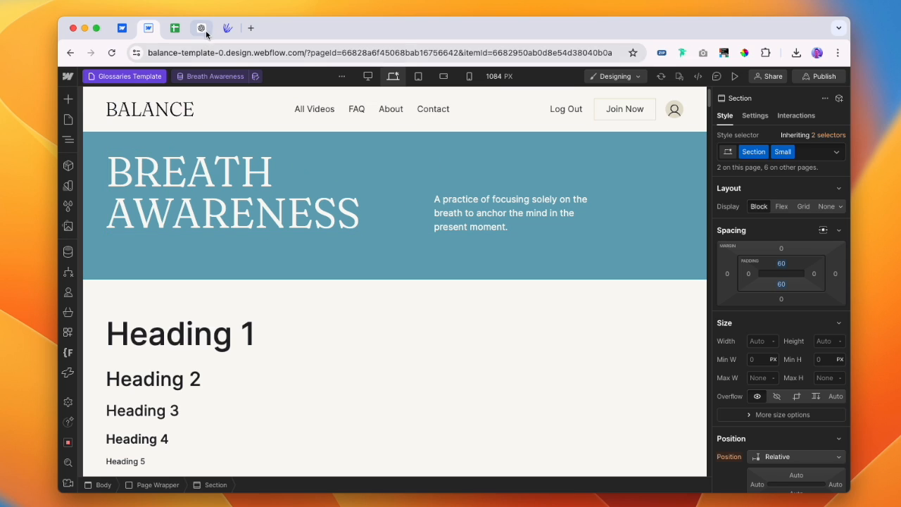
{"action": "left_click", "coordinate": [253, 28]}
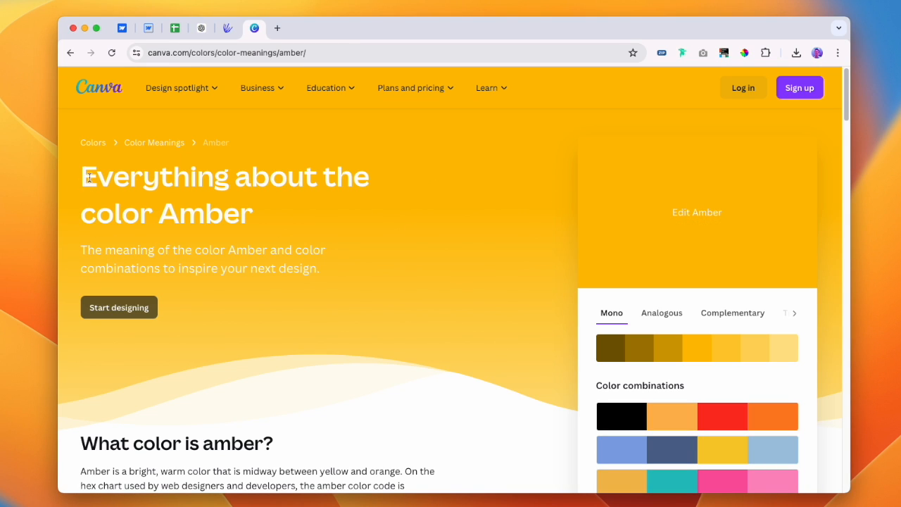
Browse Canva's colour meanings swatch grid, then switch to the AnswerThePublic tab.
{"action": "left_click_drag", "start_coordinate": [88, 176], "coordinate": [291, 269]}
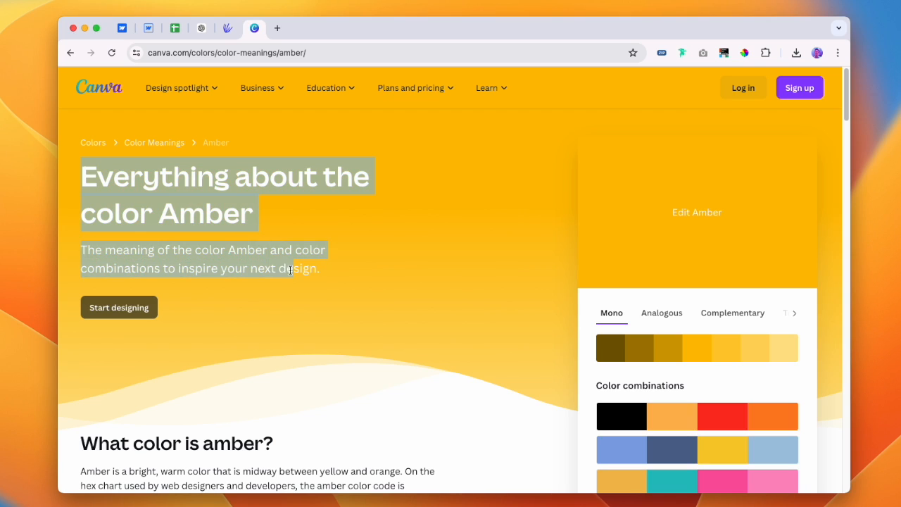
{"action": "scroll", "scroll_direction": "down", "scroll_amount": 3}
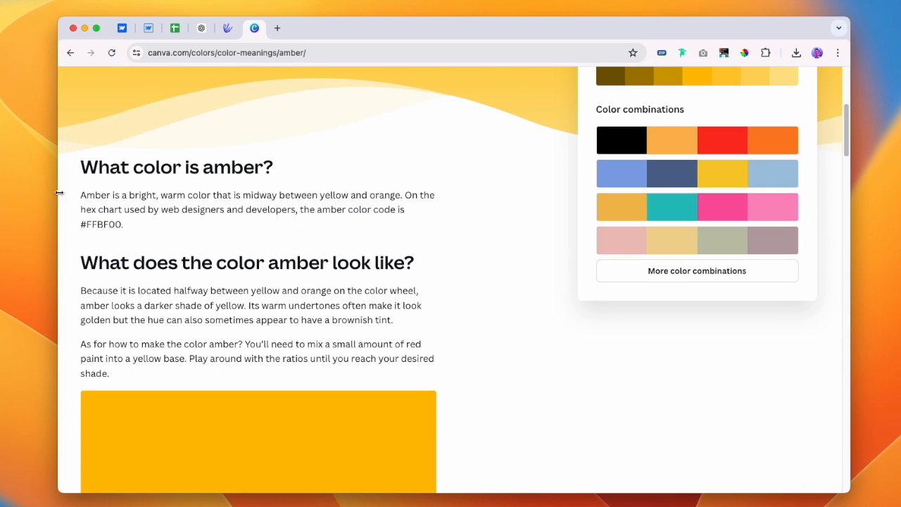
{"action": "scroll", "scroll_direction": "down", "scroll_amount": 3}
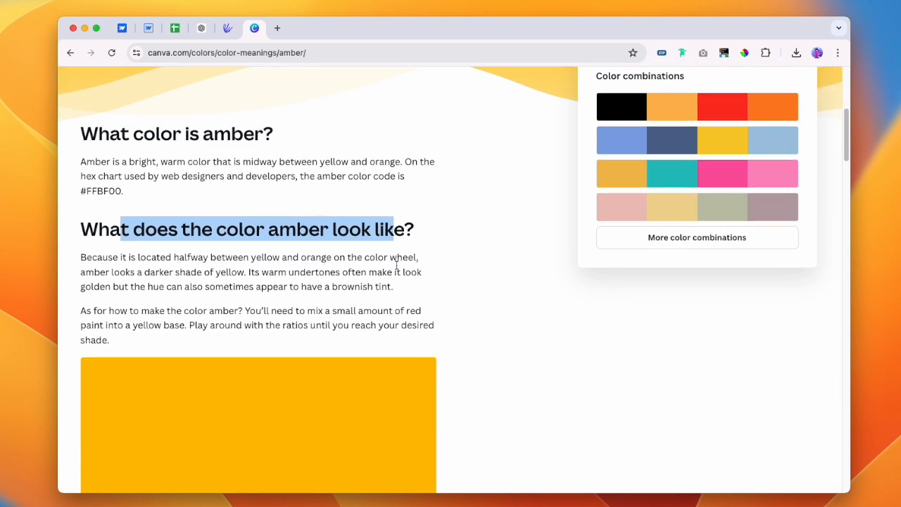
{"action": "scroll", "scroll_direction": "down", "scroll_amount": 3}
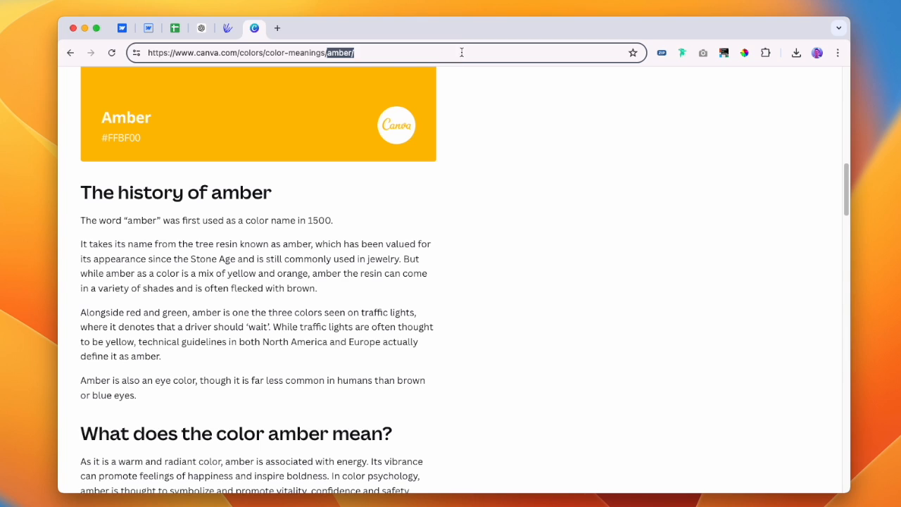
{"action": "left_click", "coordinate": [70, 52]}
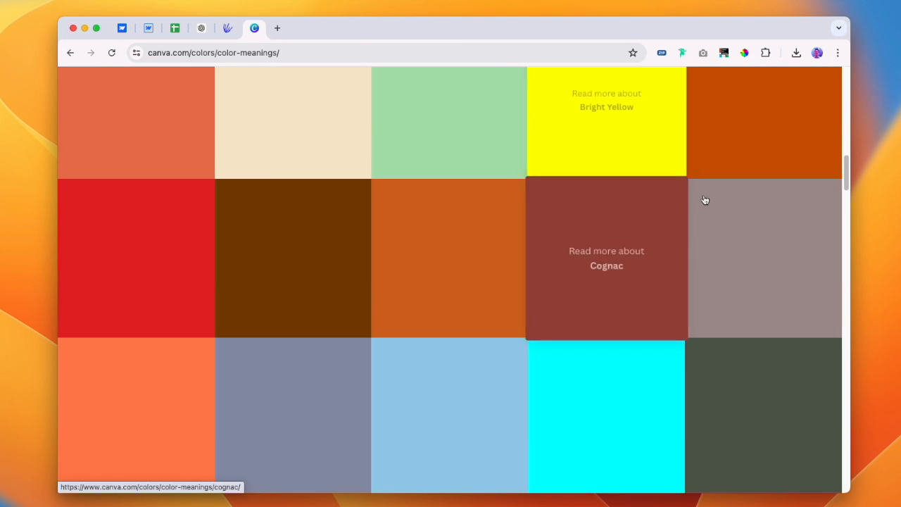
{"action": "mouse_move", "coordinate": [634, 237]}
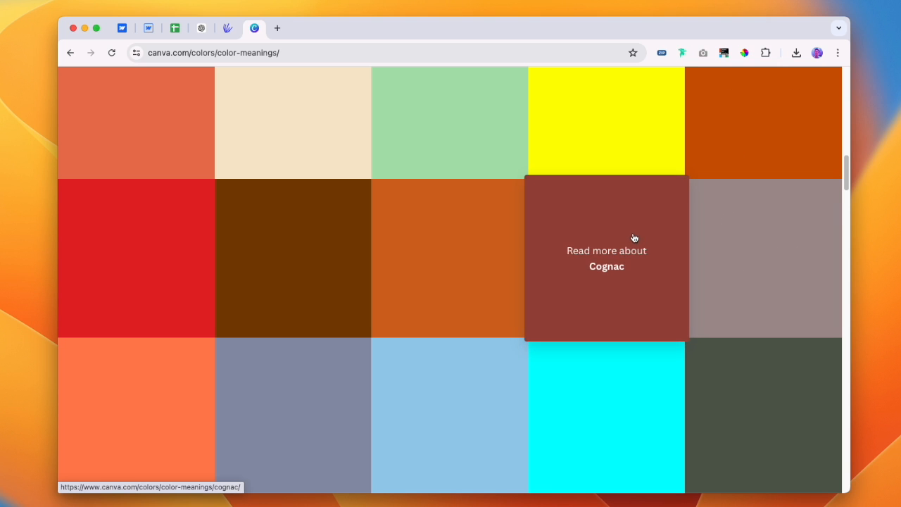
{"action": "scroll", "scroll_direction": "down", "scroll_amount": 3}
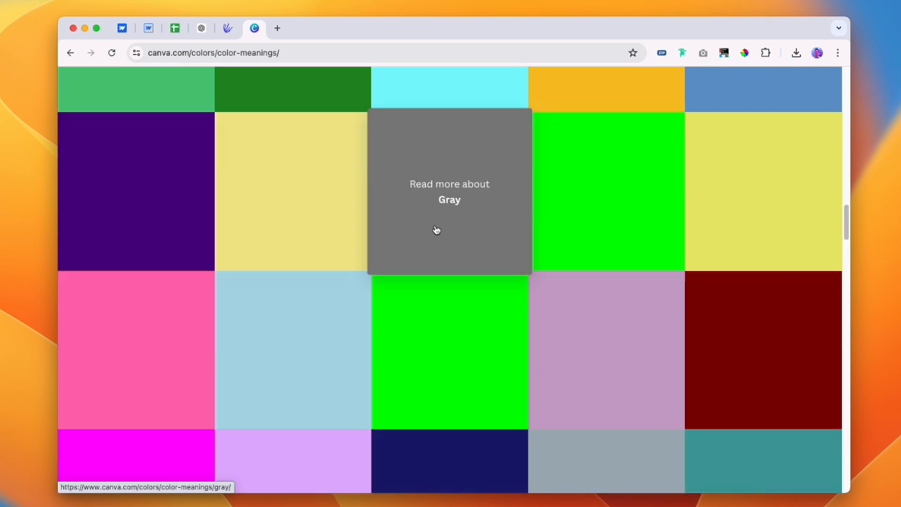
{"action": "scroll", "scroll_direction": "down", "scroll_amount": 3}
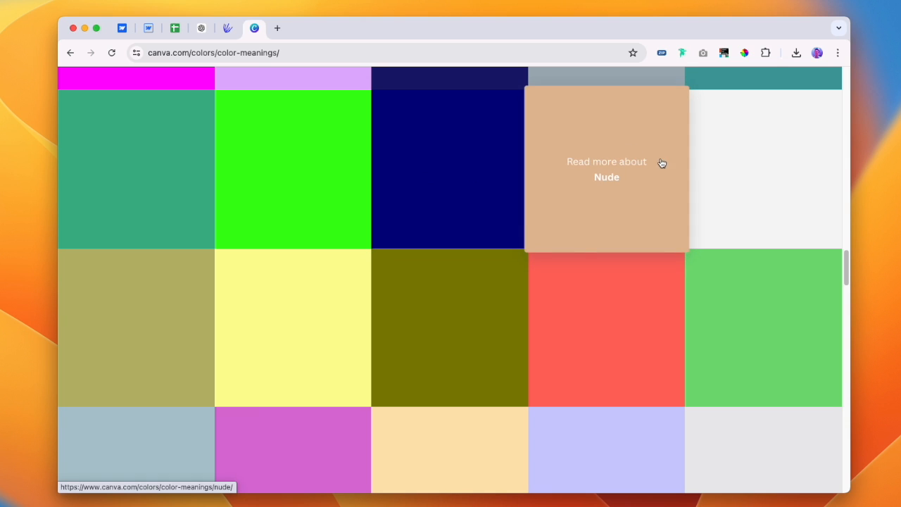
{"action": "scroll", "scroll_direction": "down", "scroll_amount": 3}
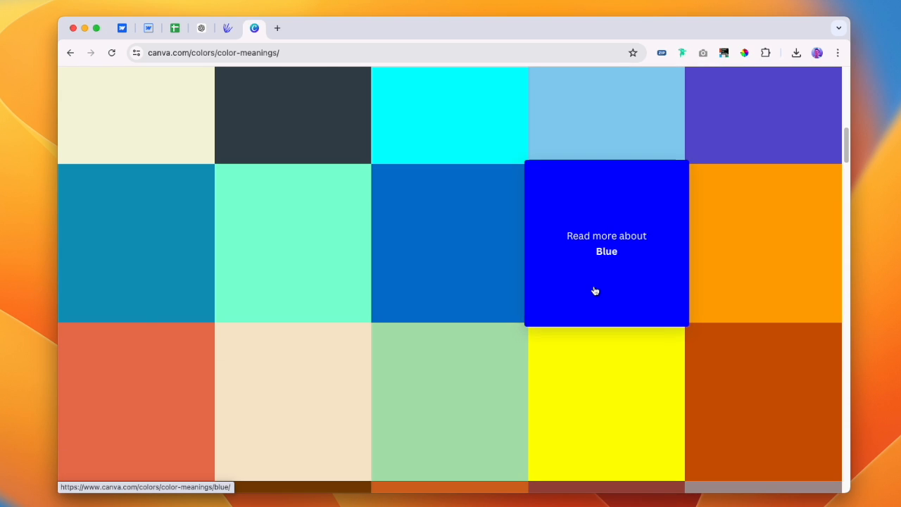
{"action": "left_click", "coordinate": [227, 28]}
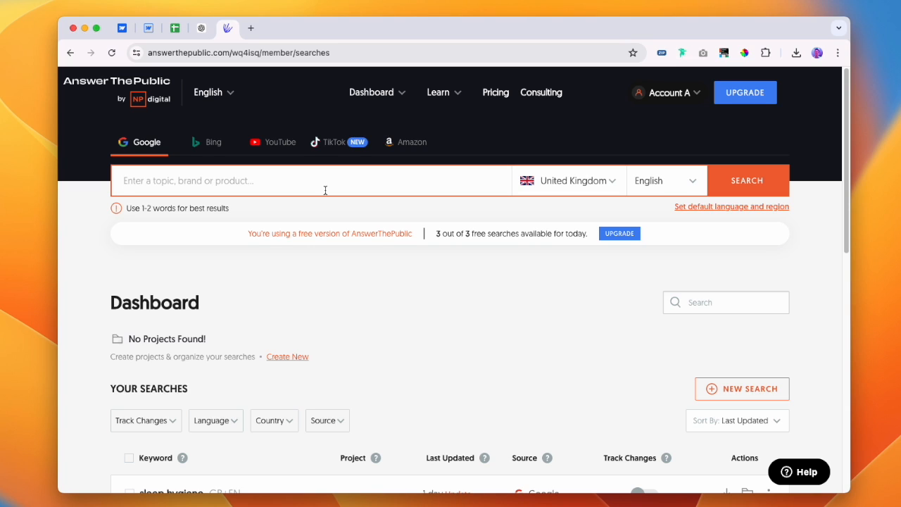
Search AnswerThePublic for 'Meditation' and view the Prepositions, then Questions, wheel.
{"action": "type", "text": "Meditation"}
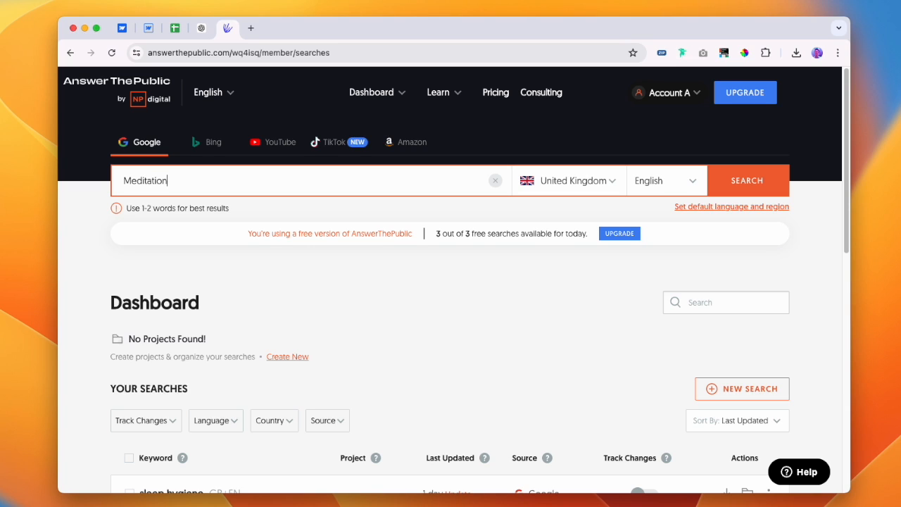
{"action": "left_click", "coordinate": [747, 180]}
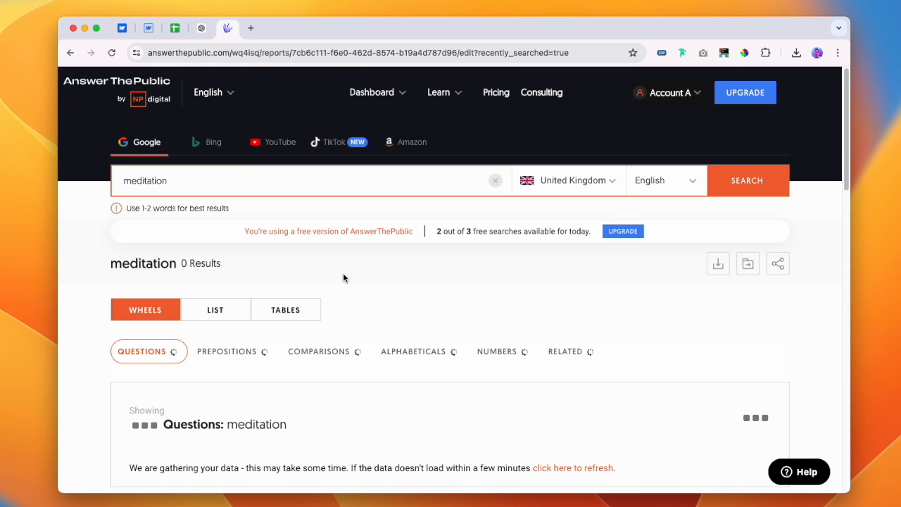
{"action": "scroll", "scroll_direction": "down", "scroll_amount": 3}
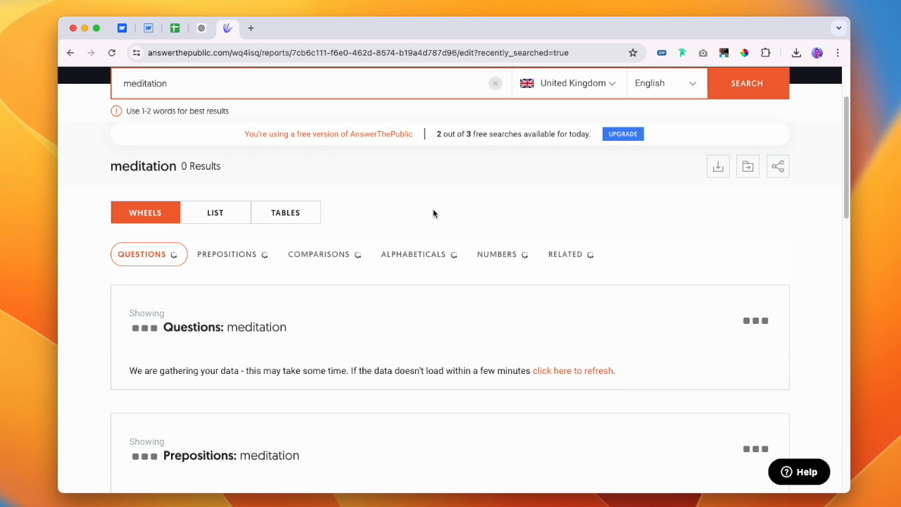
{"action": "scroll", "scroll_direction": "down", "scroll_amount": 3}
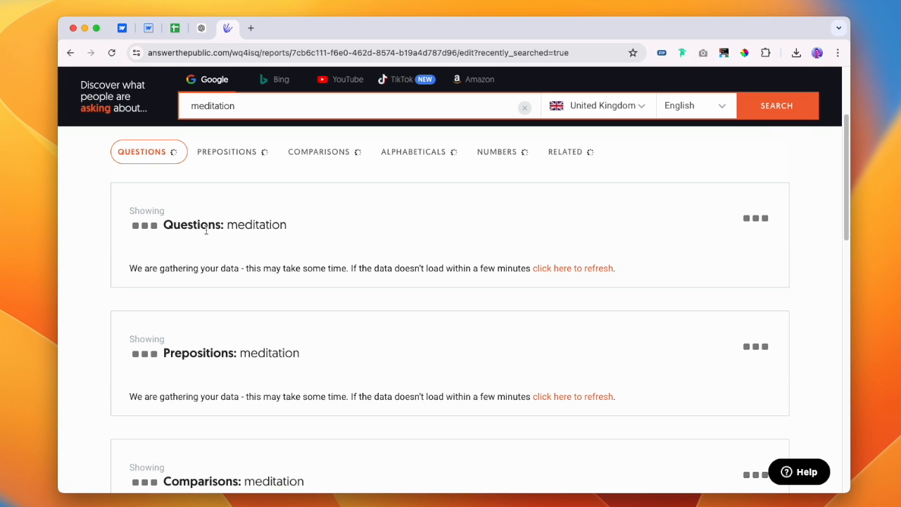
{"action": "mouse_move", "coordinate": [236, 224]}
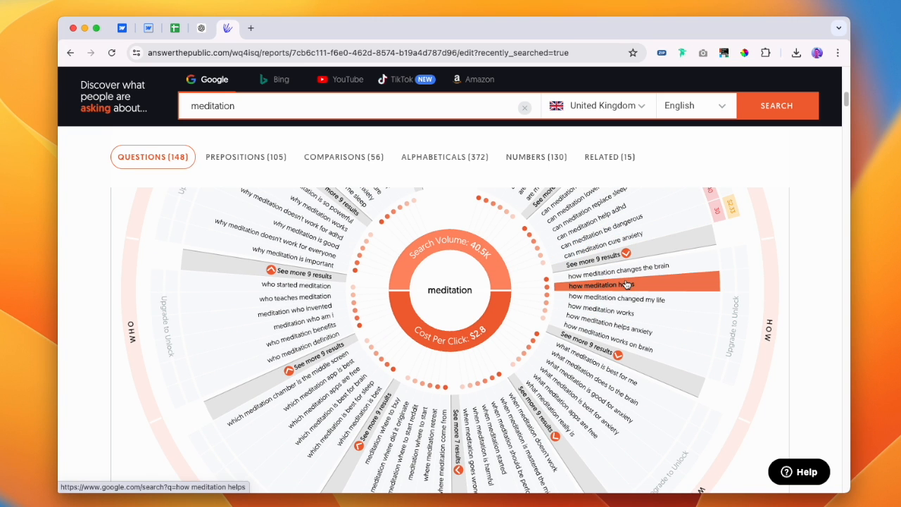
{"action": "mouse_move", "coordinate": [633, 406]}
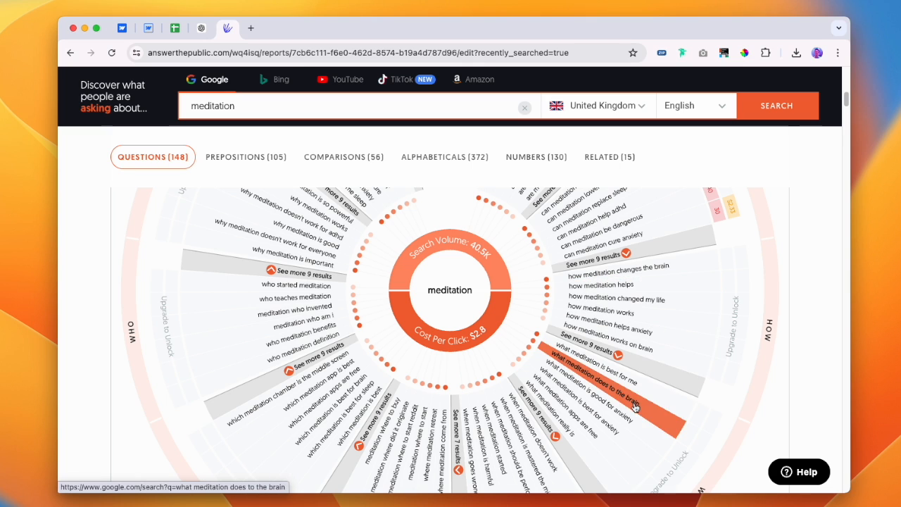
{"action": "mouse_move", "coordinate": [531, 464]}
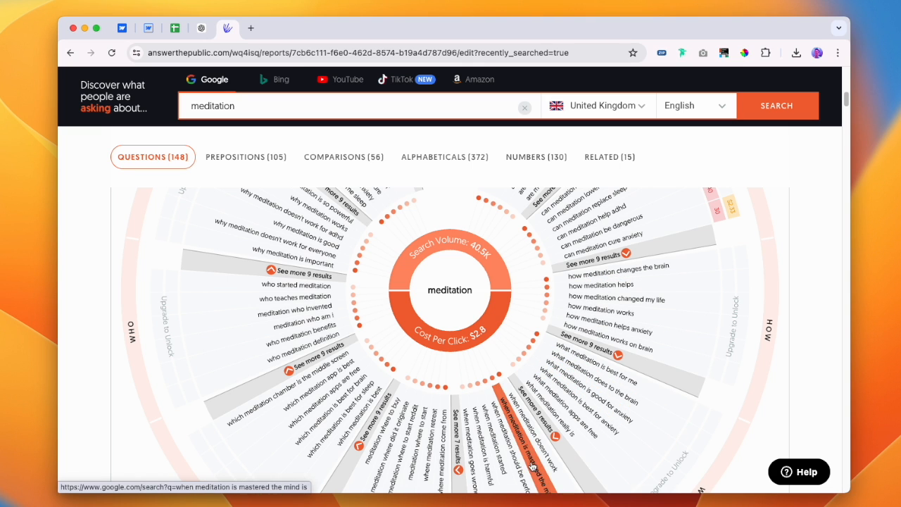
{"action": "mouse_move", "coordinate": [295, 311]}
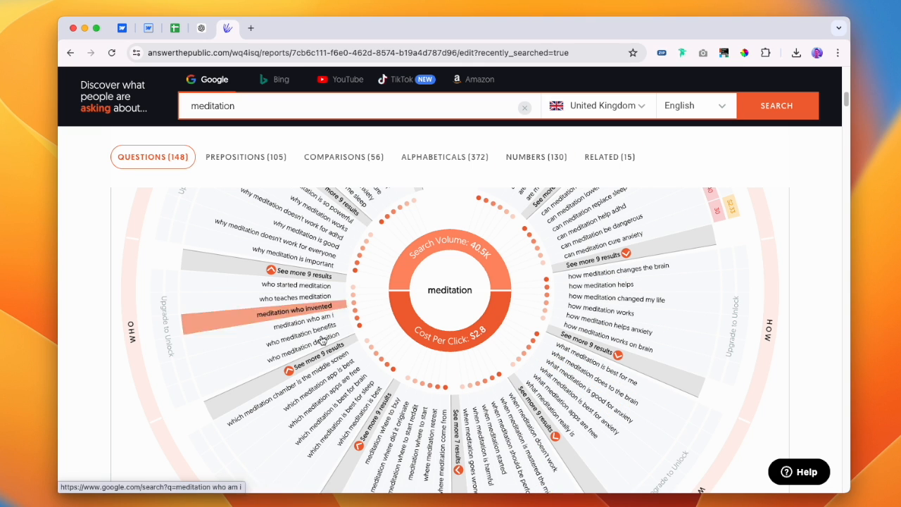
{"action": "left_click", "coordinate": [246, 157]}
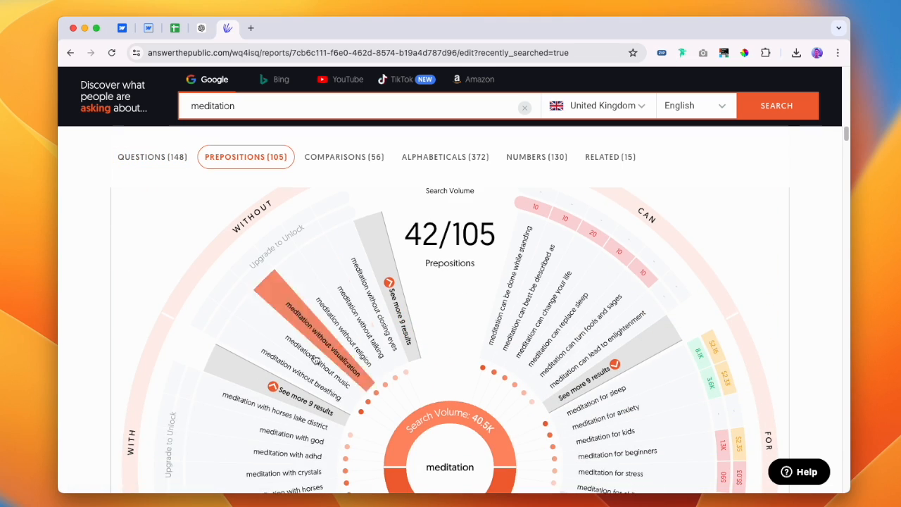
{"action": "left_click", "coordinate": [151, 156]}
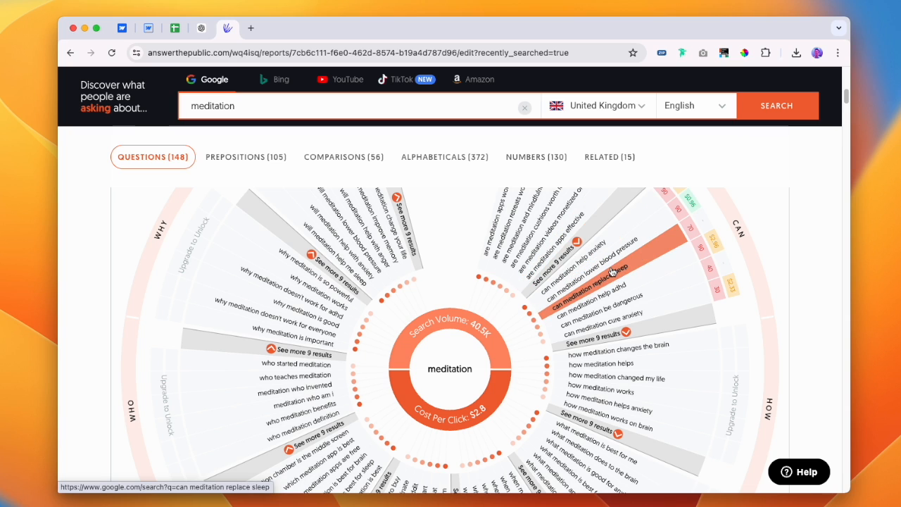
{"action": "mouse_move", "coordinate": [619, 345]}
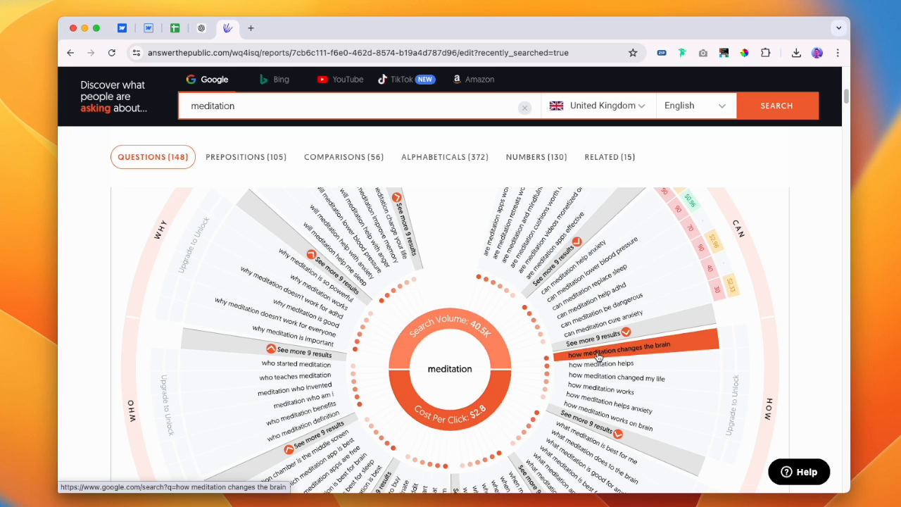
{"action": "mouse_move", "coordinate": [204, 135]}
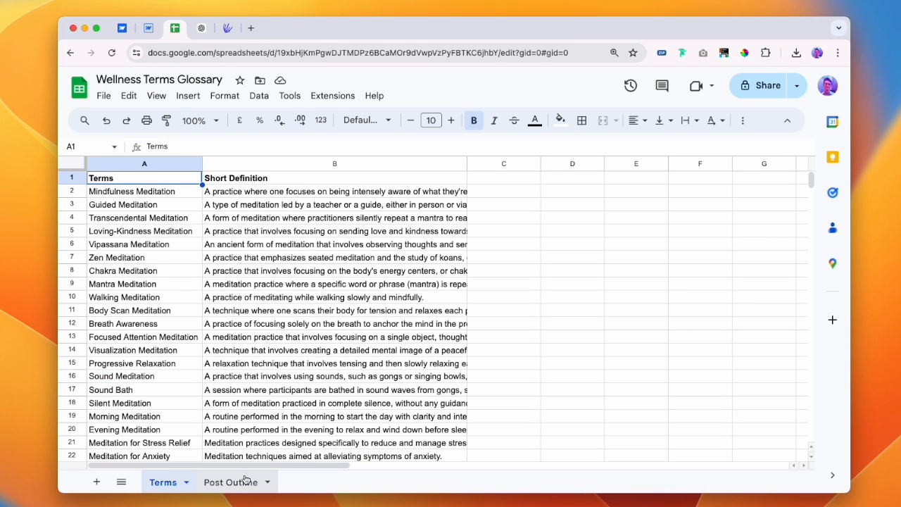
Review the Terms sheet's first terms and definitions (A2:B10), then view the Post Outline headings.
{"action": "left_click", "coordinate": [231, 481]}
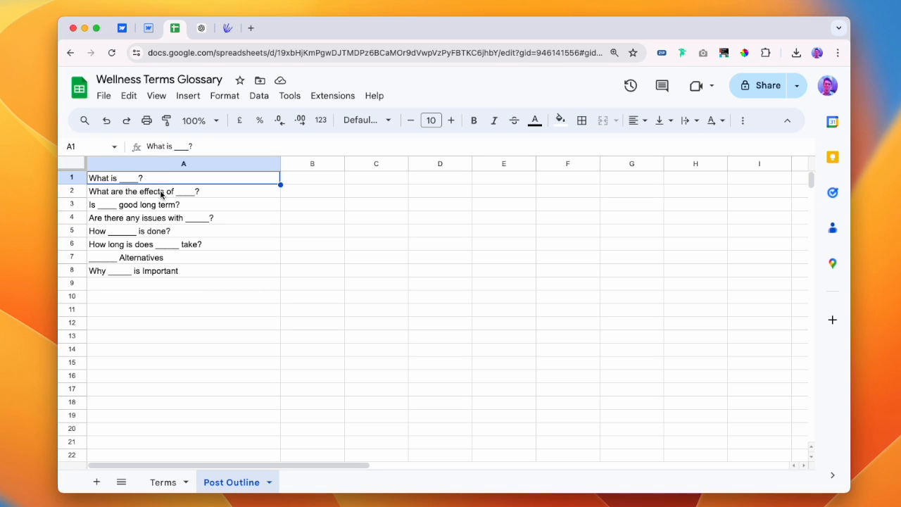
{"action": "mouse_move", "coordinate": [188, 313]}
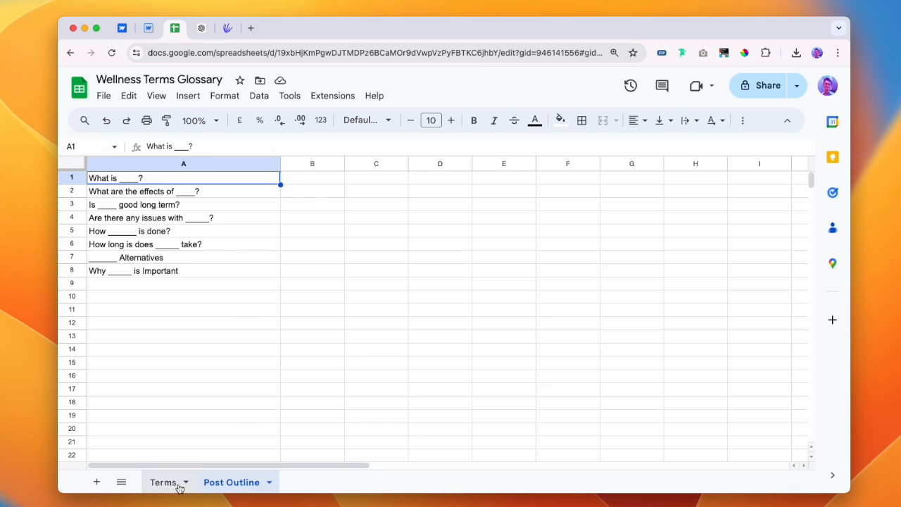
{"action": "left_click", "coordinate": [163, 482]}
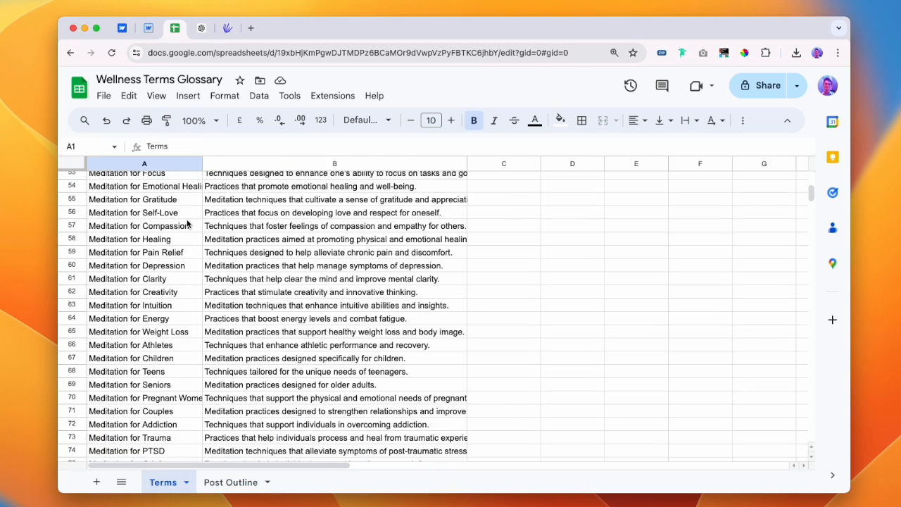
{"action": "scroll", "scroll_direction": "up", "scroll_amount": 3}
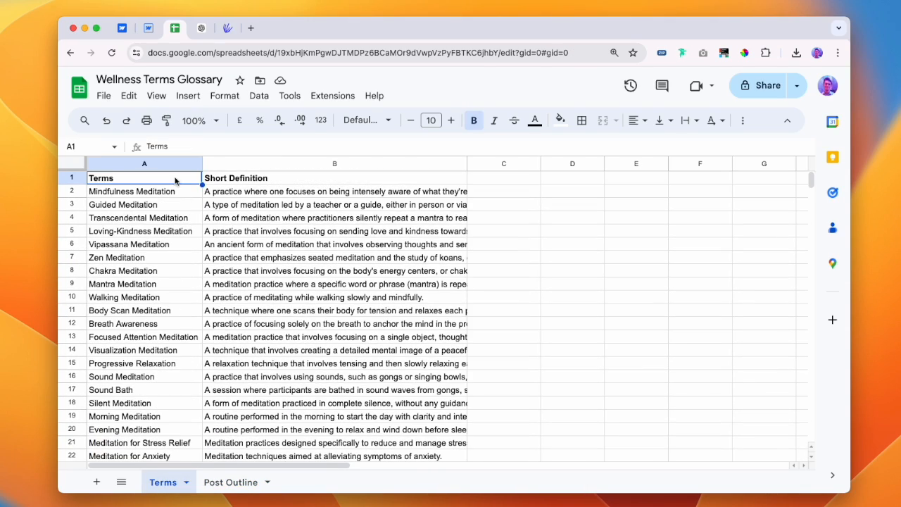
{"action": "left_click", "coordinate": [145, 190]}
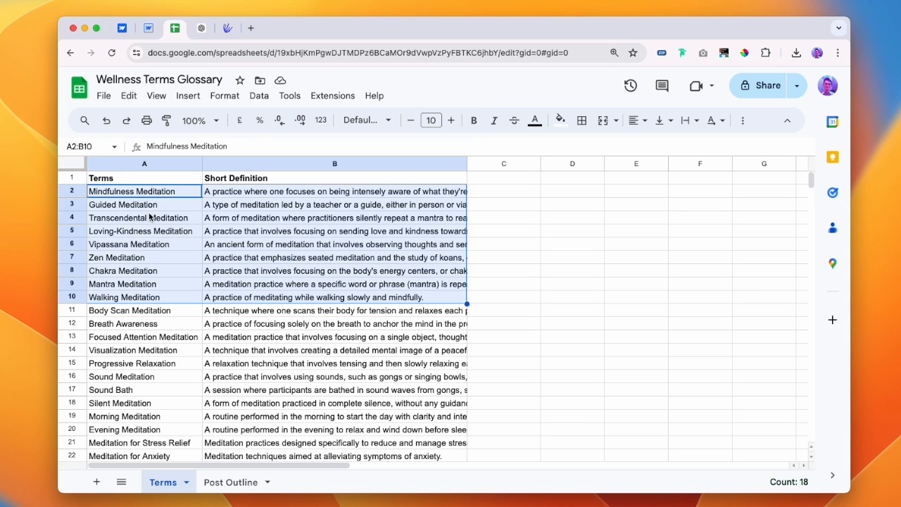
{"action": "left_click", "coordinate": [230, 481]}
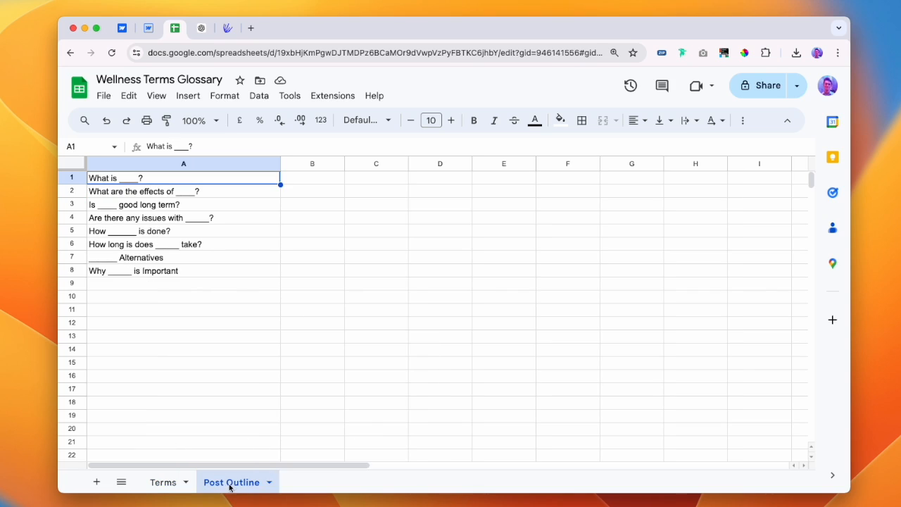
{"action": "mouse_move", "coordinate": [155, 274]}
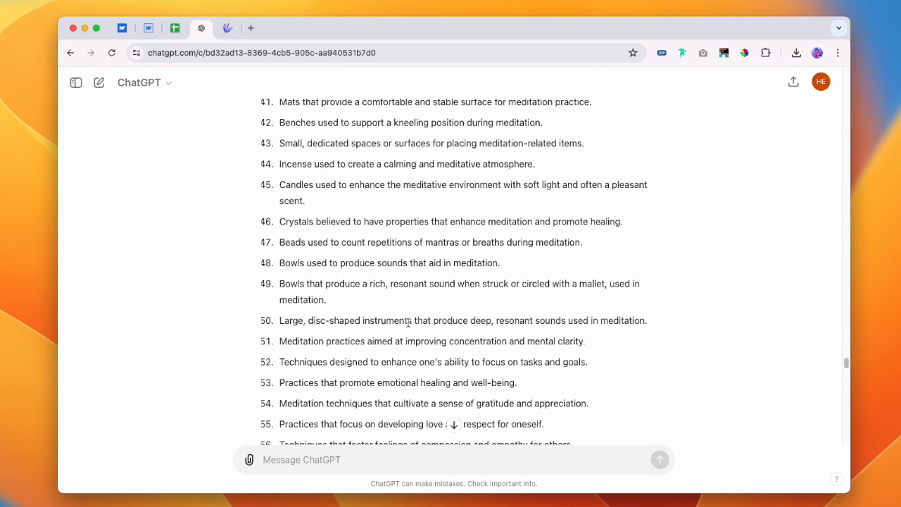
Write a ChatGPT prompt for a SEO-friendly long-form blog post with these headings around the topic.
{"action": "scroll", "scroll_direction": "down", "scroll_amount": 3}
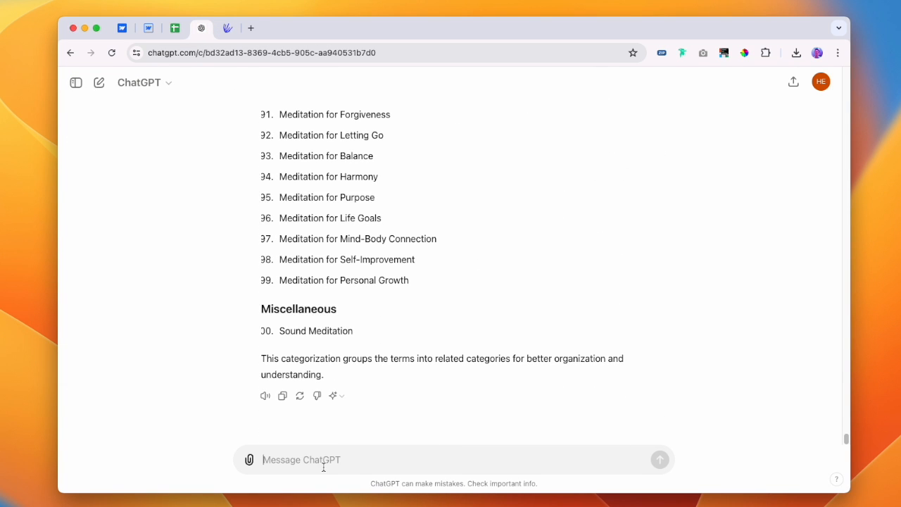
{"action": "type", "text": "Create a SEO"}
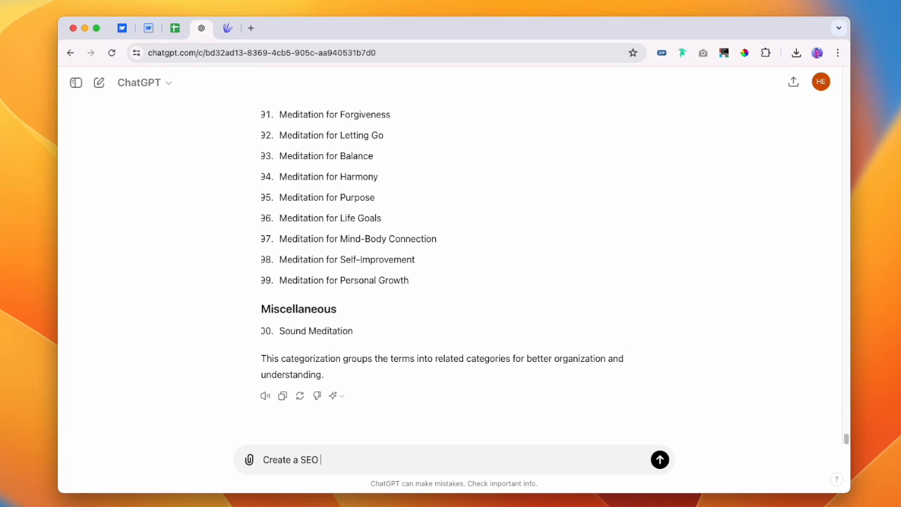
{"action": "type", "text": "fri"}
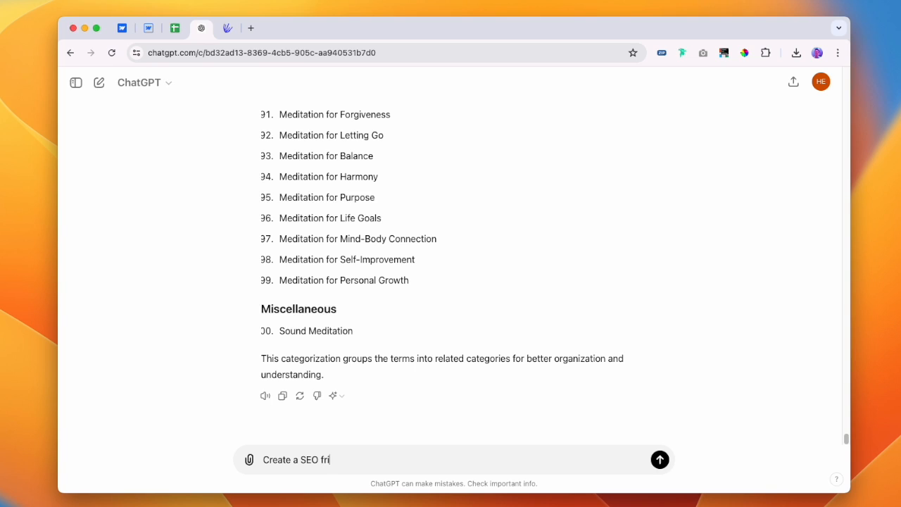
{"action": "type", "text": "endly long"}
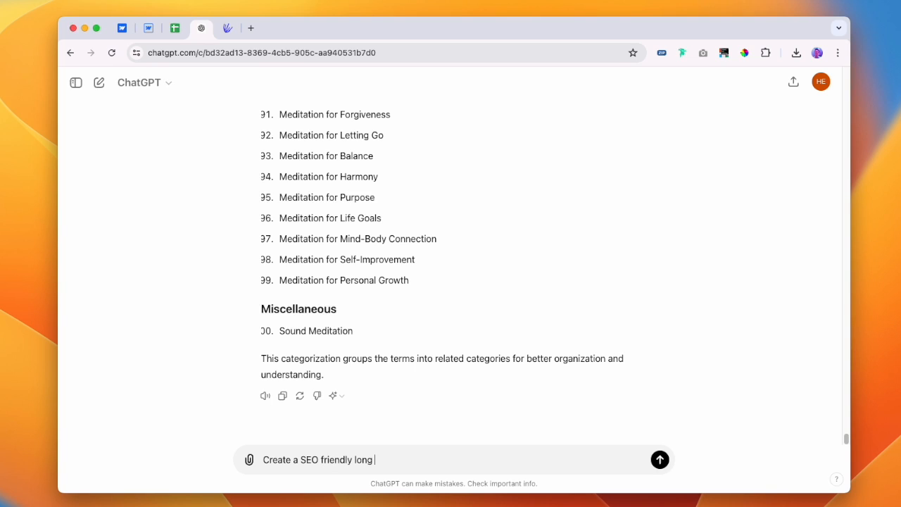
{"action": "type", "text": "form"}
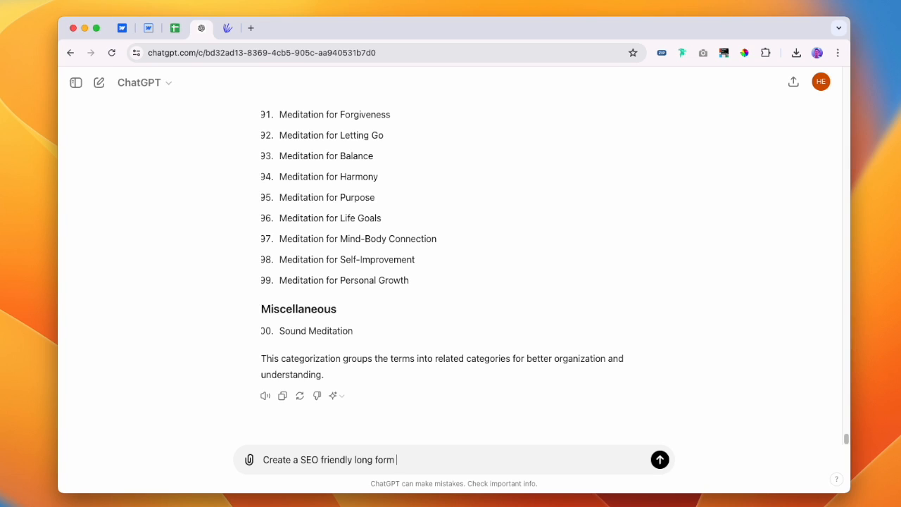
{"action": "type", "text": "blog post"}
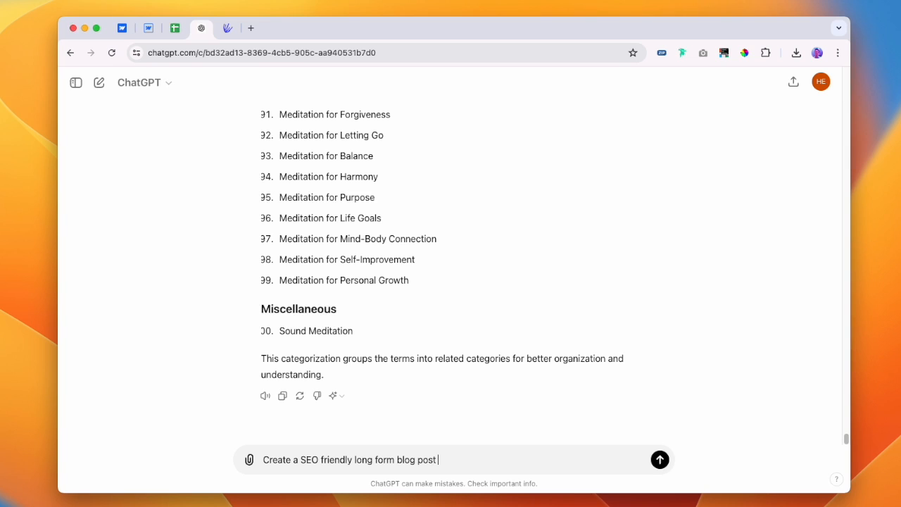
{"action": "type", "text": "with these headings:"}
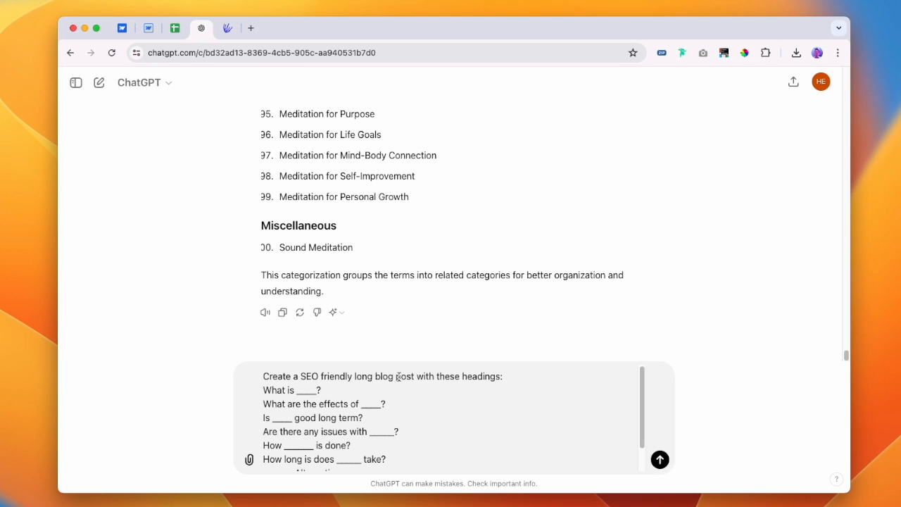
{"action": "type", "text": "around"}
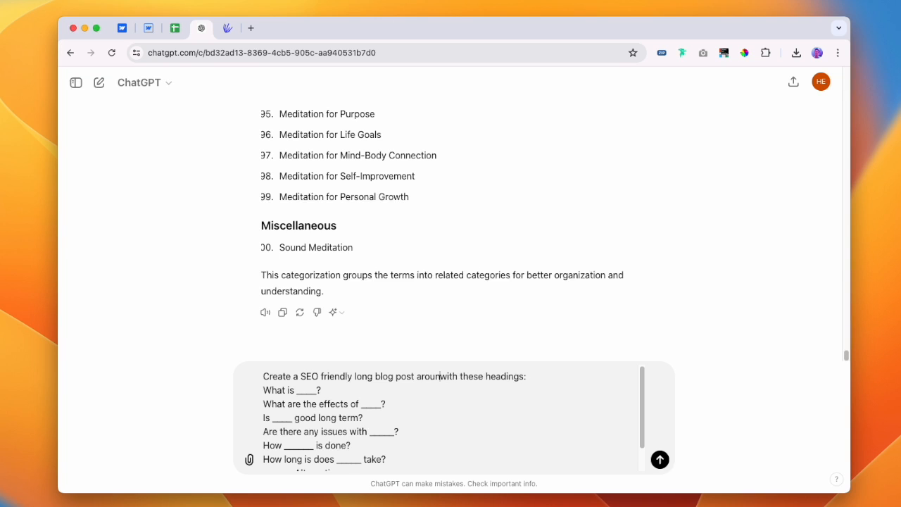
{"action": "type", "text": "the topic"}
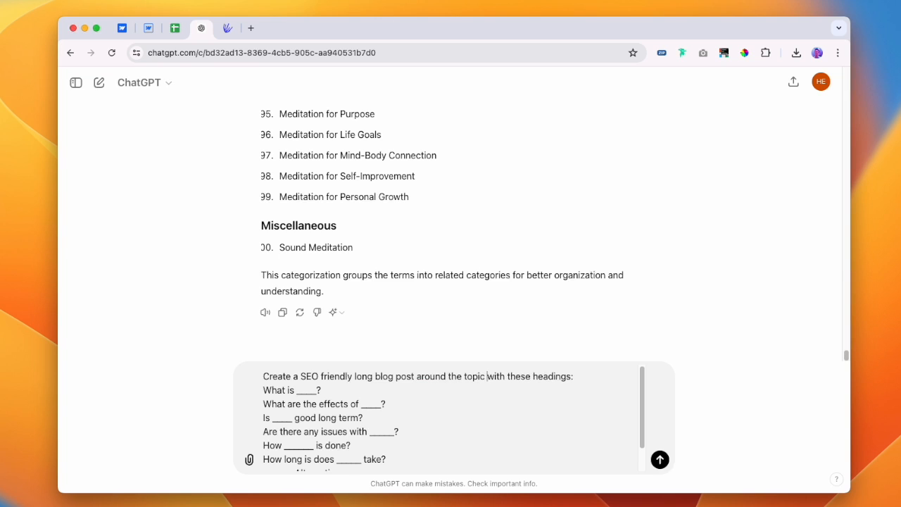
Insert 'Mindfulness Meditation' as the topic and send the blog post request.
{"action": "scroll", "scroll_direction": "up", "scroll_amount": 3}
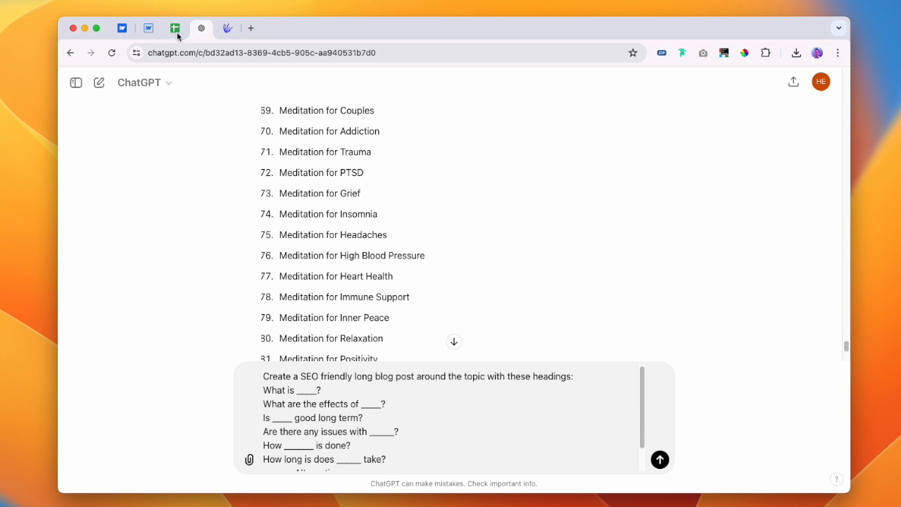
{"action": "left_click", "coordinate": [174, 28]}
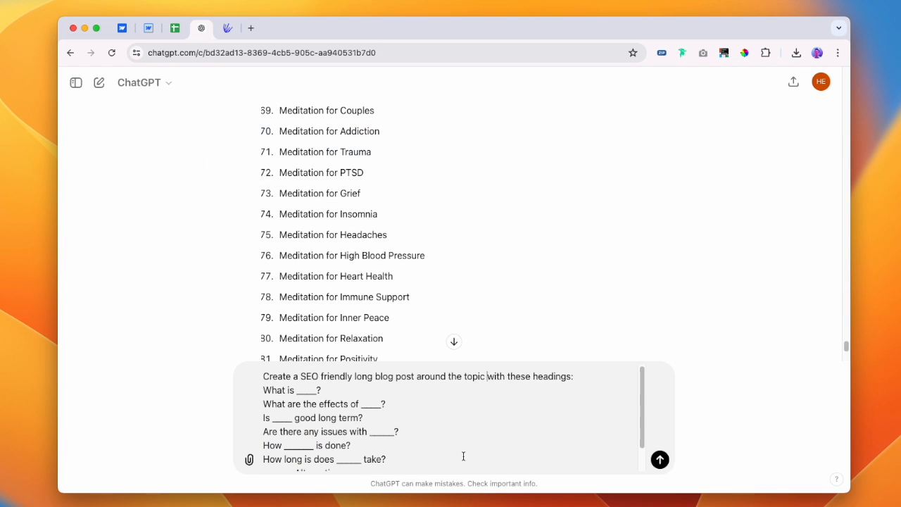
{"action": "type", "text": "Mindfulness Meditation"}
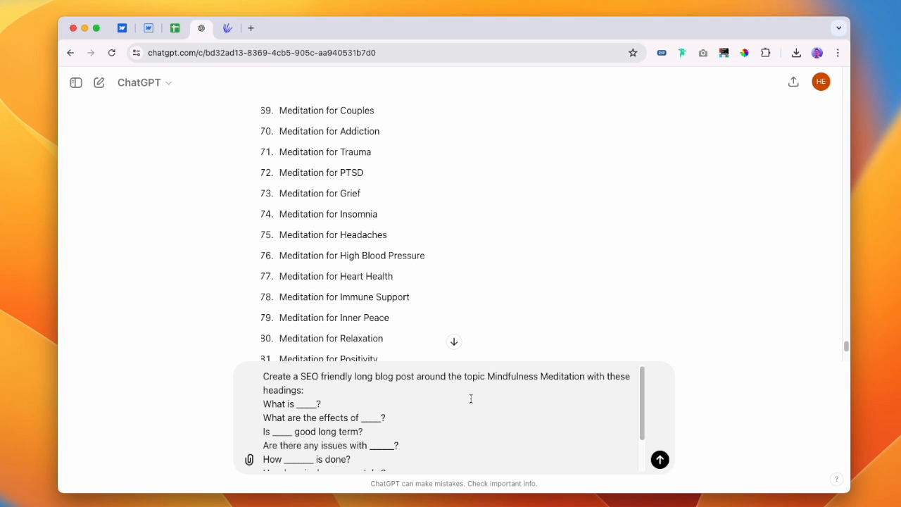
{"action": "left_click", "coordinate": [659, 459]}
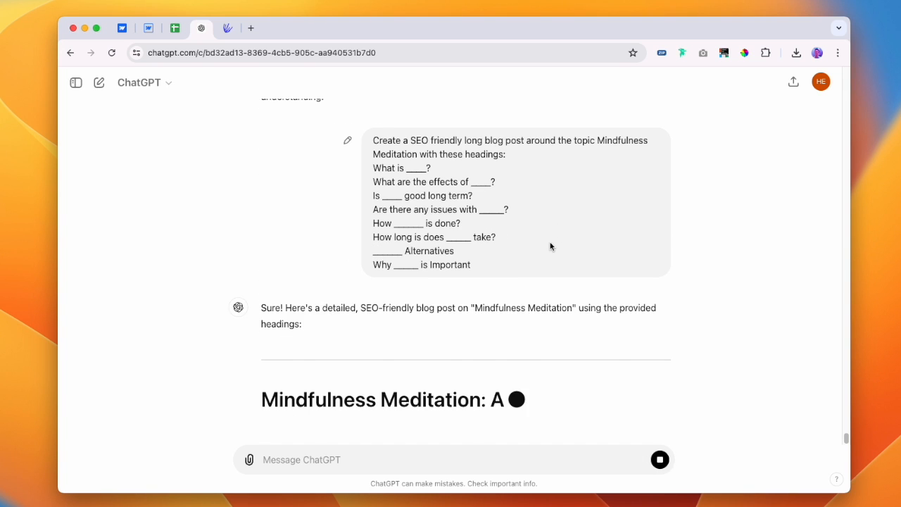
Scroll through ChatGPT's generated Mindfulness Meditation blog post to review the article.
{"action": "scroll", "scroll_direction": "down", "scroll_amount": 3}
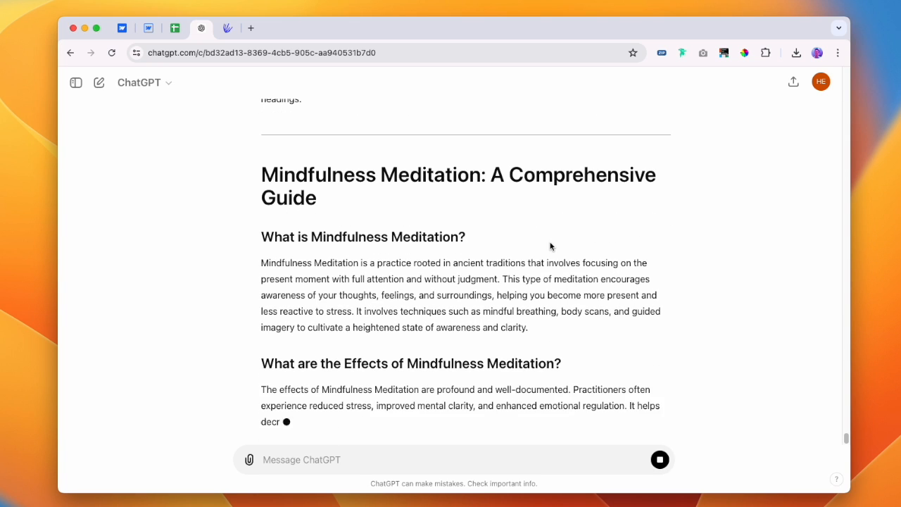
{"action": "scroll", "scroll_direction": "down", "scroll_amount": 3}
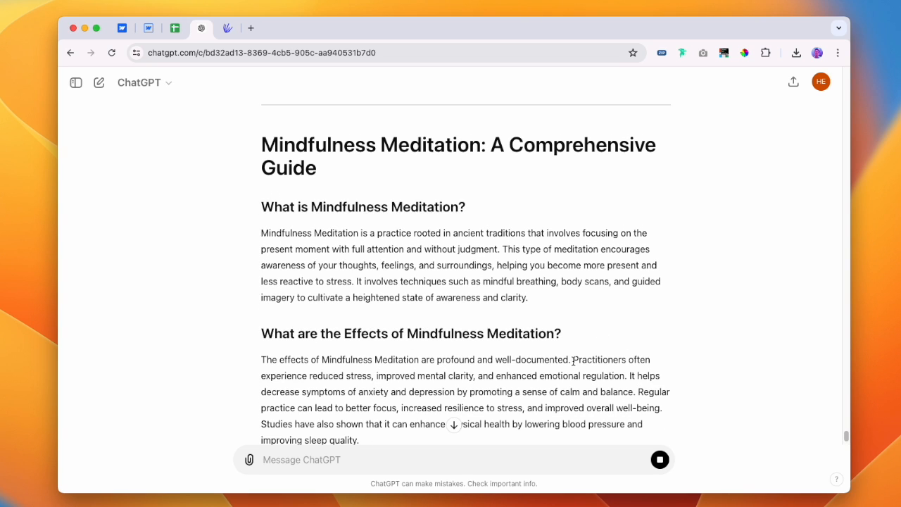
{"action": "mouse_move", "coordinate": [354, 176]}
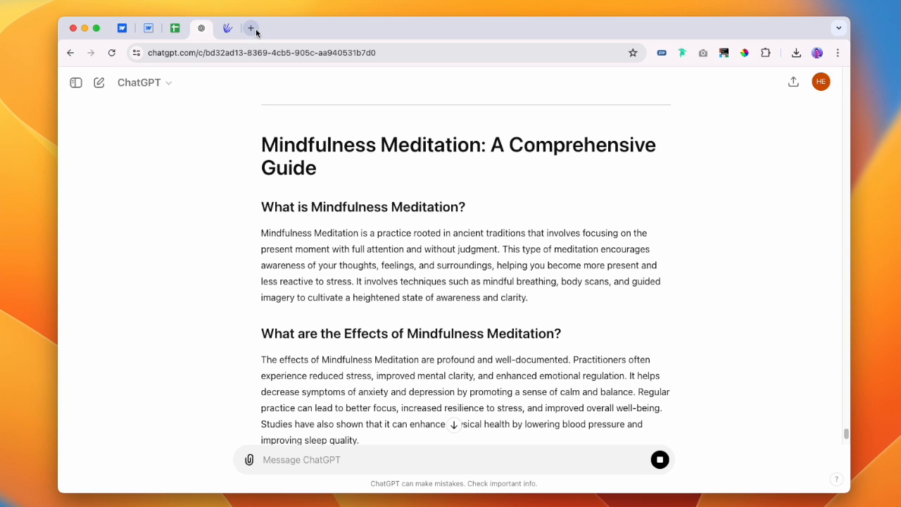
{"action": "mouse_move", "coordinate": [486, 161]}
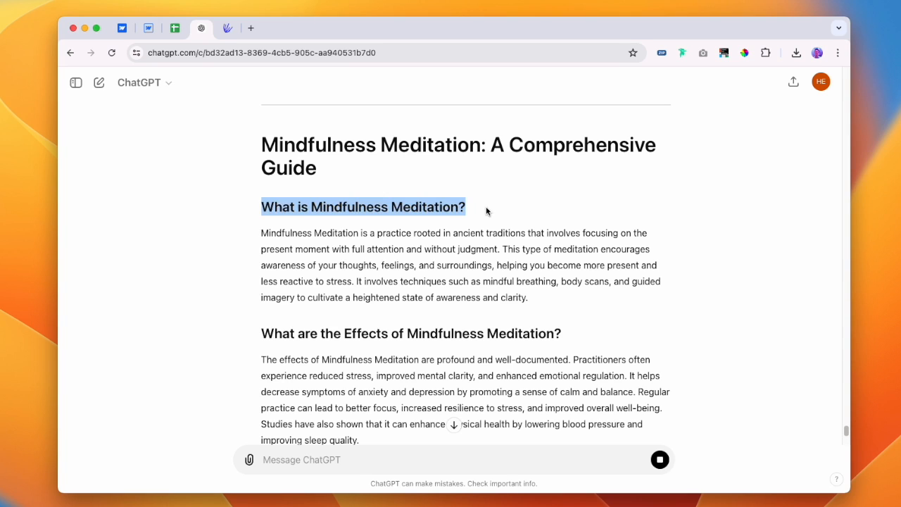
{"action": "scroll", "scroll_direction": "down", "scroll_amount": 3}
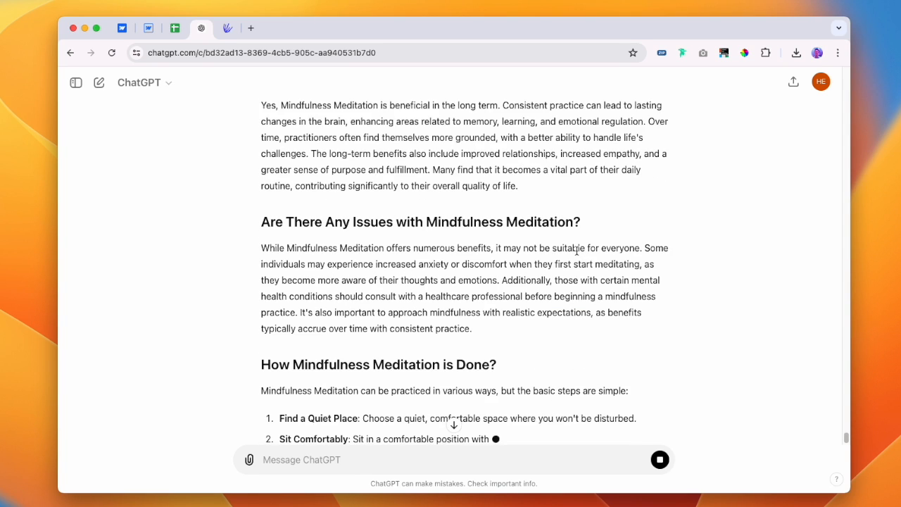
{"action": "scroll", "scroll_direction": "up", "scroll_amount": 3}
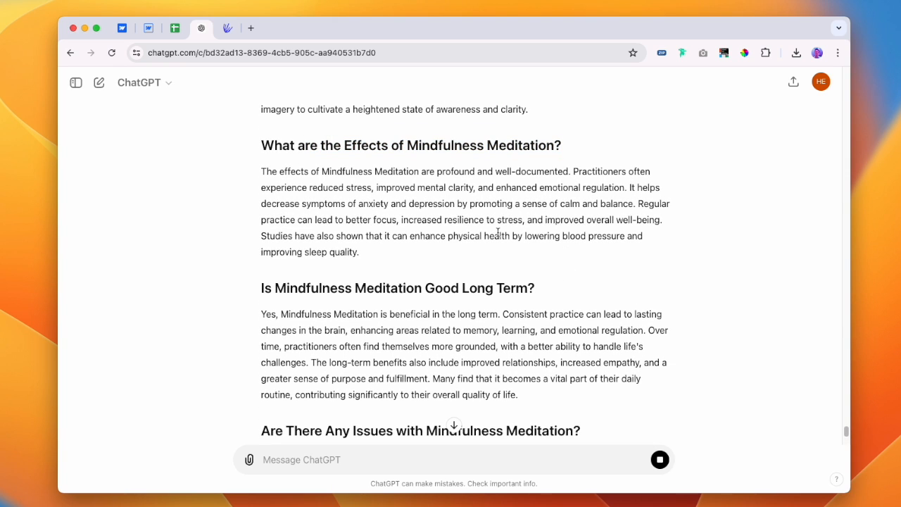
{"action": "mouse_move", "coordinate": [586, 232]}
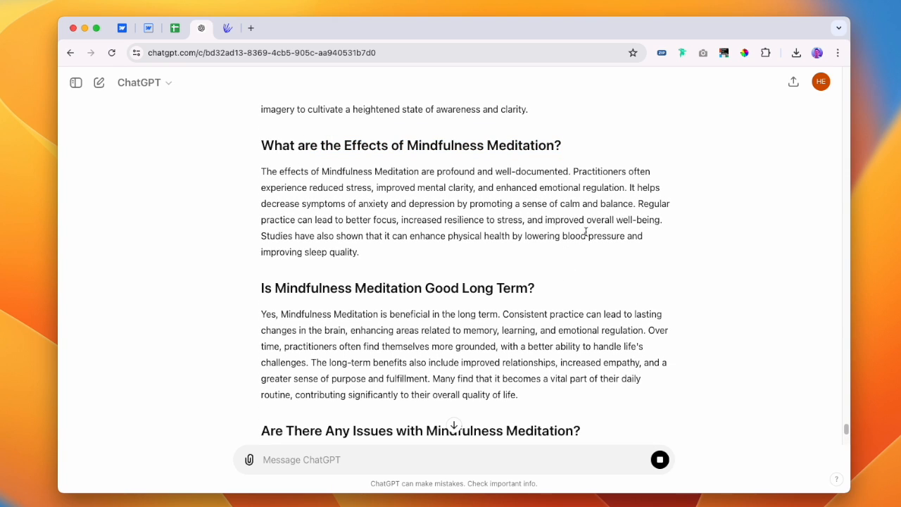
{"action": "mouse_move", "coordinate": [667, 229]}
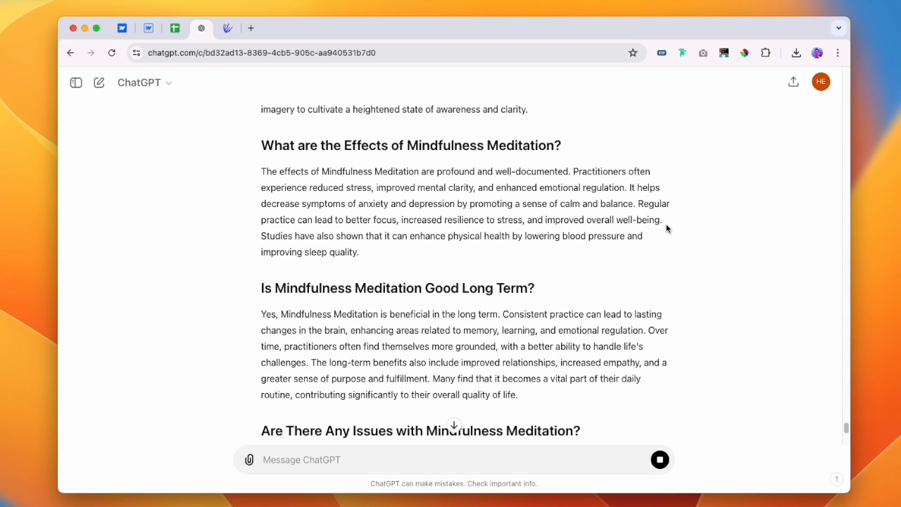
{"action": "scroll", "scroll_direction": "down", "scroll_amount": 3}
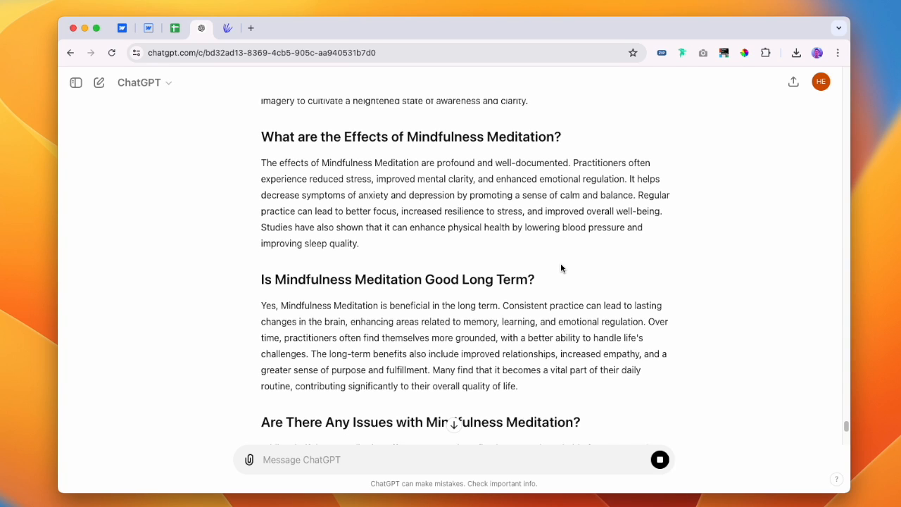
{"action": "scroll", "scroll_direction": "up", "scroll_amount": 3}
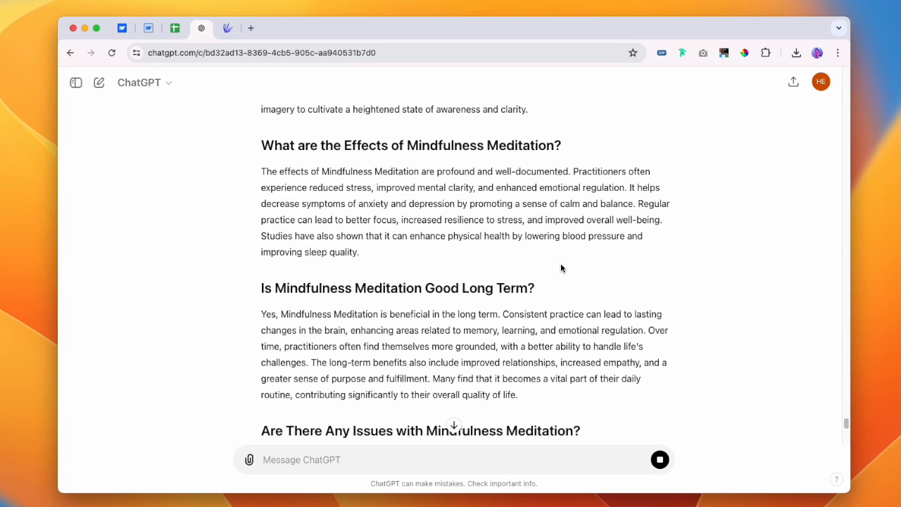
{"action": "scroll", "scroll_direction": "down", "scroll_amount": 3}
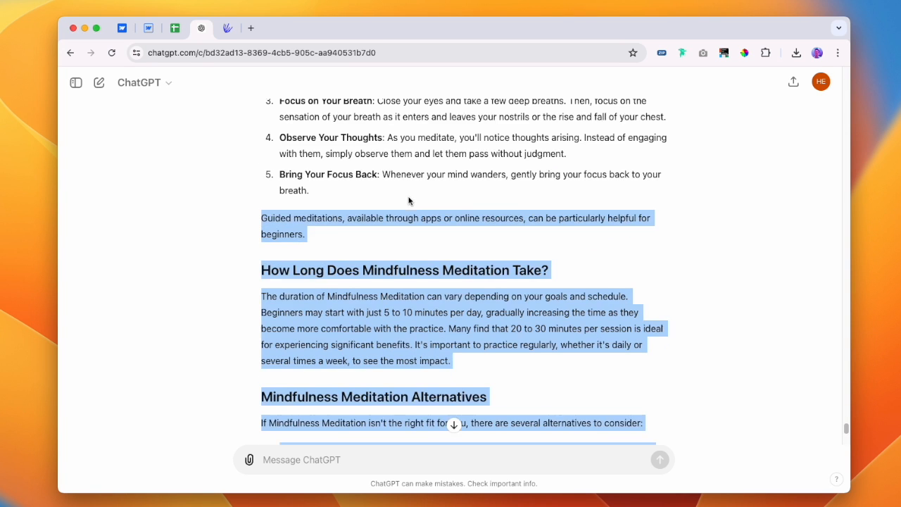
{"action": "scroll", "scroll_direction": "up", "scroll_amount": 3}
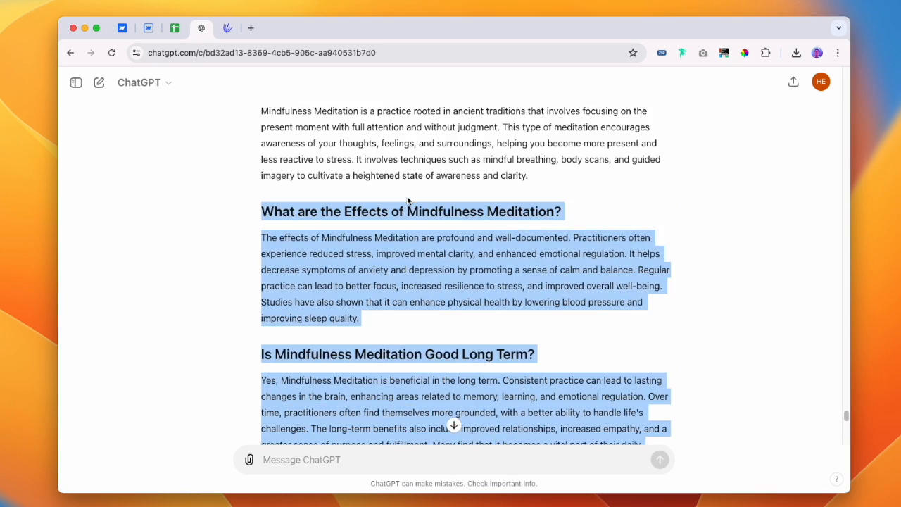
{"action": "scroll", "scroll_direction": "up", "scroll_amount": 3}
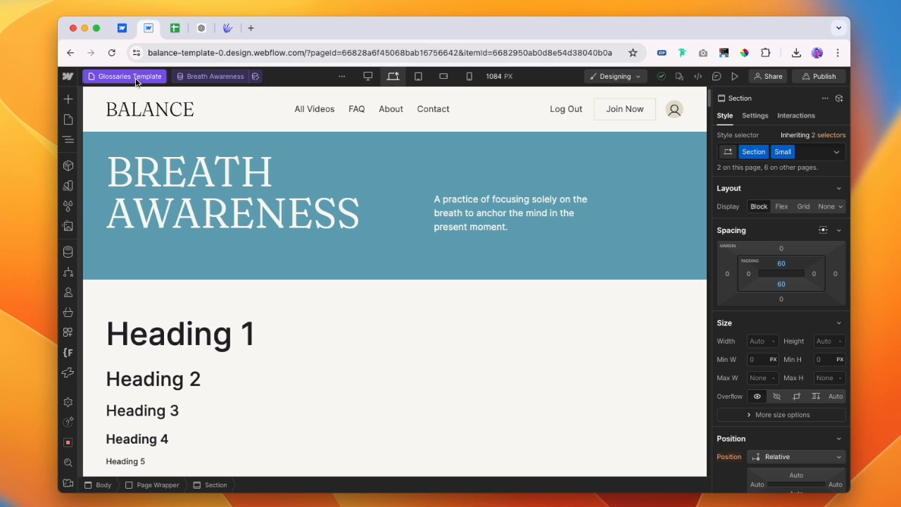
Add a rich text field 'Long form text' to the Glossaries collection and save it.
{"action": "left_click", "coordinate": [68, 251]}
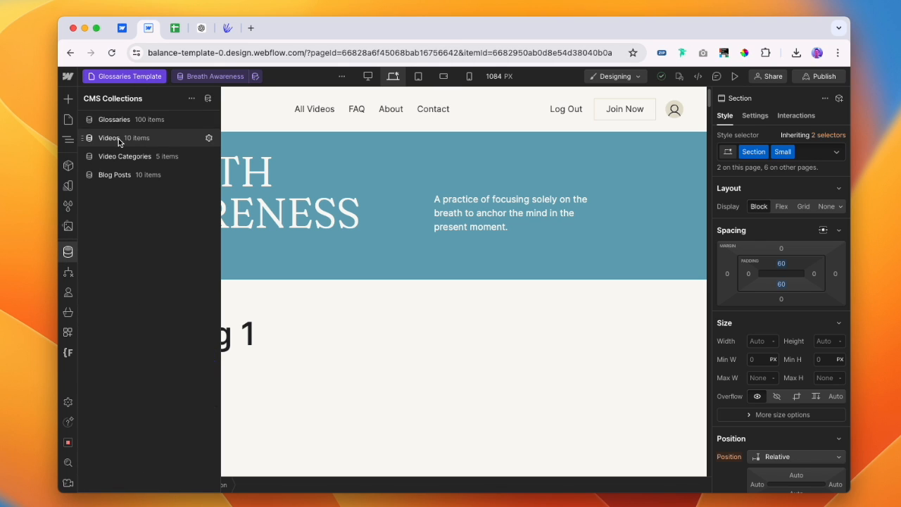
{"action": "left_click", "coordinate": [208, 119]}
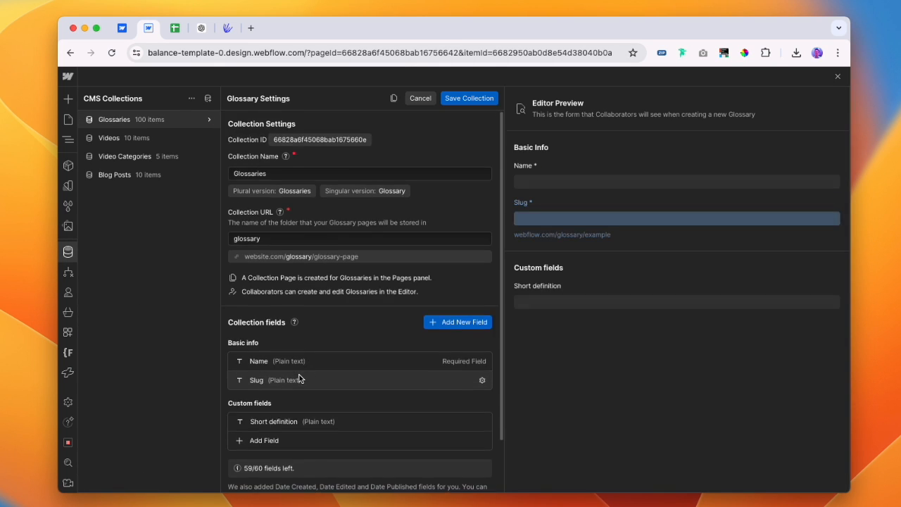
{"action": "left_click", "coordinate": [263, 440]}
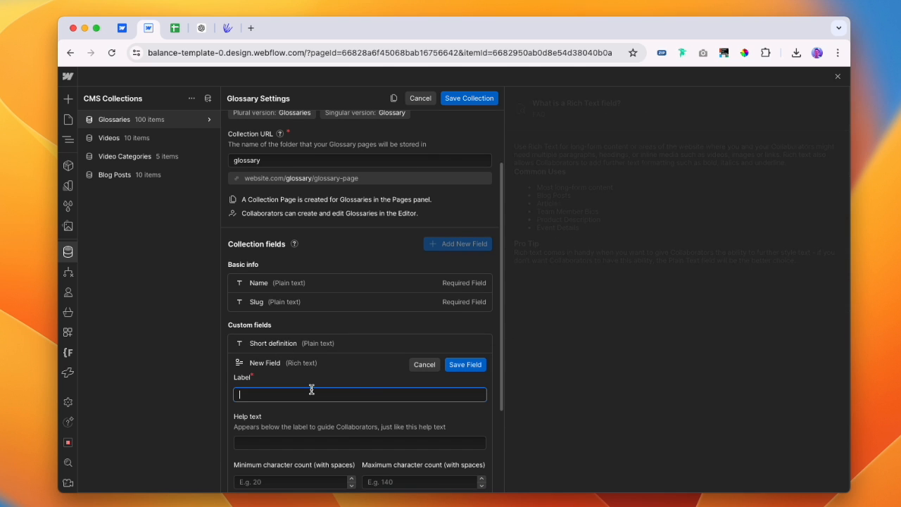
{"action": "type", "text": "Long fo"}
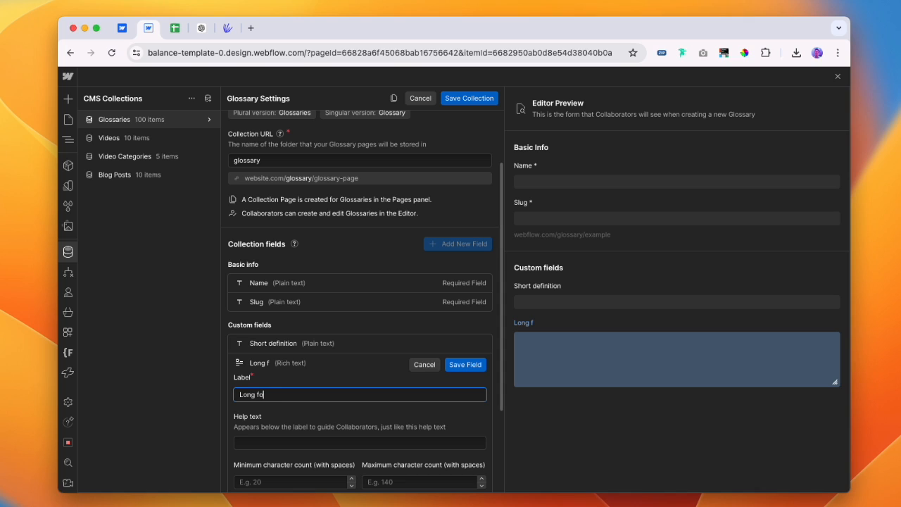
{"action": "type", "text": "rm"}
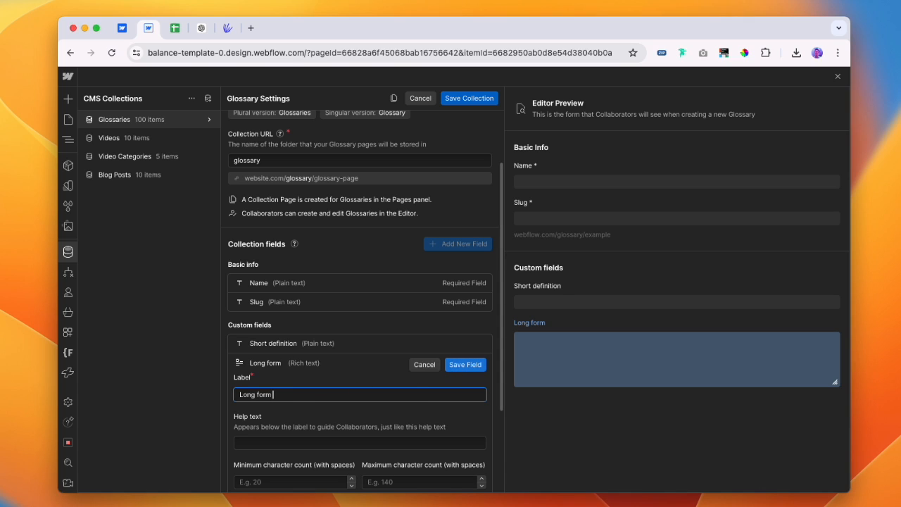
{"action": "left_click", "coordinate": [465, 364]}
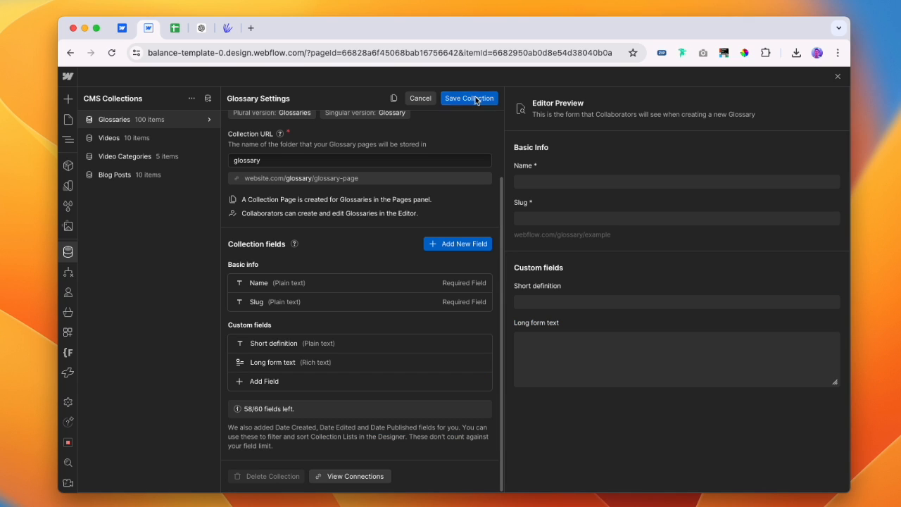
{"action": "left_click", "coordinate": [470, 97]}
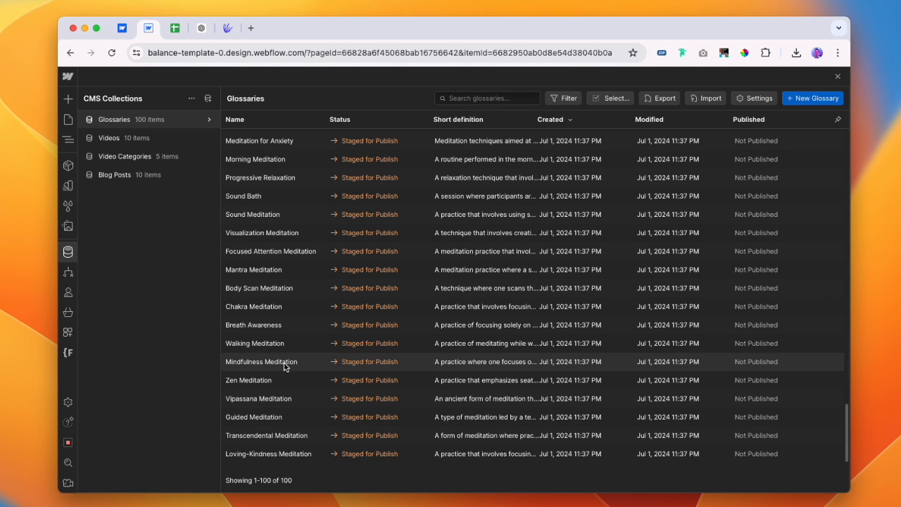
Paste the blog article into Mindfulness Meditation's Long form text field and save the item.
{"action": "left_click", "coordinate": [262, 361]}
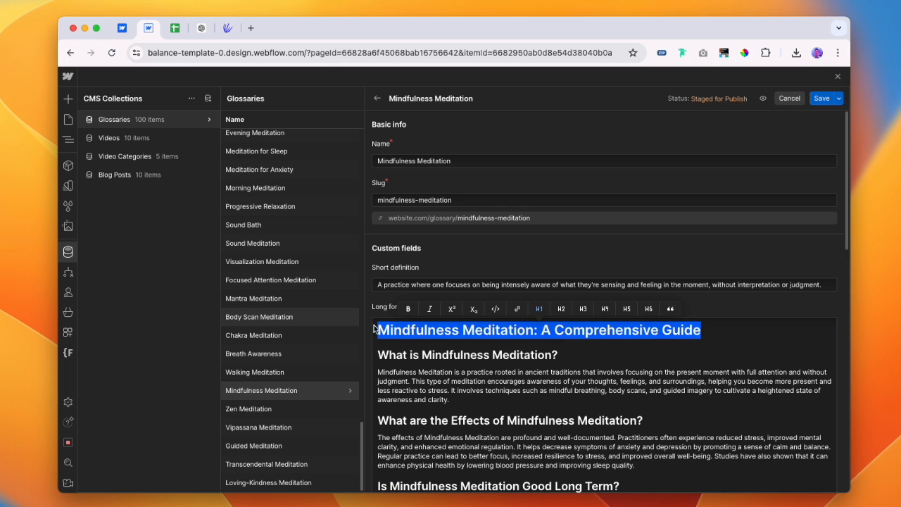
{"action": "left_click", "coordinate": [576, 310]}
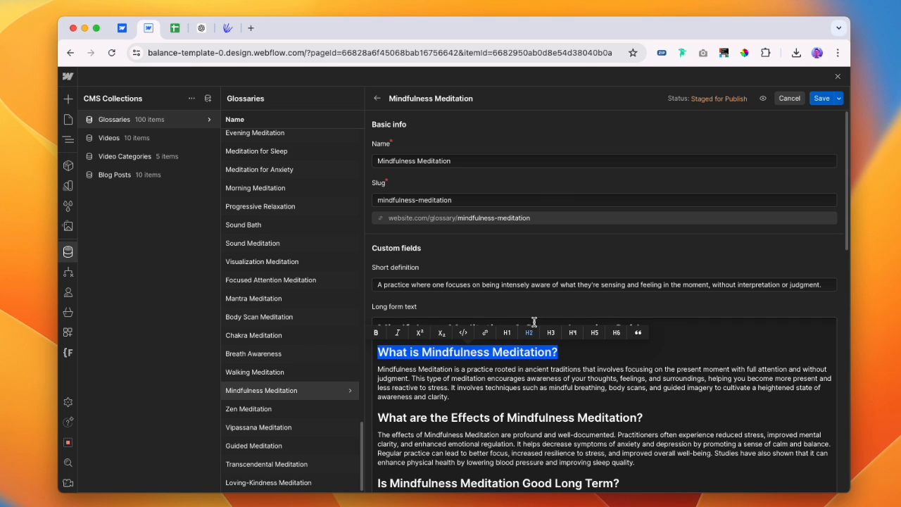
{"action": "scroll", "scroll_direction": "down", "scroll_amount": 3}
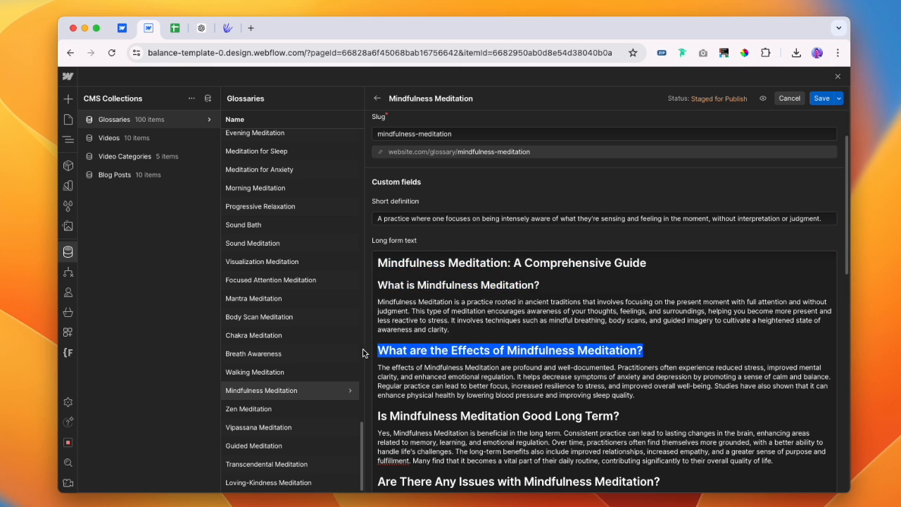
{"action": "left_click", "coordinate": [536, 263]}
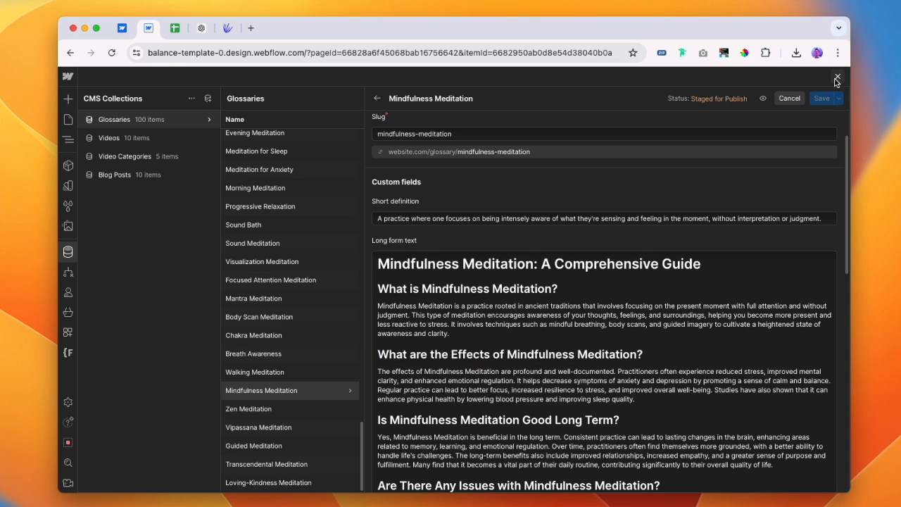
{"action": "left_click", "coordinate": [837, 76]}
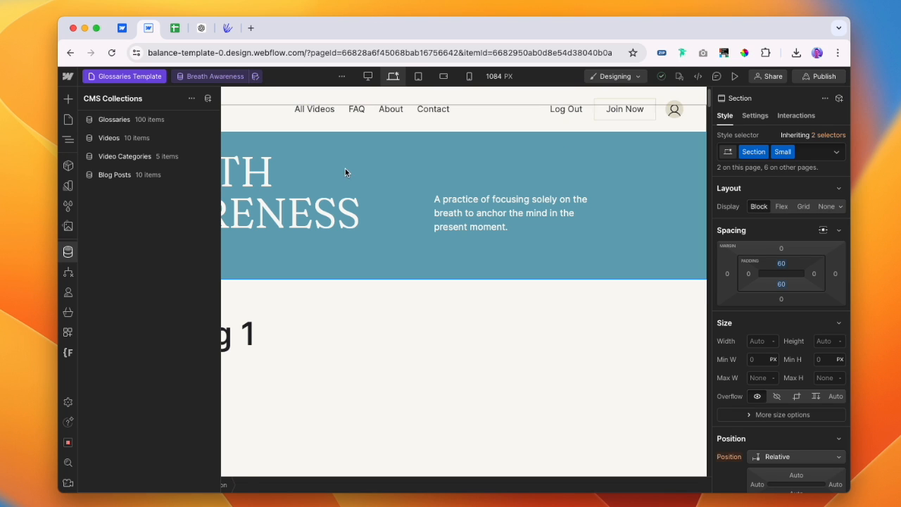
Add a conditional visibility rule showing the article section only when Long form text is set.
{"action": "left_click", "coordinate": [232, 204]}
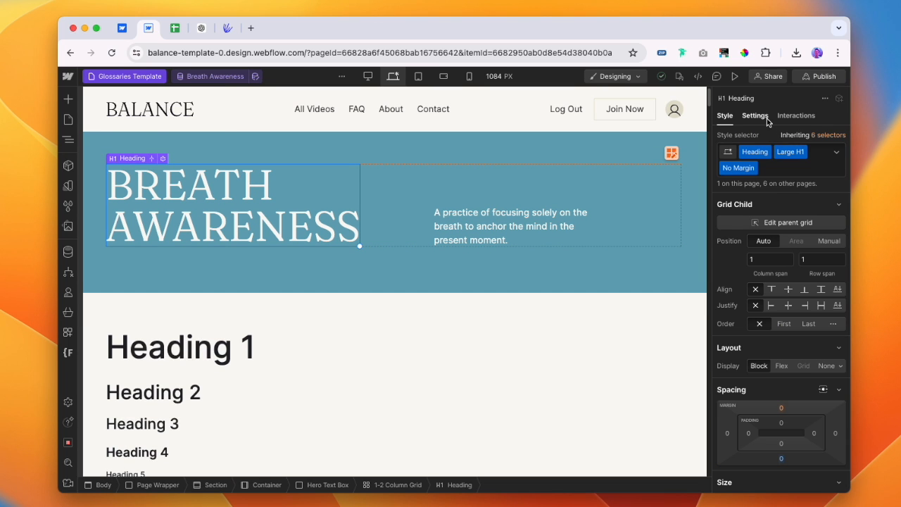
{"action": "left_click", "coordinate": [755, 115]}
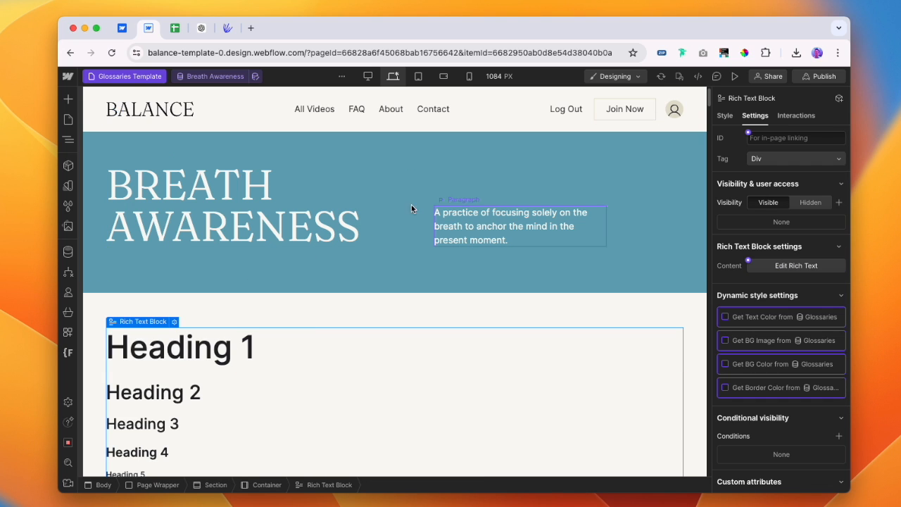
{"action": "scroll", "scroll_direction": "down", "scroll_amount": 3}
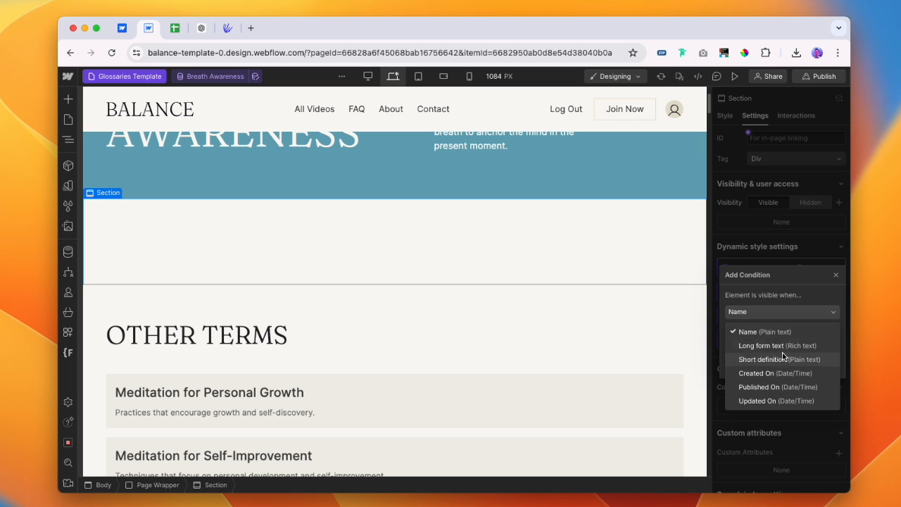
{"action": "left_click", "coordinate": [777, 345]}
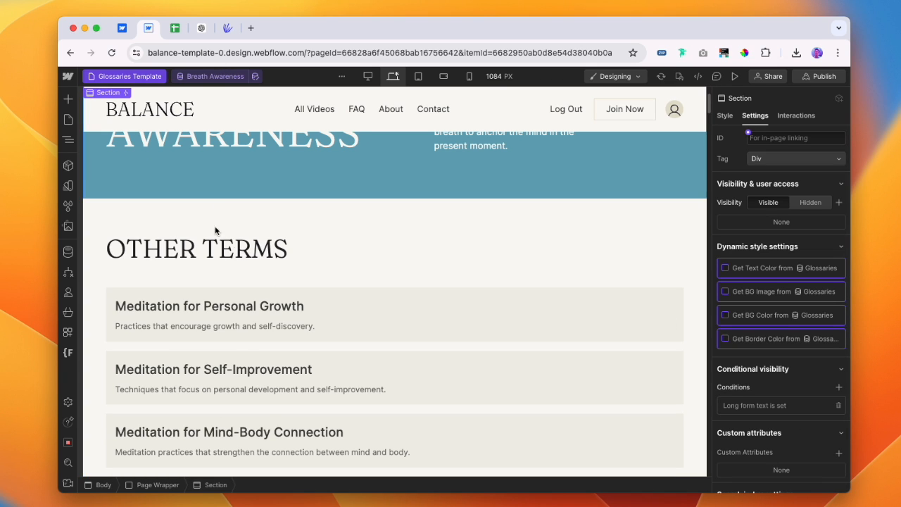
{"action": "scroll", "scroll_direction": "up", "scroll_amount": 3}
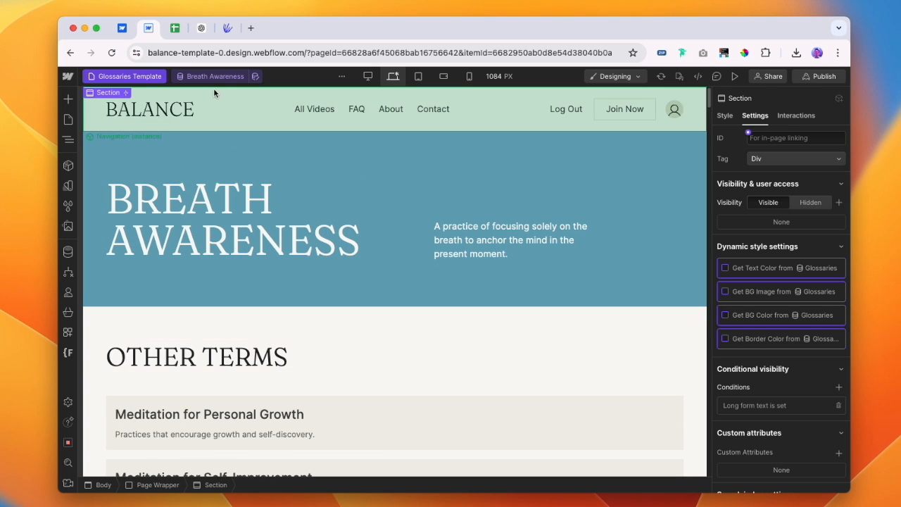
Preview the Mindfulness Meditation item on the template and scroll through its full article.
{"action": "type", "text": "mind"}
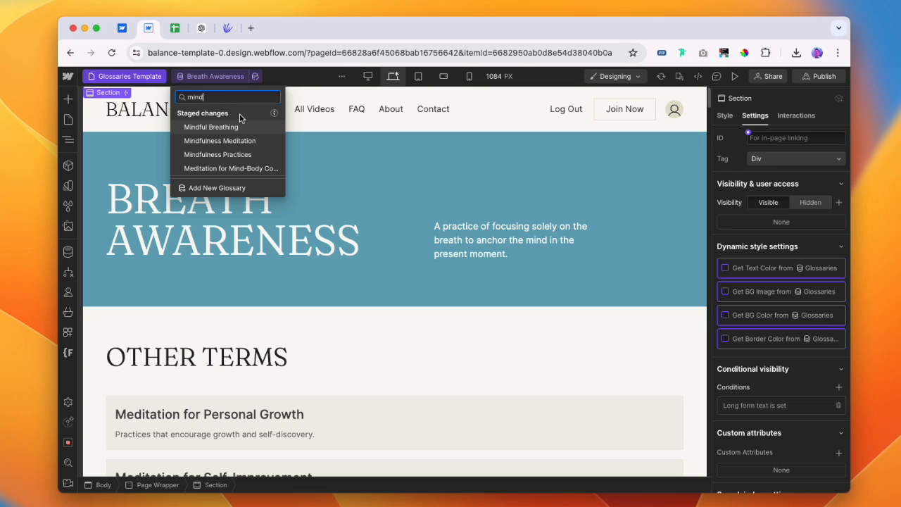
{"action": "left_click", "coordinate": [219, 140]}
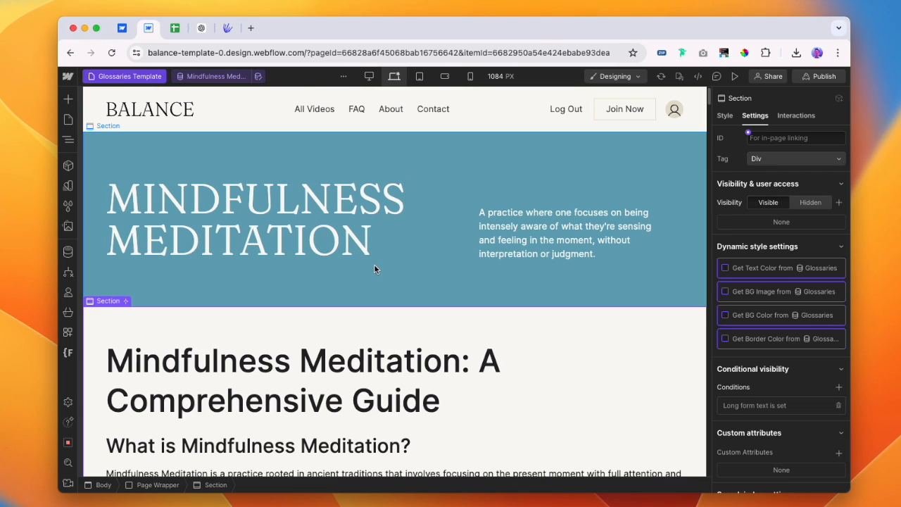
{"action": "scroll", "scroll_direction": "down", "scroll_amount": 3}
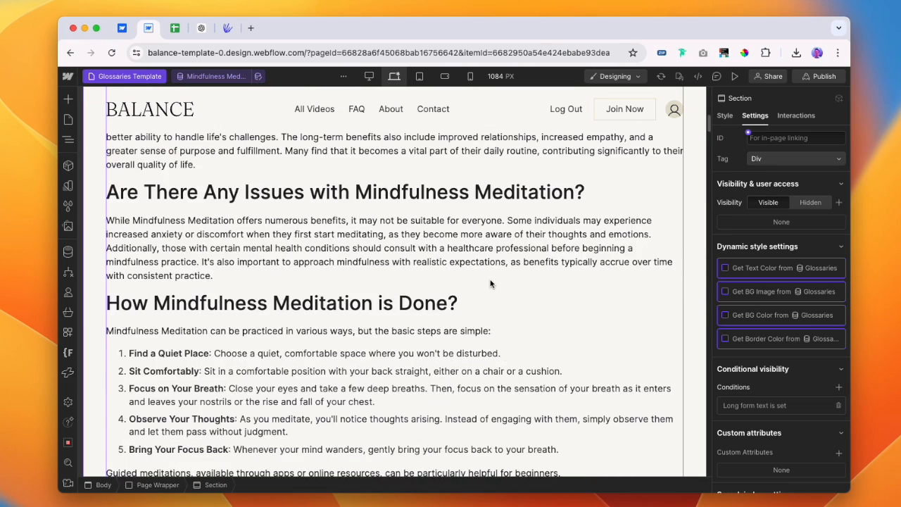
{"action": "scroll", "scroll_direction": "down", "scroll_amount": 3}
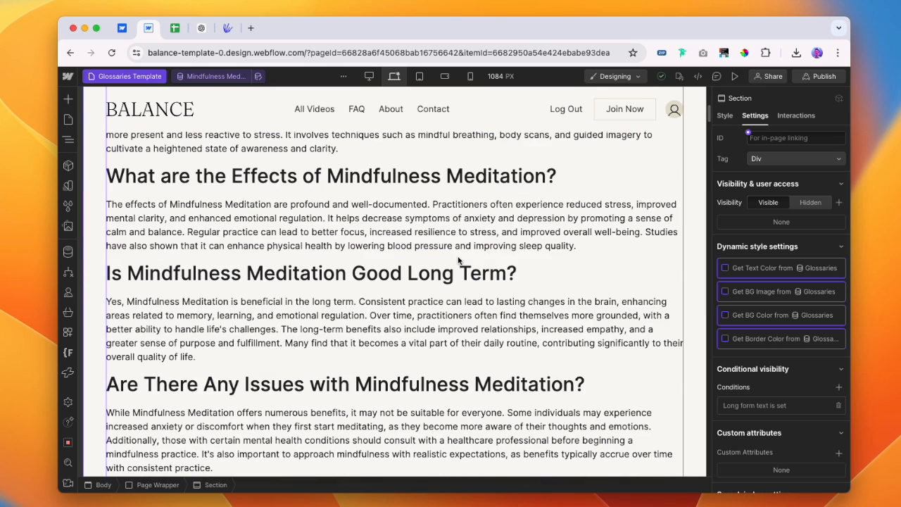
{"action": "scroll", "scroll_direction": "down", "scroll_amount": 3}
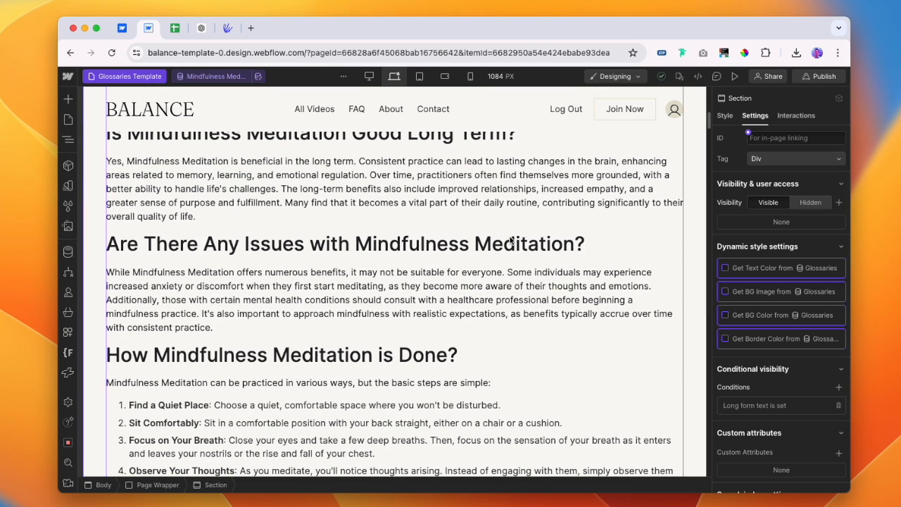
{"action": "scroll", "scroll_direction": "down", "scroll_amount": 3}
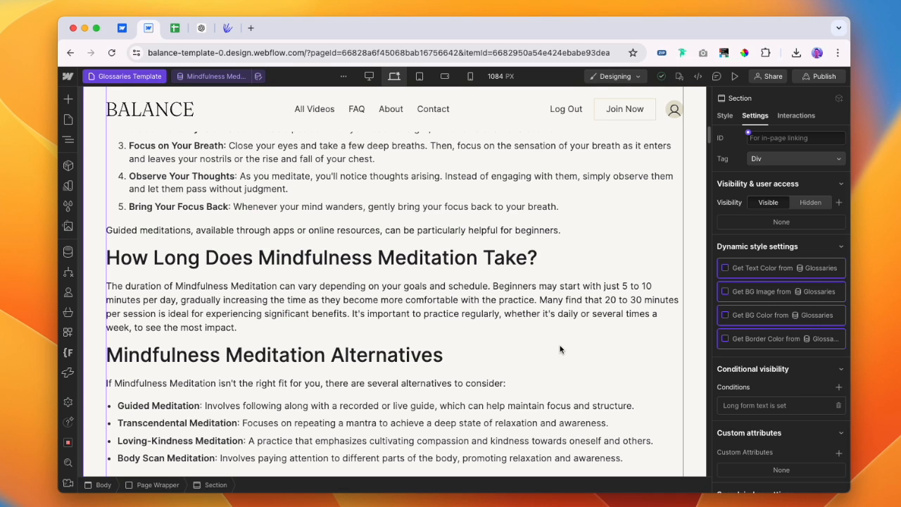
{"action": "mouse_move", "coordinate": [458, 273]}
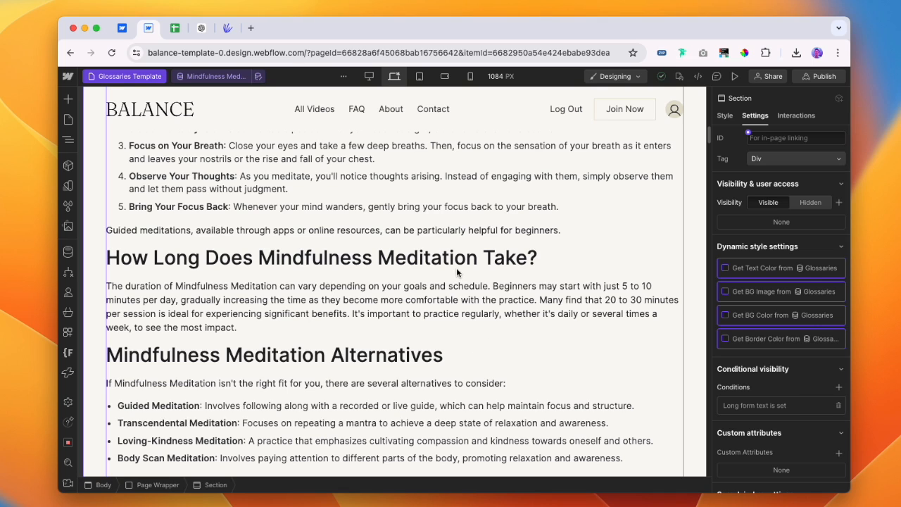
{"action": "mouse_move", "coordinate": [195, 273]}
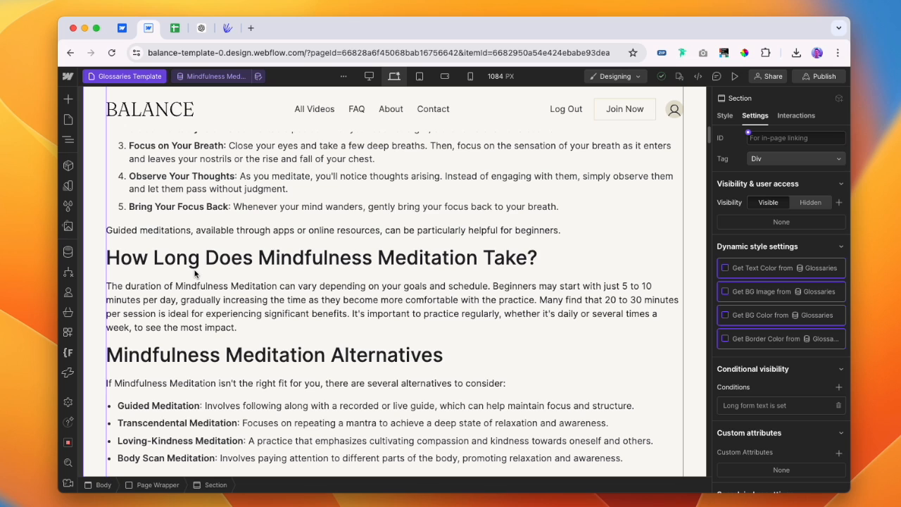
{"action": "left_click", "coordinate": [68, 251]}
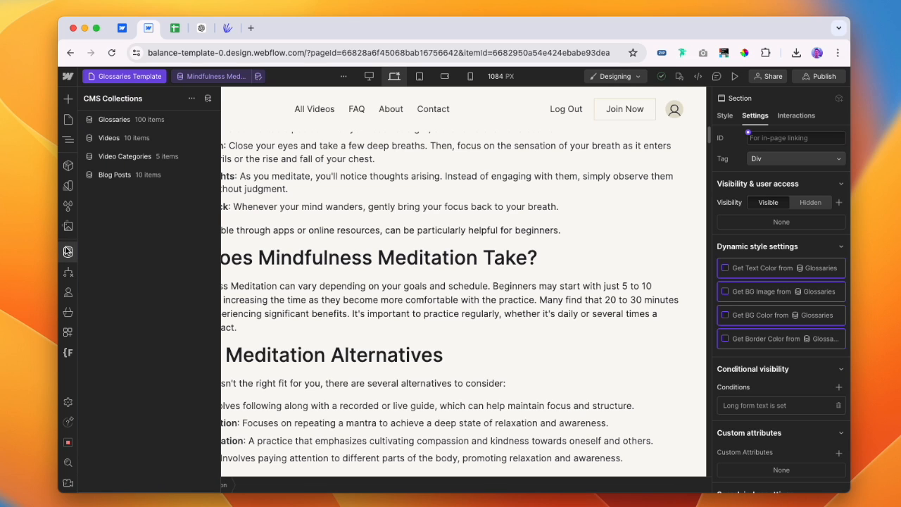
Select all 100 Glossaries items and save them as drafts.
{"action": "left_click", "coordinate": [114, 119]}
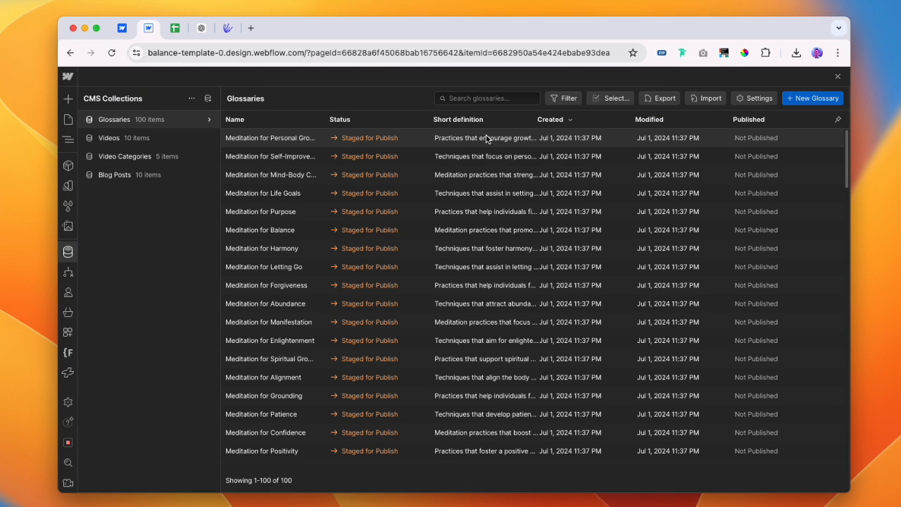
{"action": "mouse_move", "coordinate": [487, 144]}
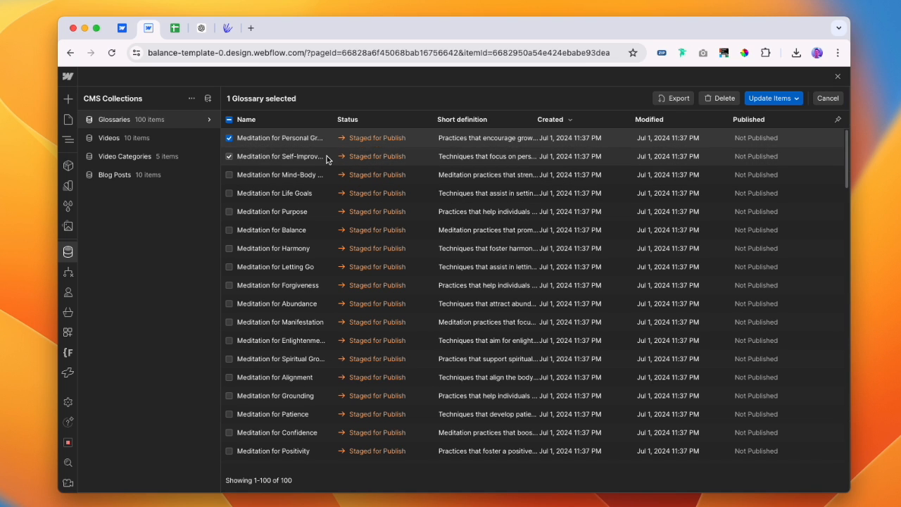
{"action": "left_click", "coordinate": [229, 119]}
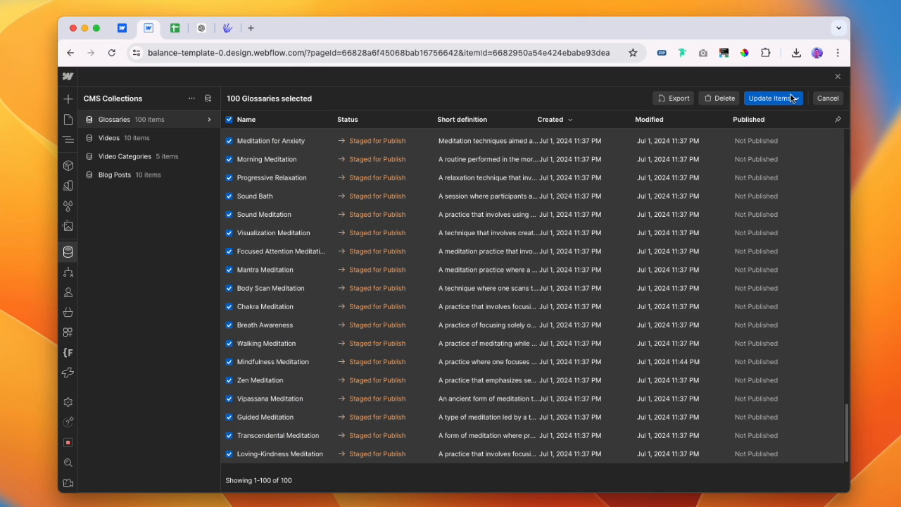
{"action": "left_click", "coordinate": [772, 97]}
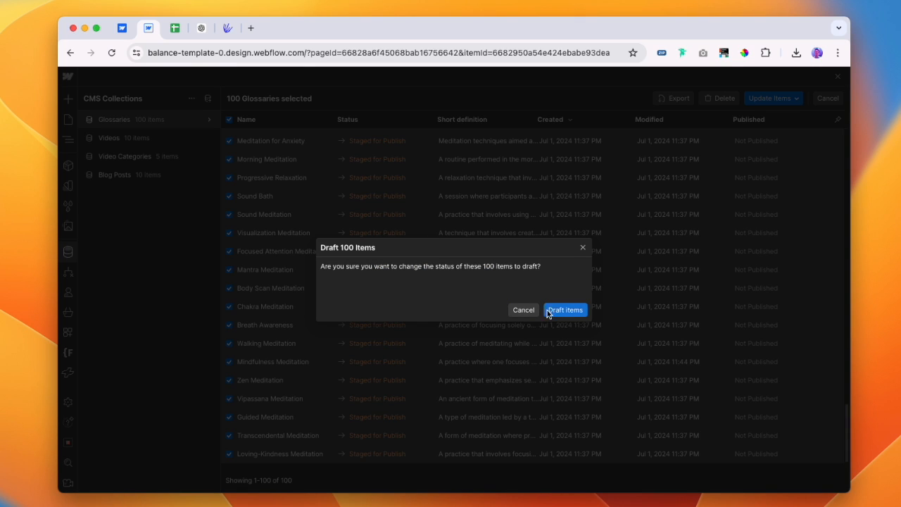
{"action": "left_click", "coordinate": [565, 309]}
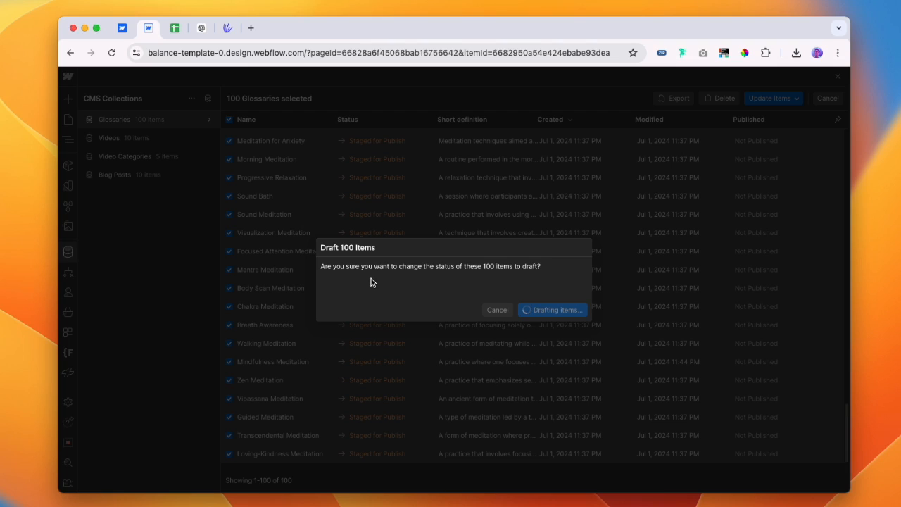
{"action": "mouse_move", "coordinate": [404, 337]}
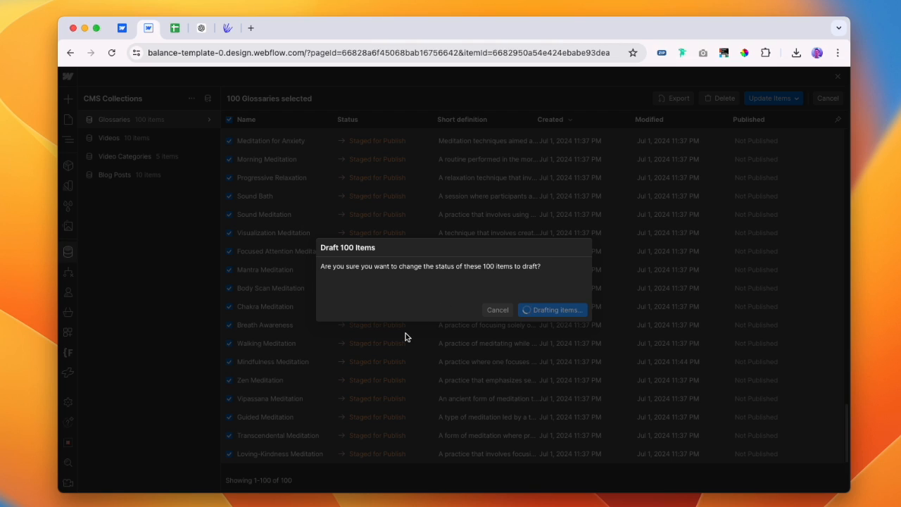
{"action": "mouse_move", "coordinate": [399, 365]}
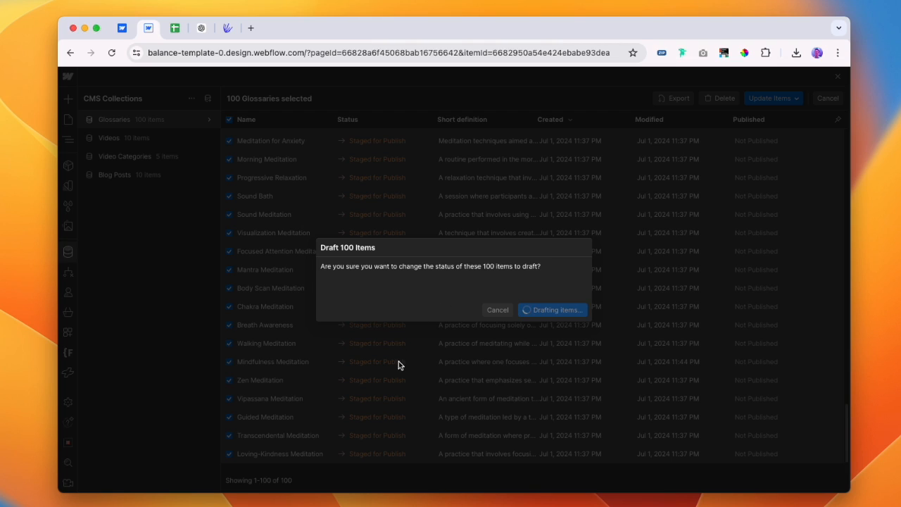
{"action": "mouse_move", "coordinate": [599, 297]}
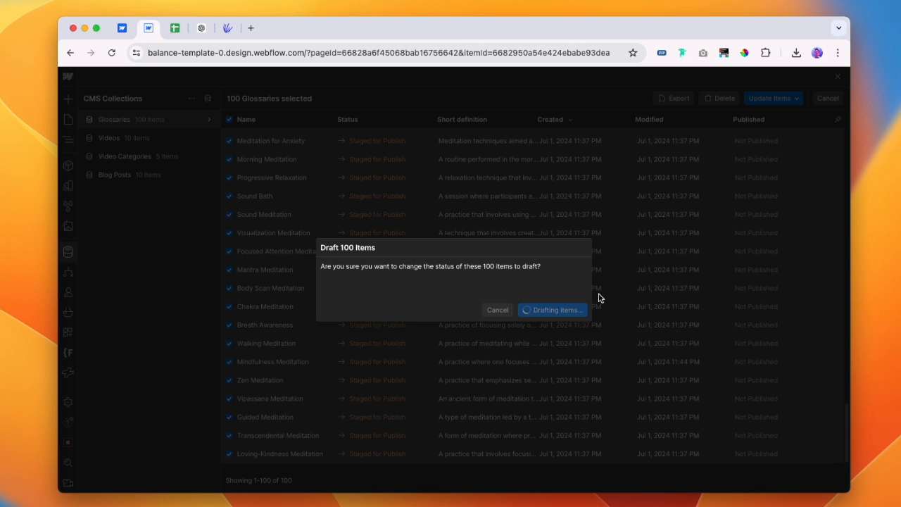
{"action": "left_click", "coordinate": [551, 309]}
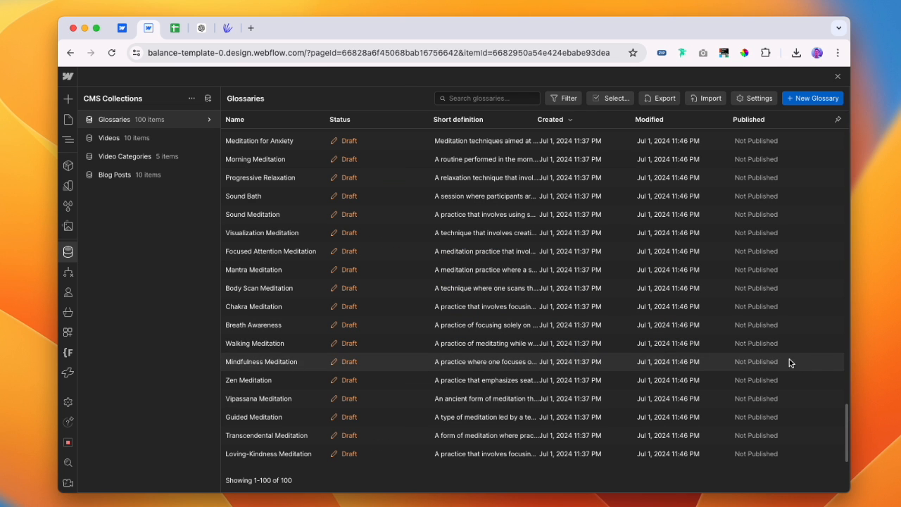
{"action": "mouse_move", "coordinate": [283, 463]}
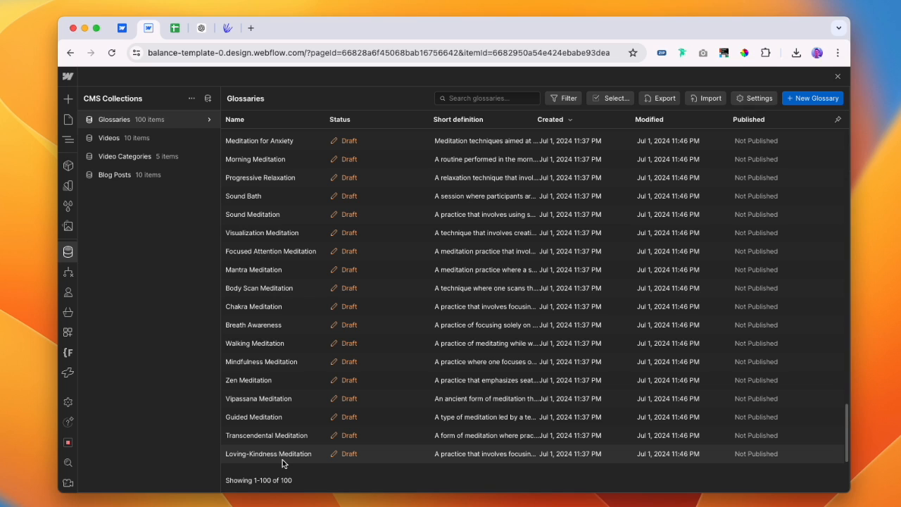
Stage five meditation items, including Mindfulness and Loving-Kindness, for publishing; start selecting Mantra Meditation.
{"action": "left_click", "coordinate": [268, 454]}
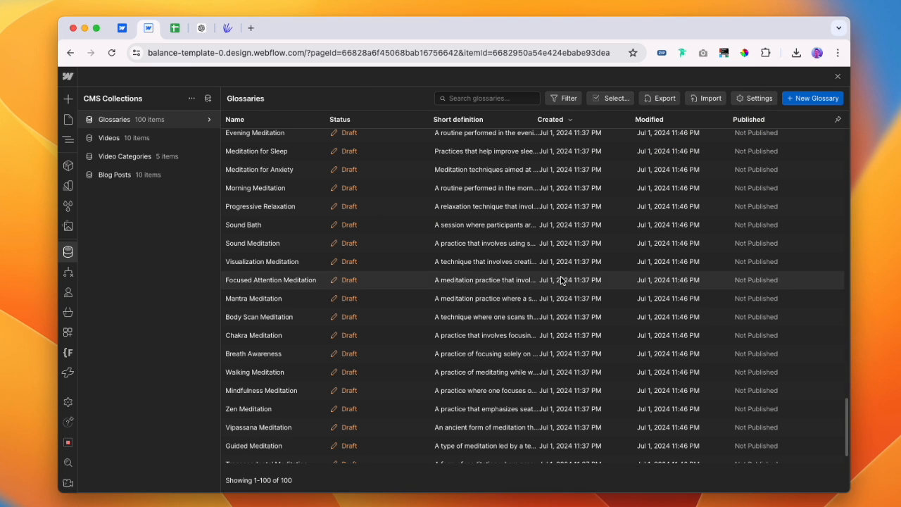
{"action": "left_click", "coordinate": [609, 97]}
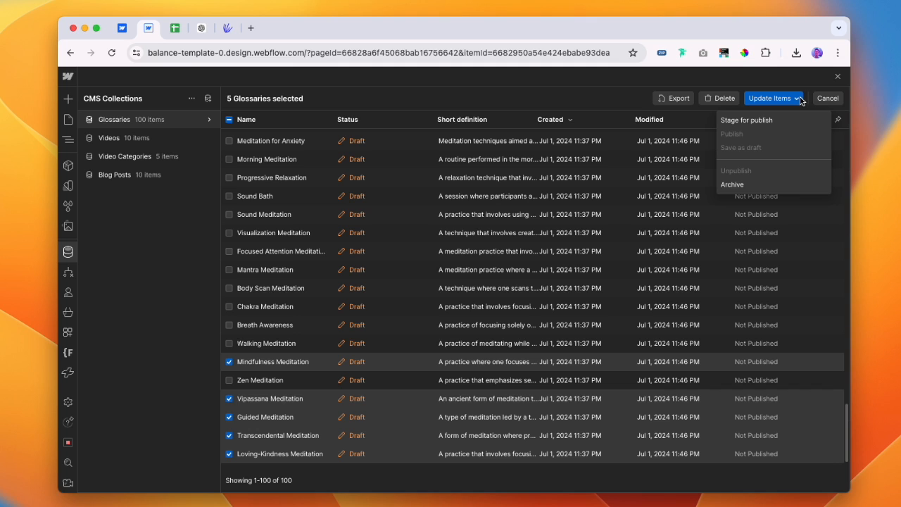
{"action": "left_click", "coordinate": [745, 120]}
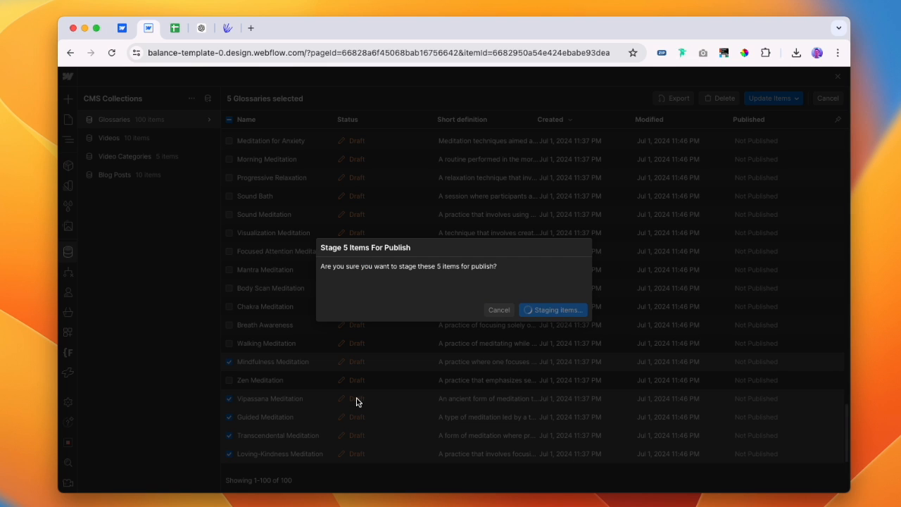
{"action": "left_click", "coordinate": [552, 309]}
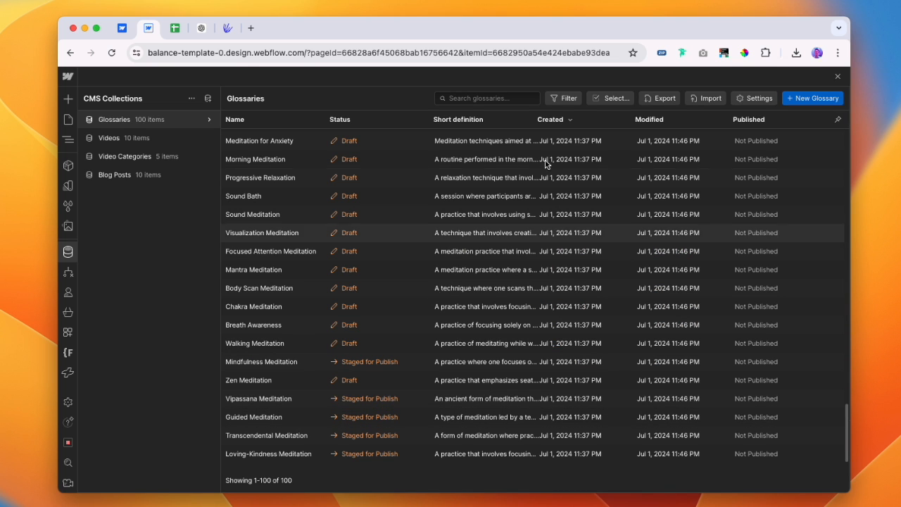
{"action": "left_click", "coordinate": [609, 97]}
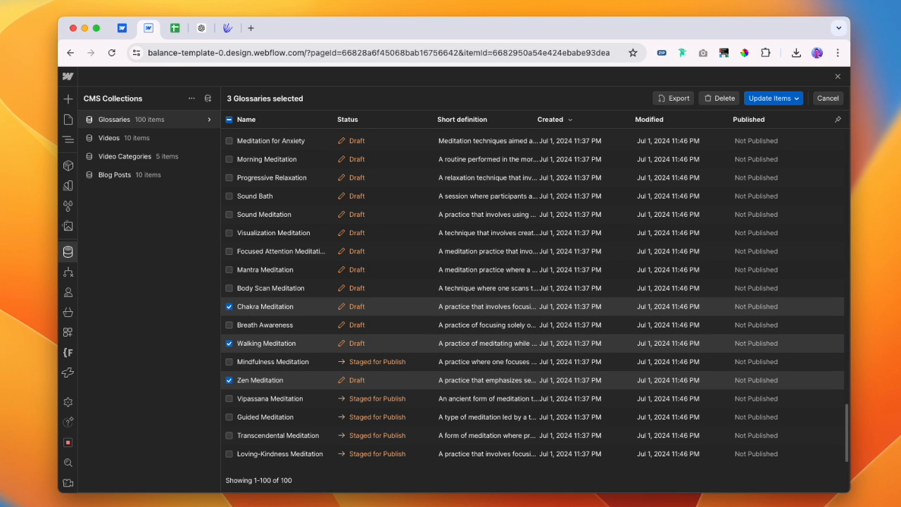
{"action": "left_click", "coordinate": [229, 269]}
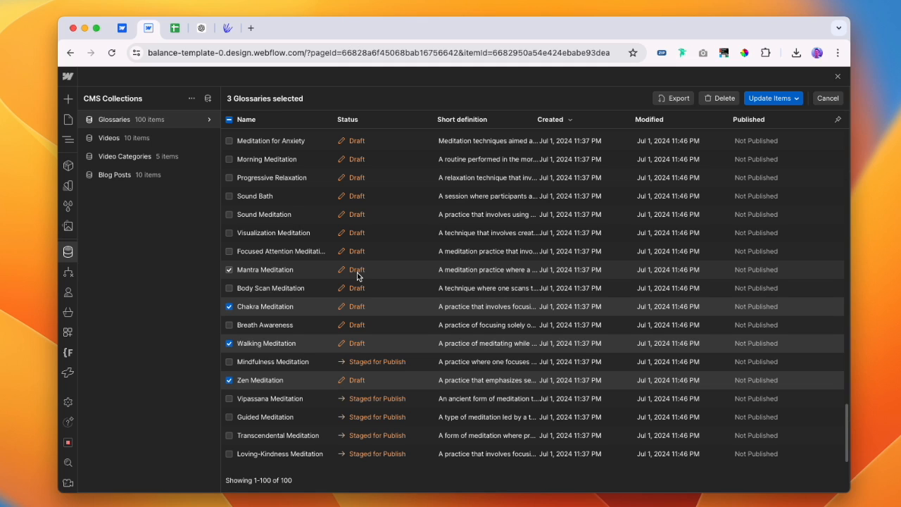
{"action": "mouse_move", "coordinate": [373, 273]}
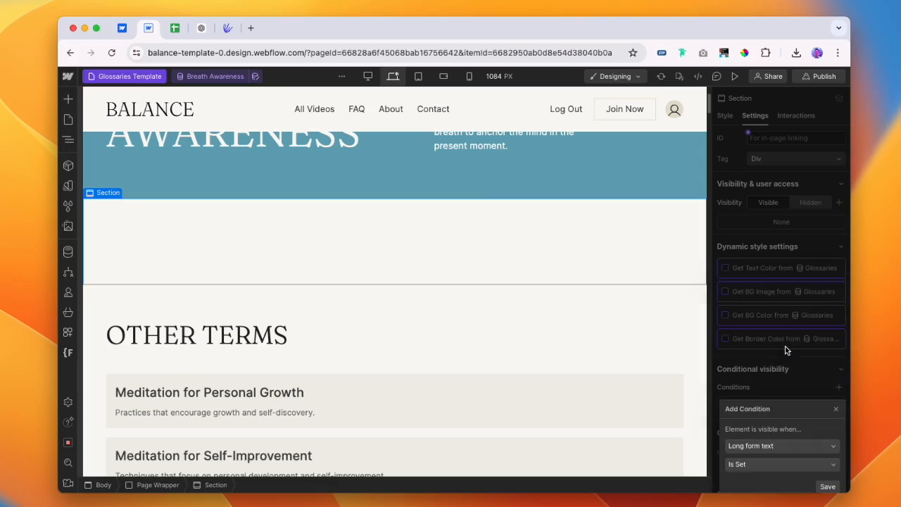
Save the Long form text Is Set condition and return to the Glossaries collection list.
{"action": "left_click", "coordinate": [69, 252]}
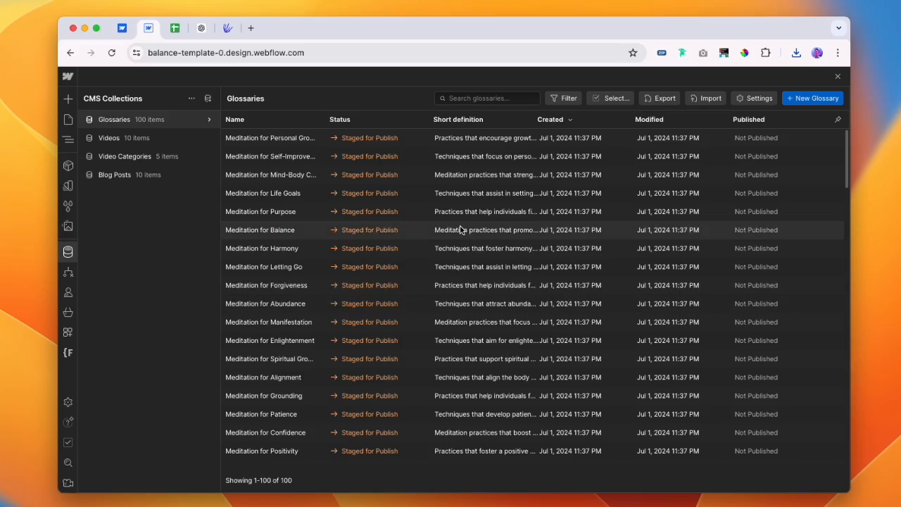